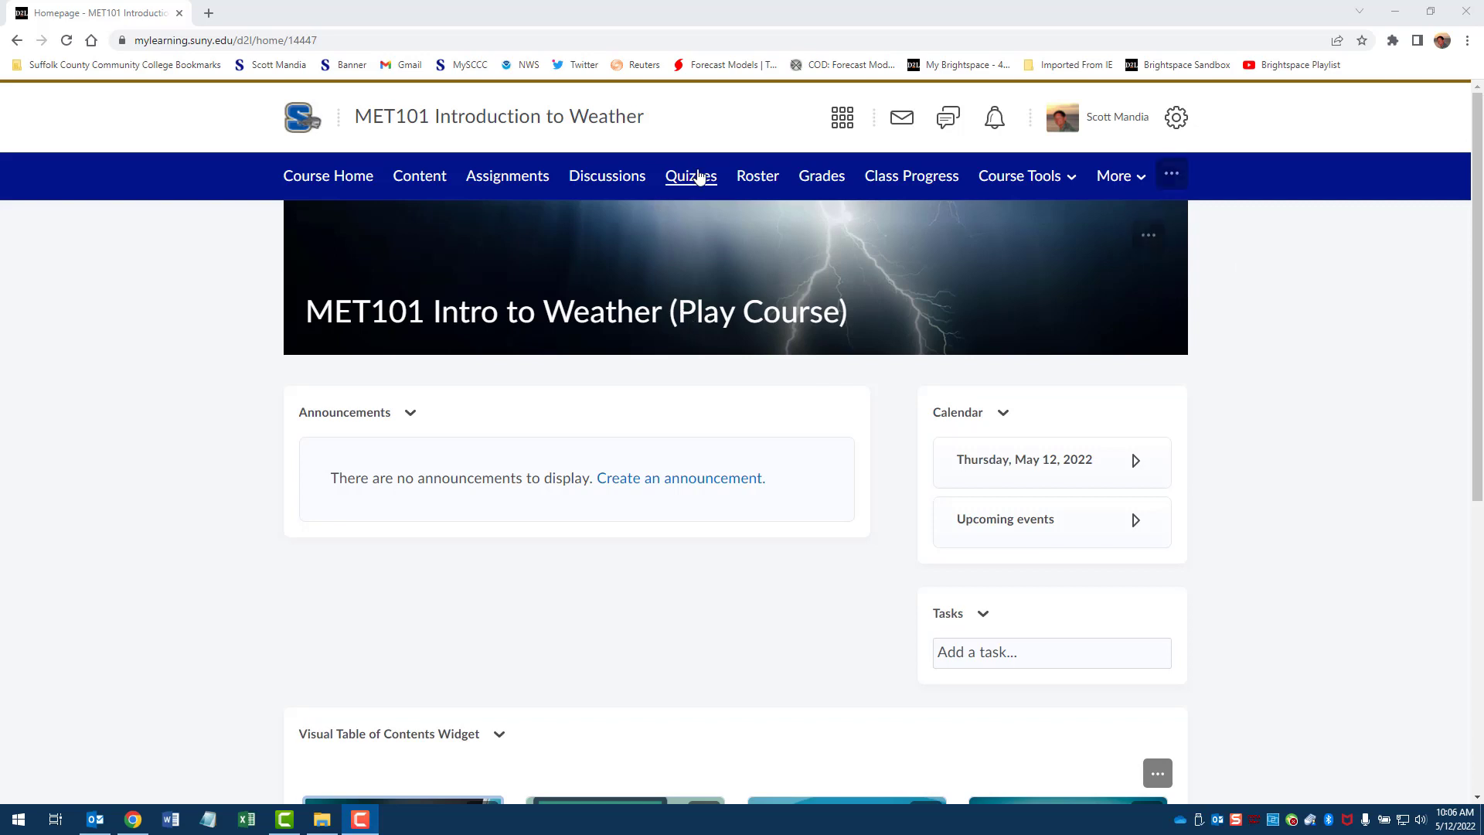
Step: Go to the Quizzes page for the MET101 Introduction to Weather course
{"action": "left_click", "coordinate": [690, 175]}
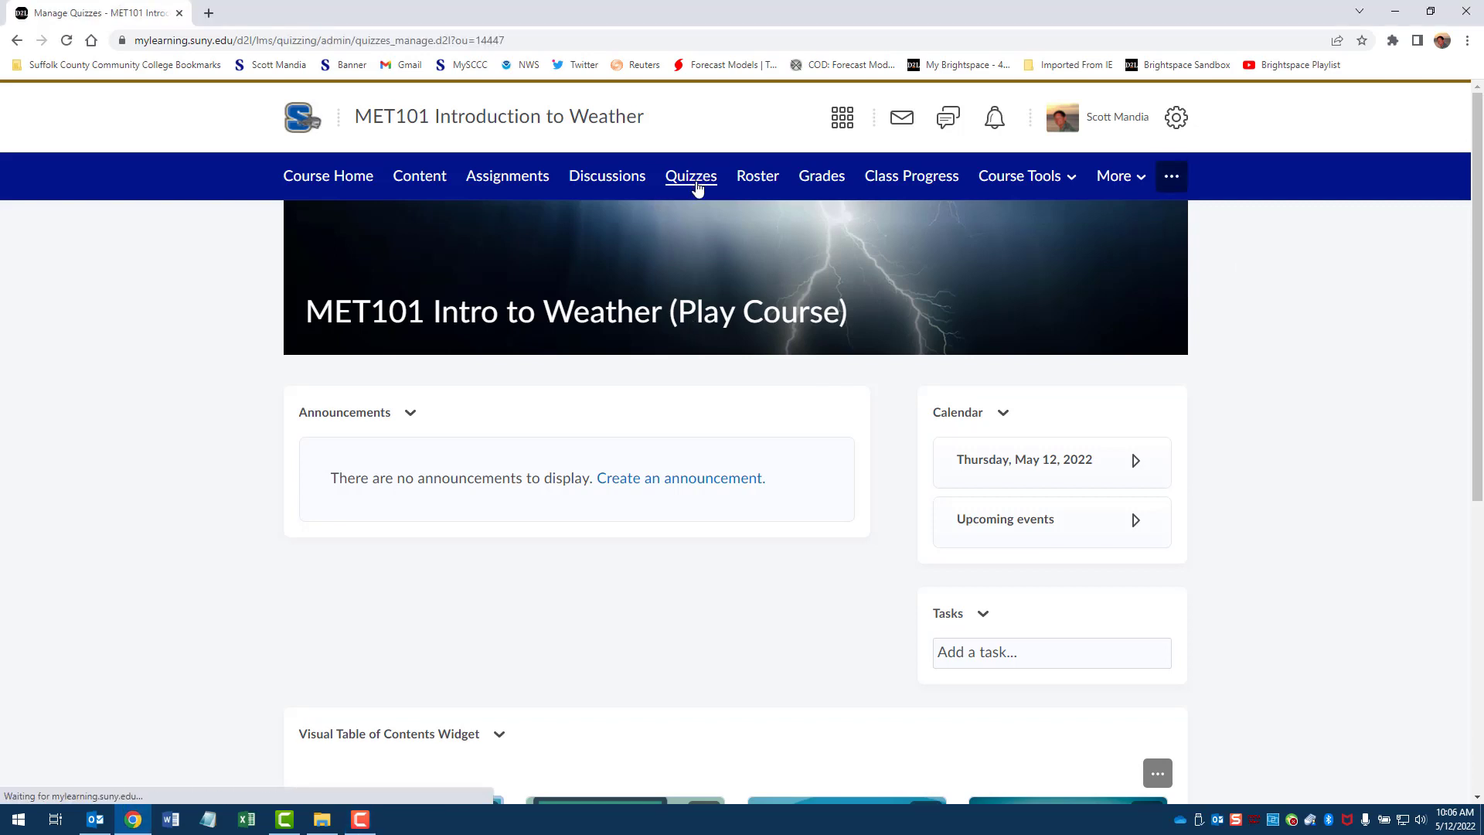
{"action": "left_click", "coordinate": [691, 175]}
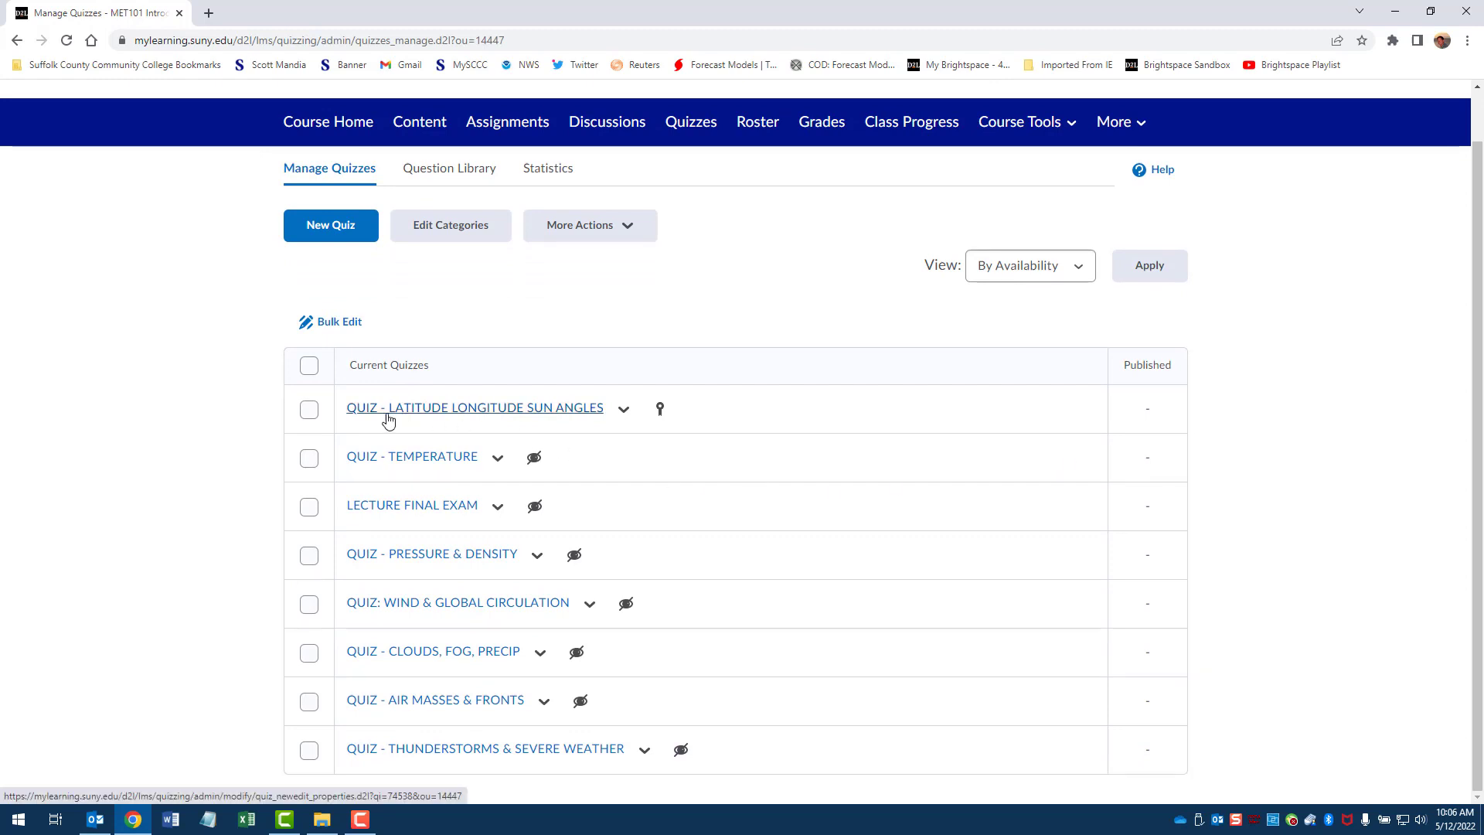
{"action": "mouse_move", "coordinate": [539, 414]}
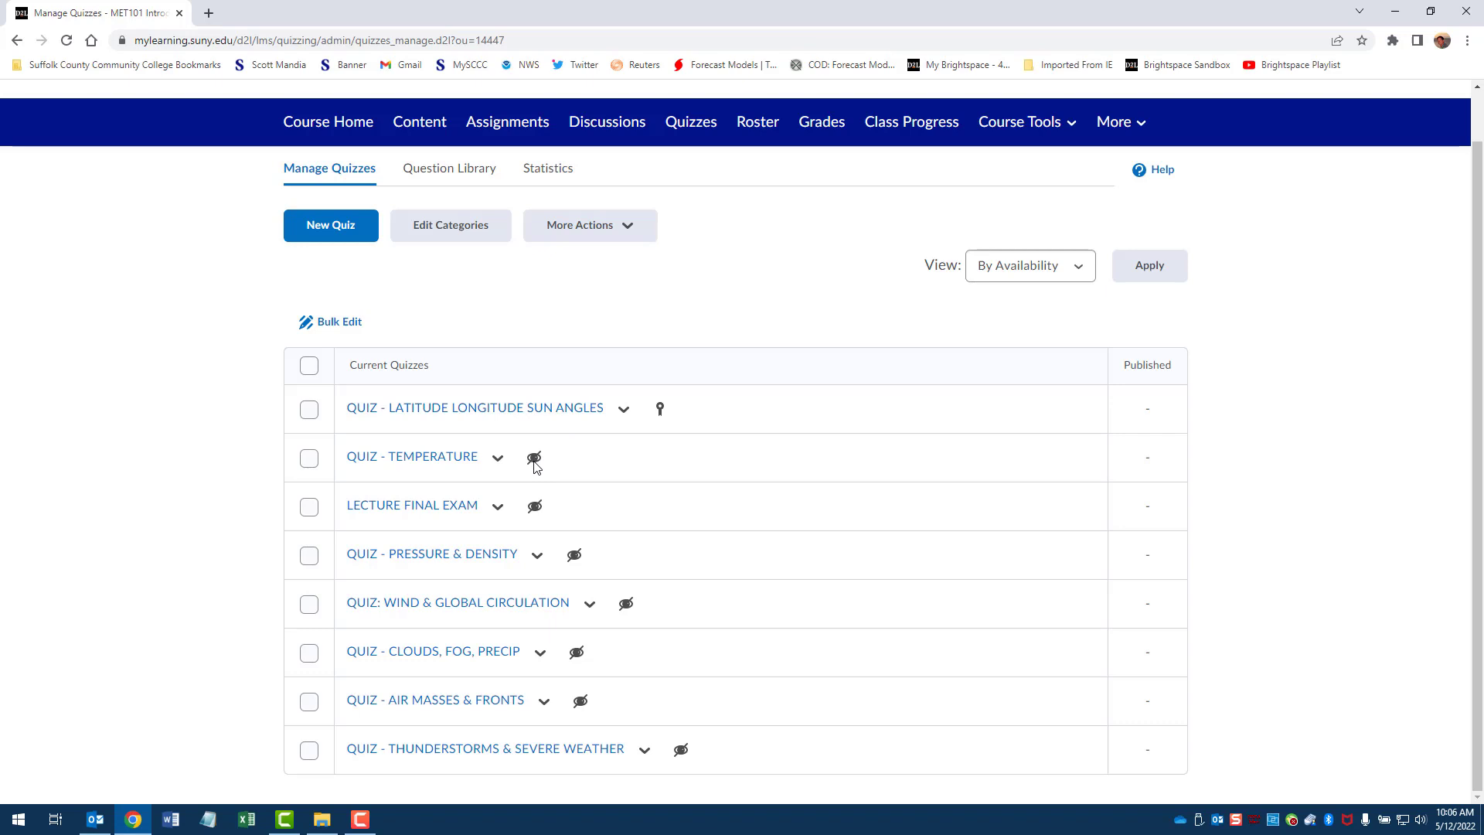
{"action": "mouse_move", "coordinate": [659, 408]}
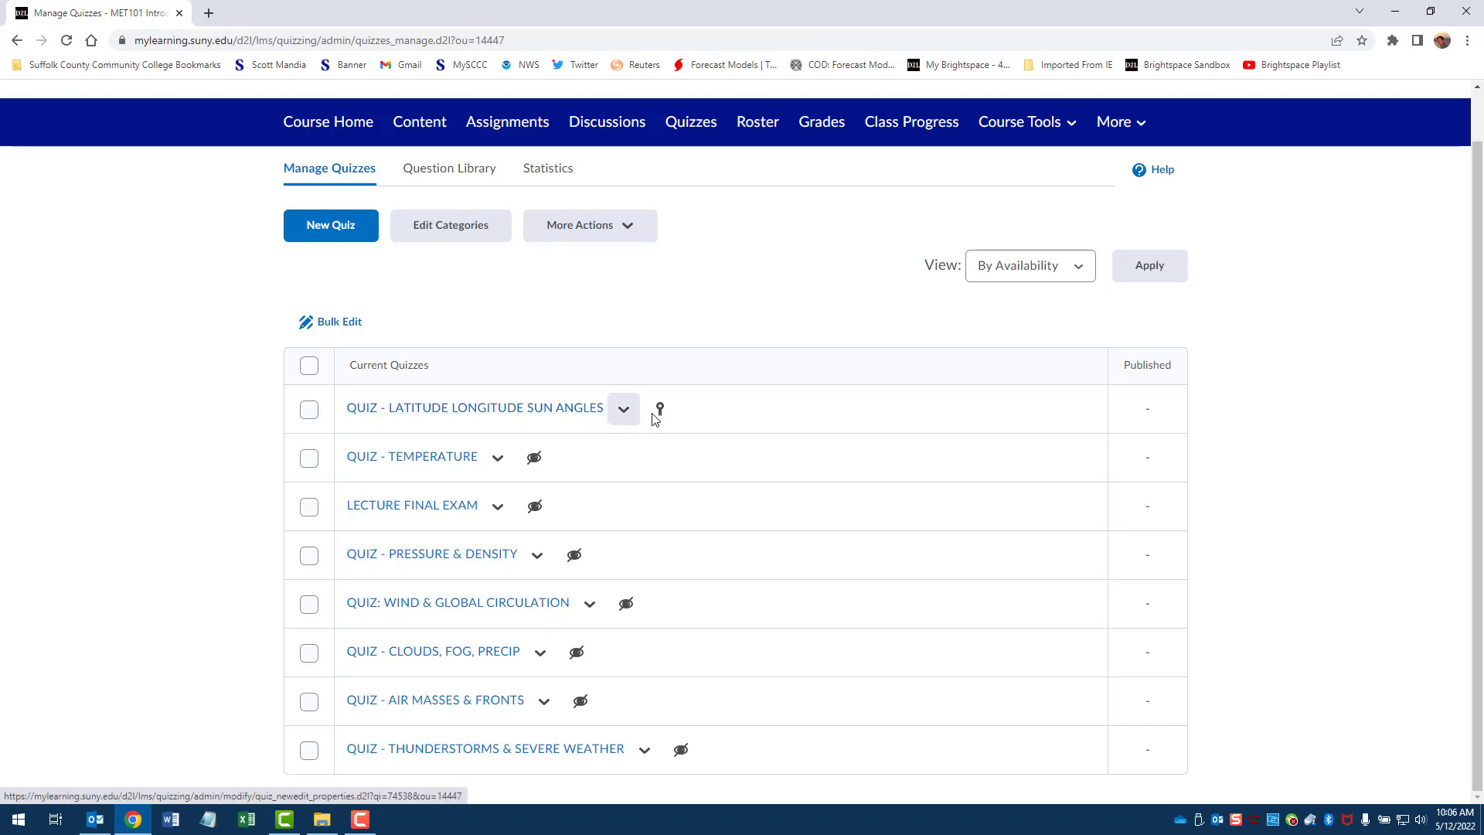
{"action": "mouse_move", "coordinate": [594, 414]}
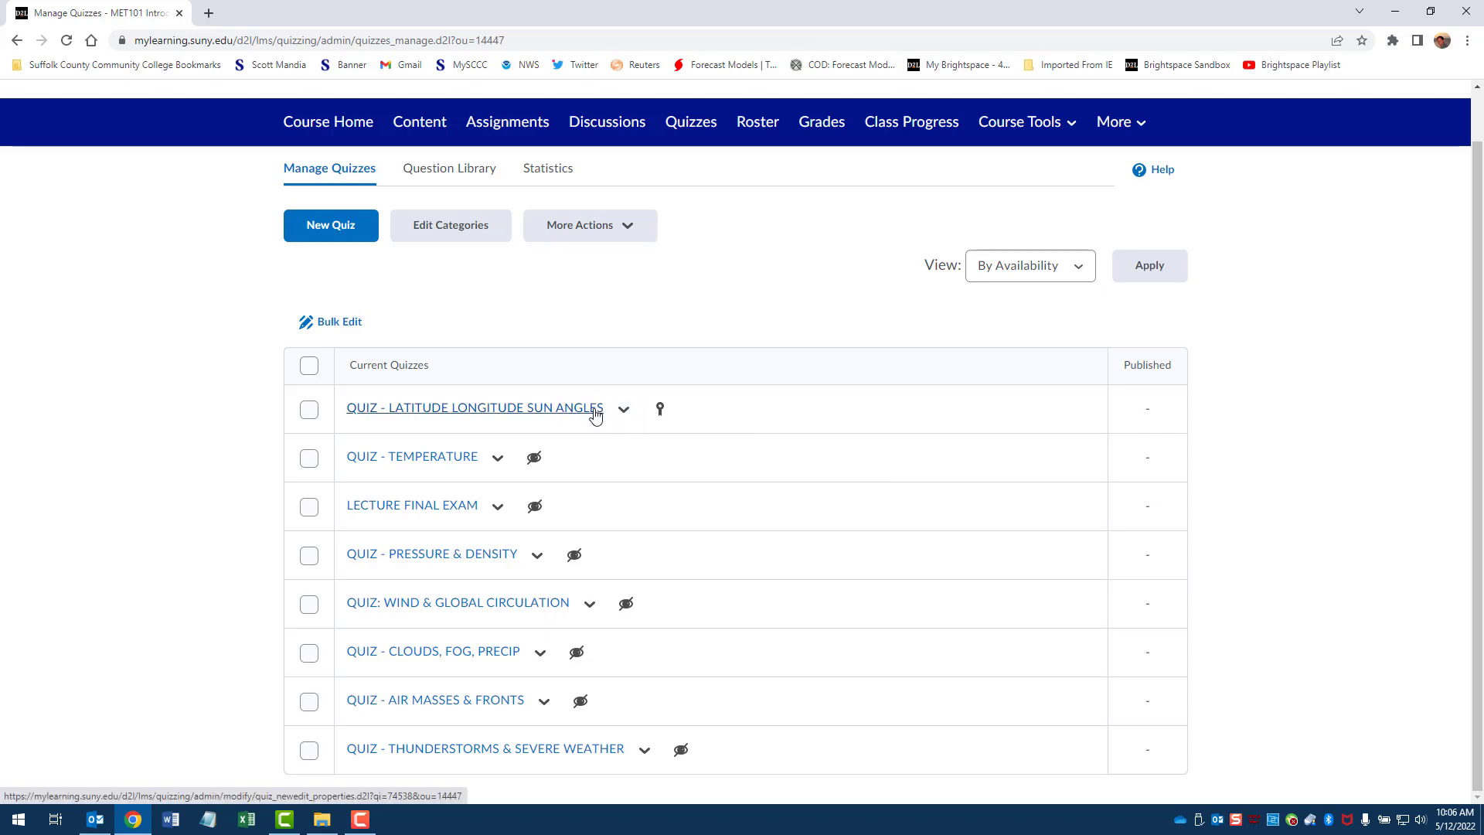
{"action": "mouse_move", "coordinate": [475, 408]}
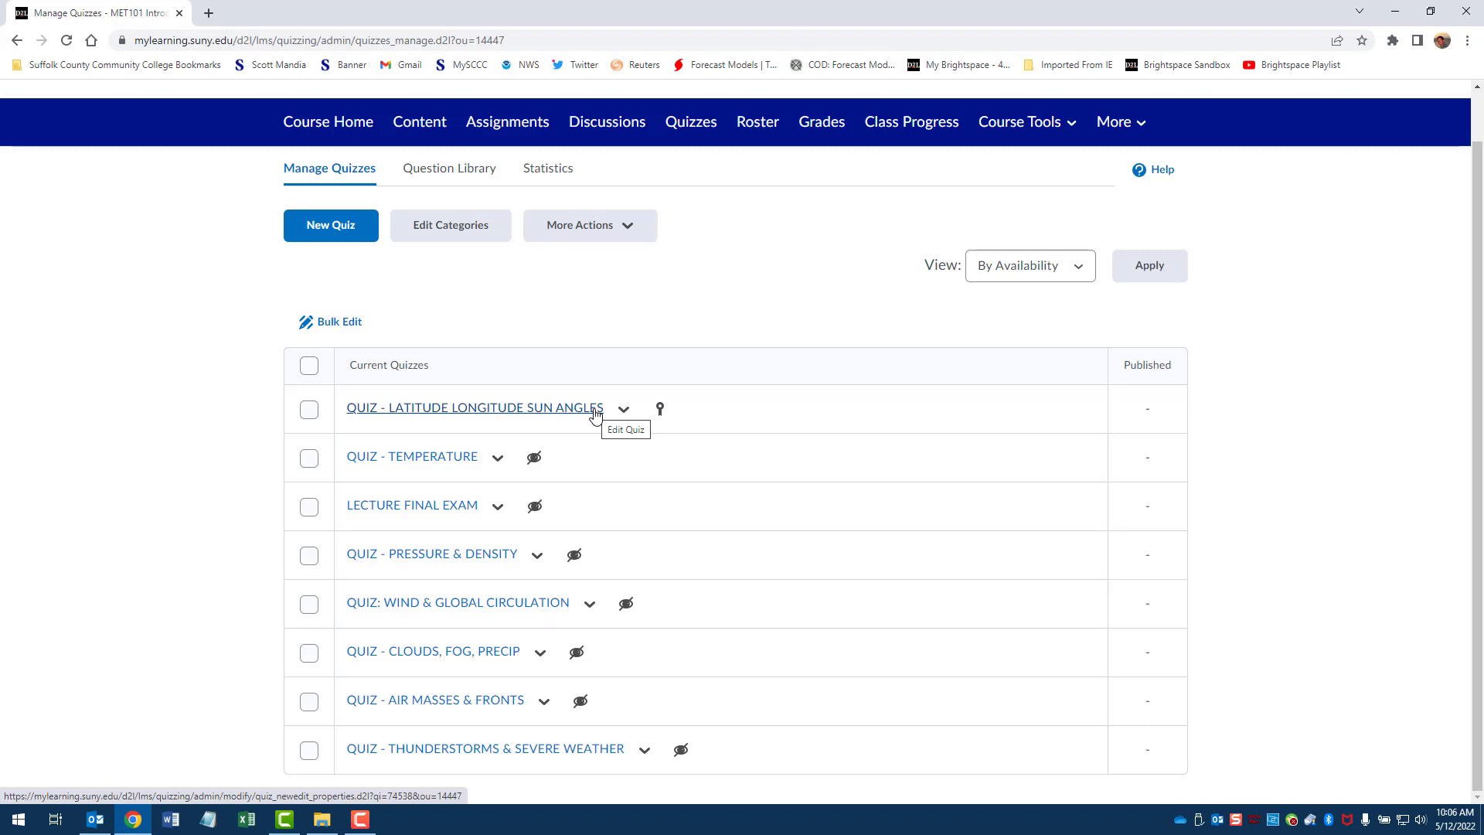
{"action": "mouse_move", "coordinate": [662, 420]}
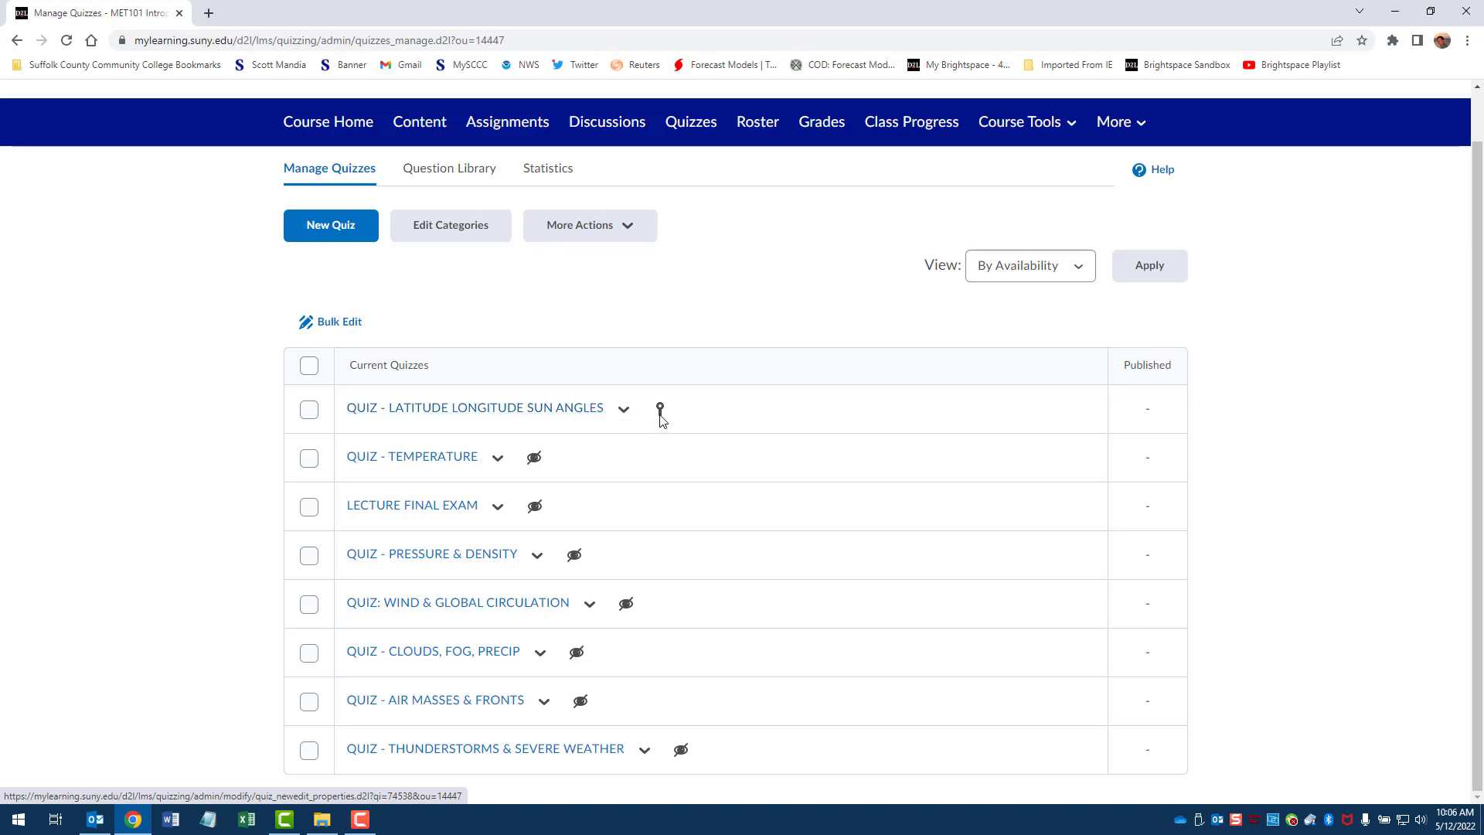
{"action": "mouse_move", "coordinate": [716, 408]}
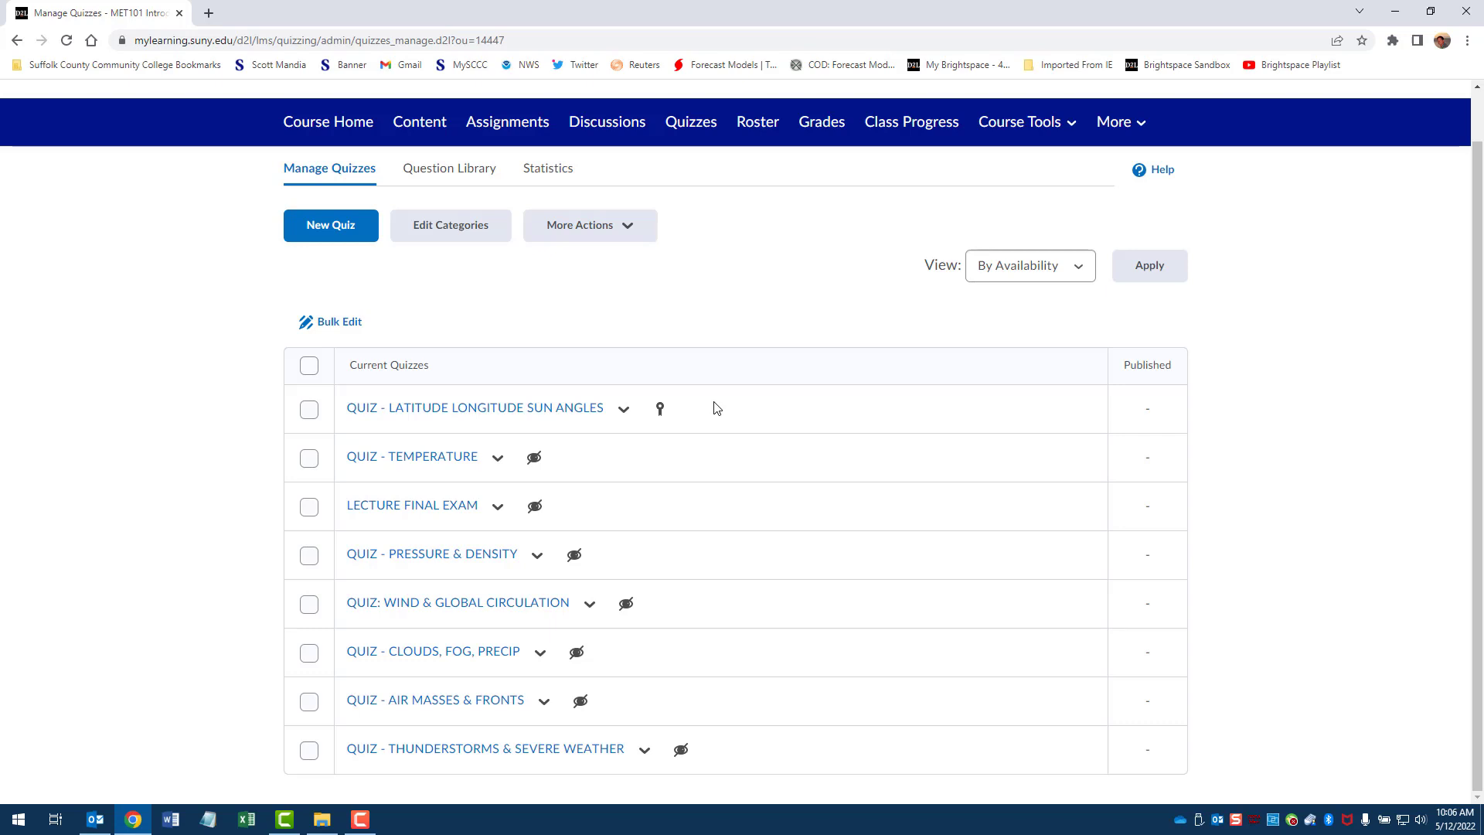
{"action": "mouse_move", "coordinate": [762, 396]}
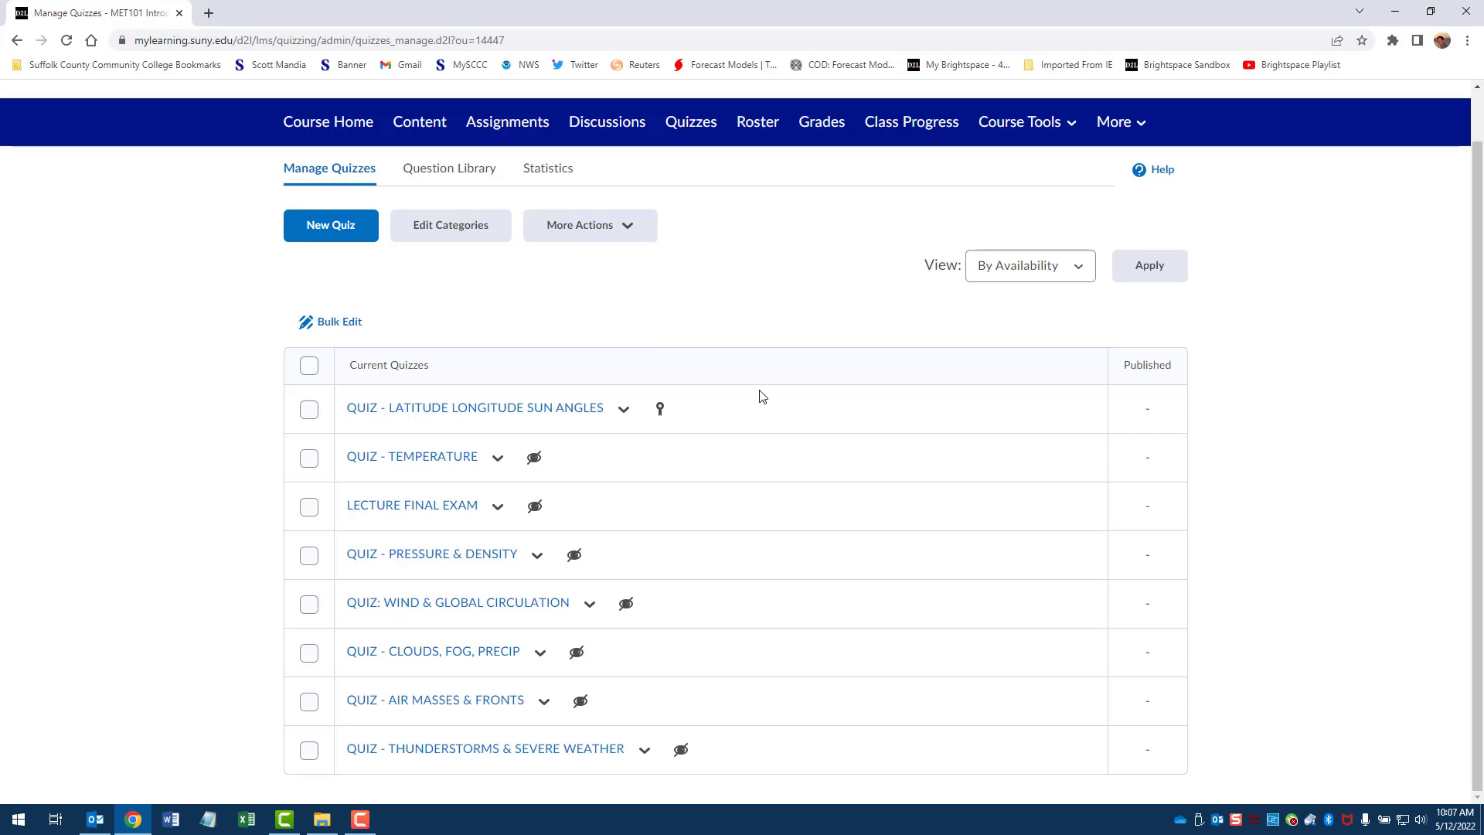
{"action": "mouse_move", "coordinate": [737, 410]}
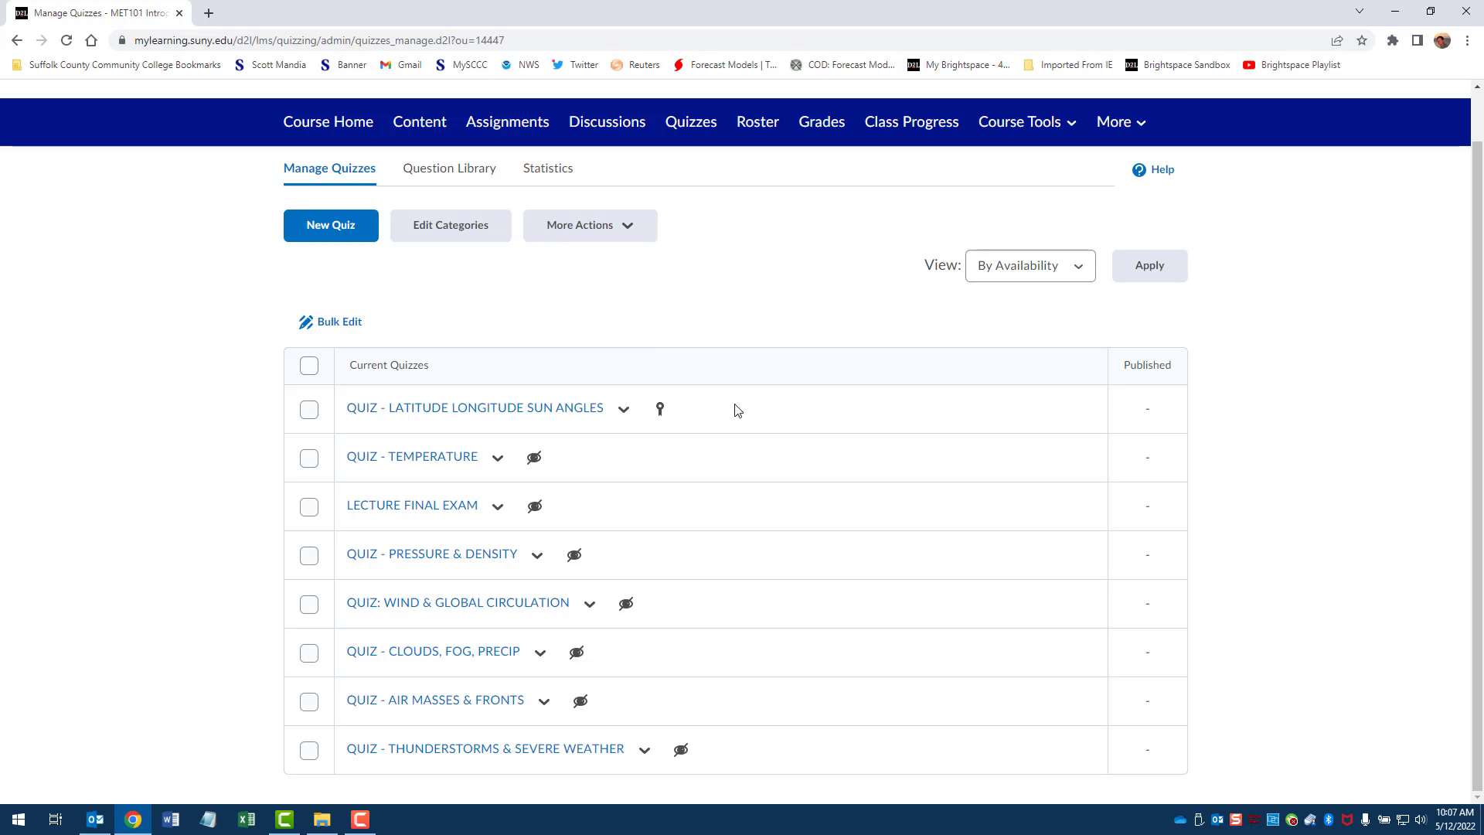
{"action": "mouse_move", "coordinate": [749, 404]}
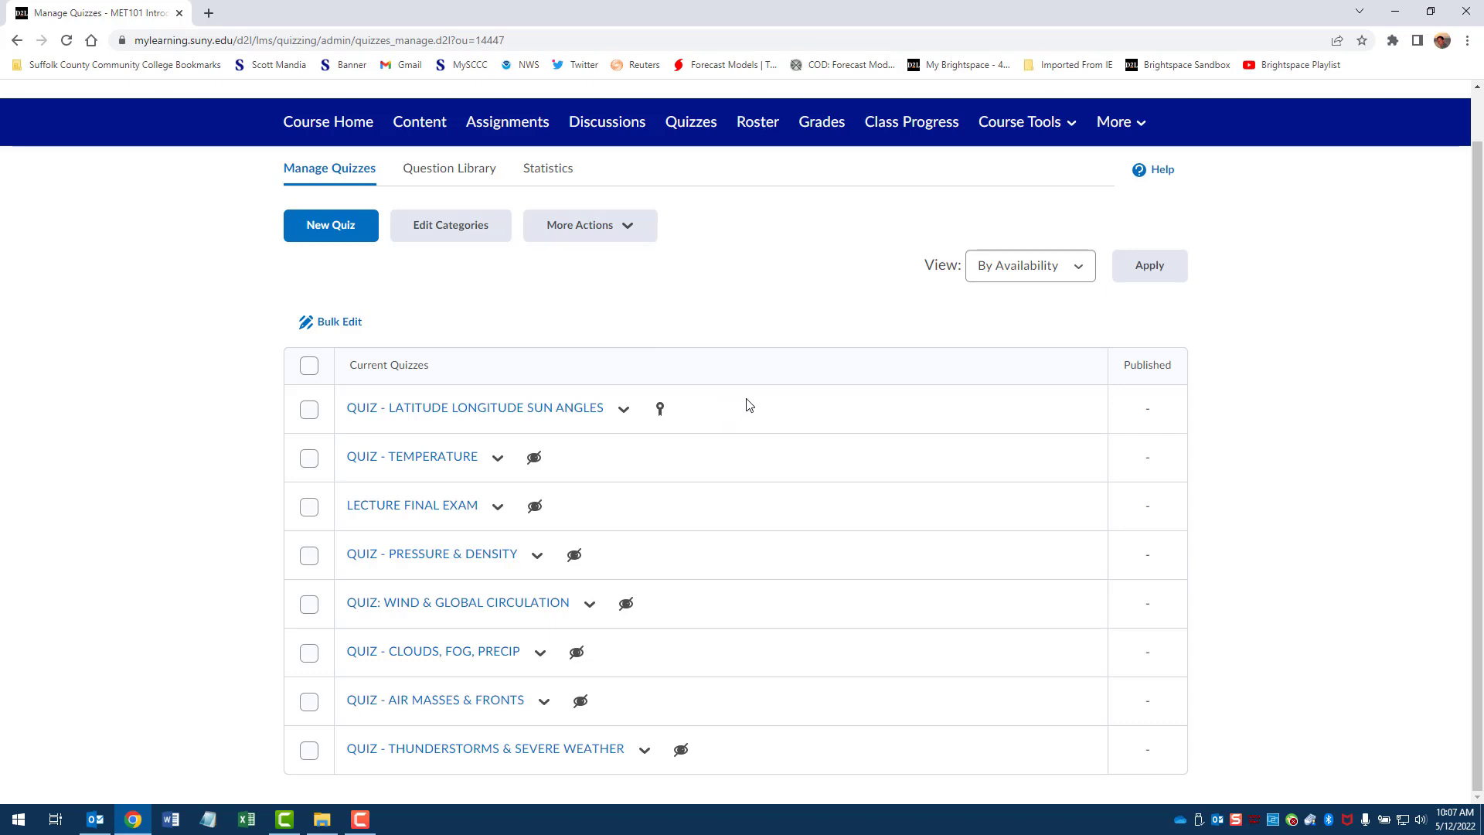
{"action": "mouse_move", "coordinate": [549, 543]}
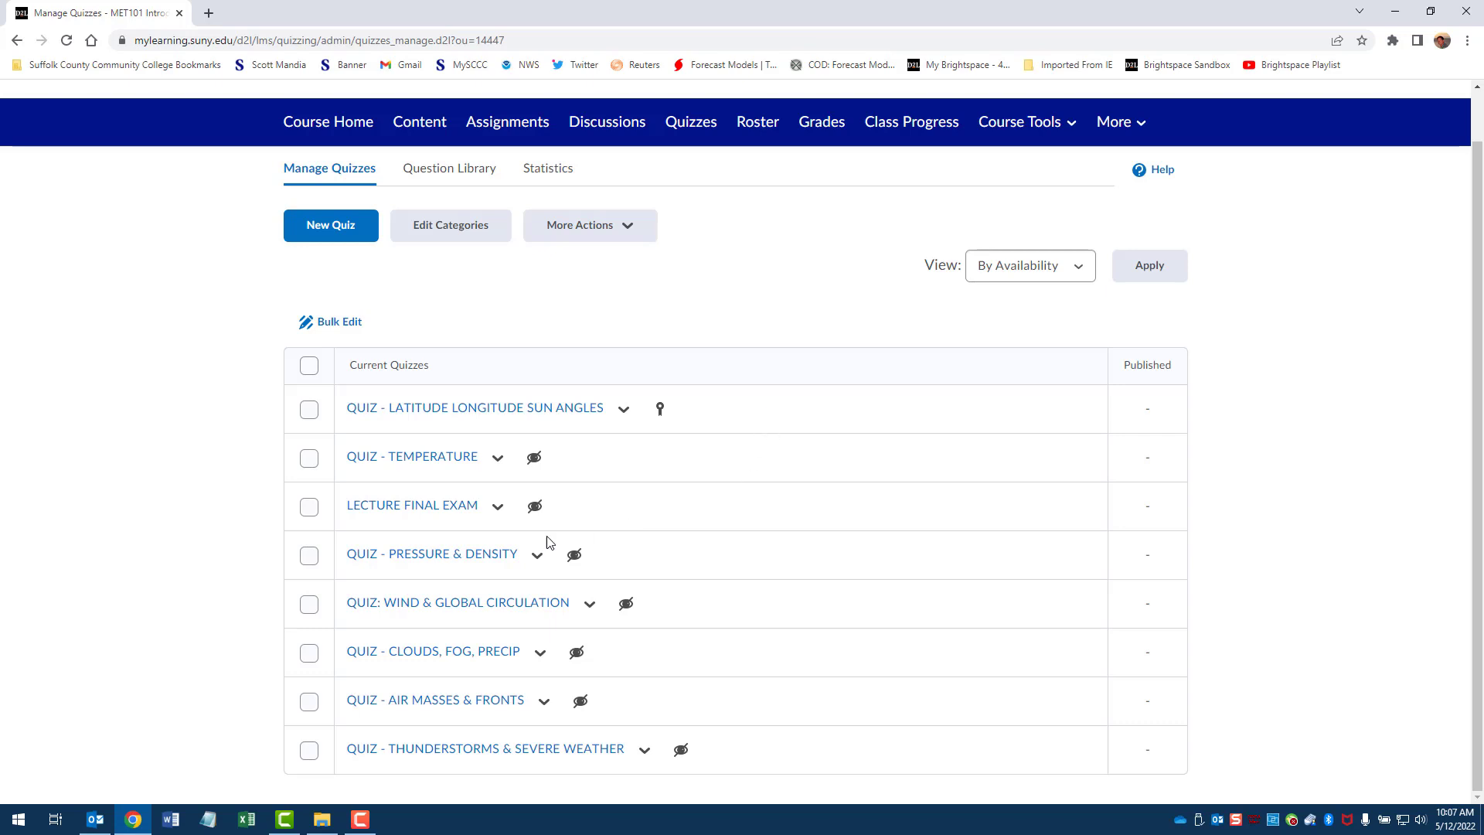
{"action": "mouse_move", "coordinate": [703, 460]}
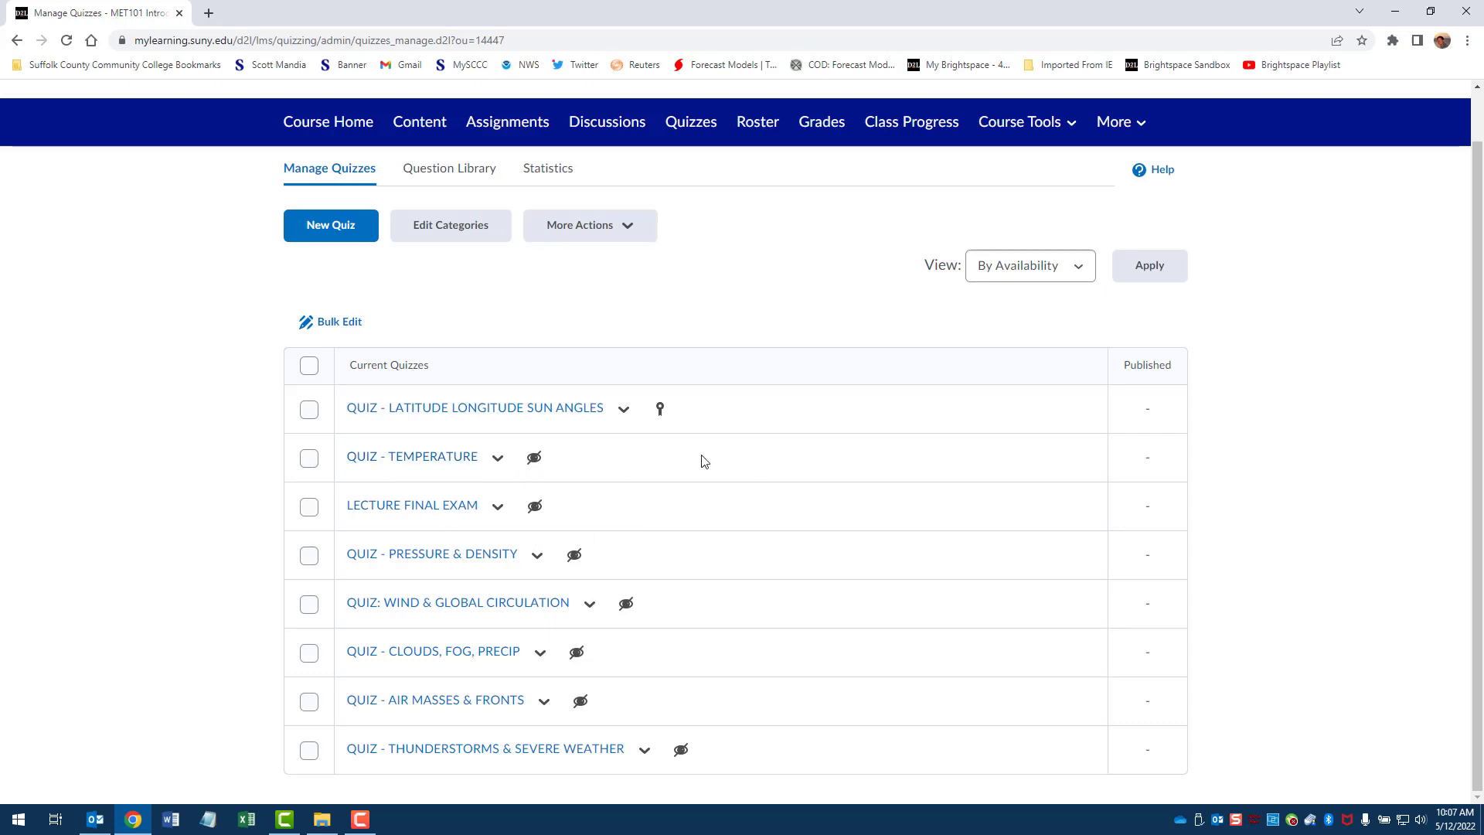
{"action": "mouse_move", "coordinate": [481, 788]}
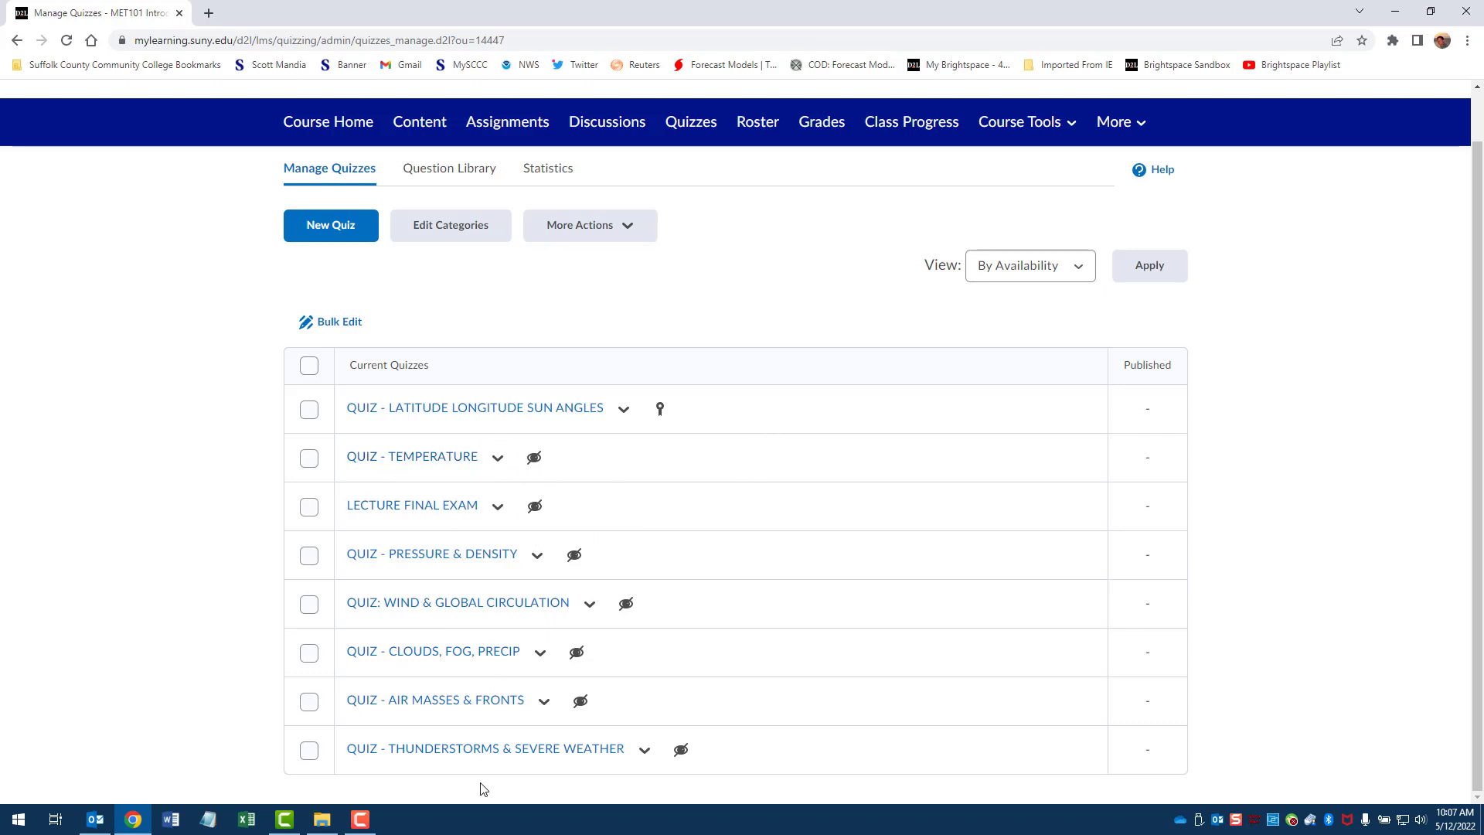
{"action": "mouse_move", "coordinate": [729, 603]}
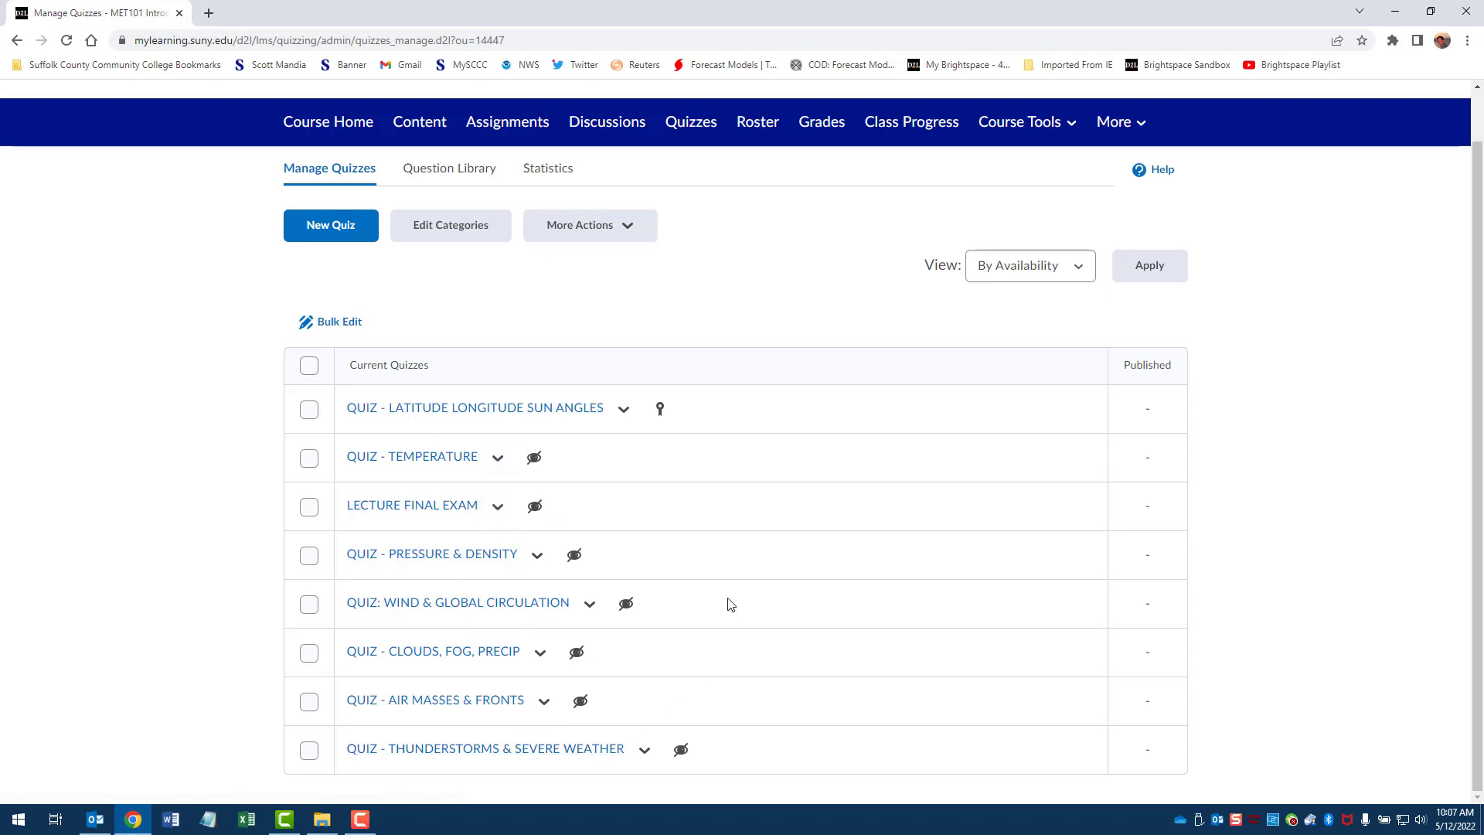
{"action": "mouse_move", "coordinate": [473, 490]}
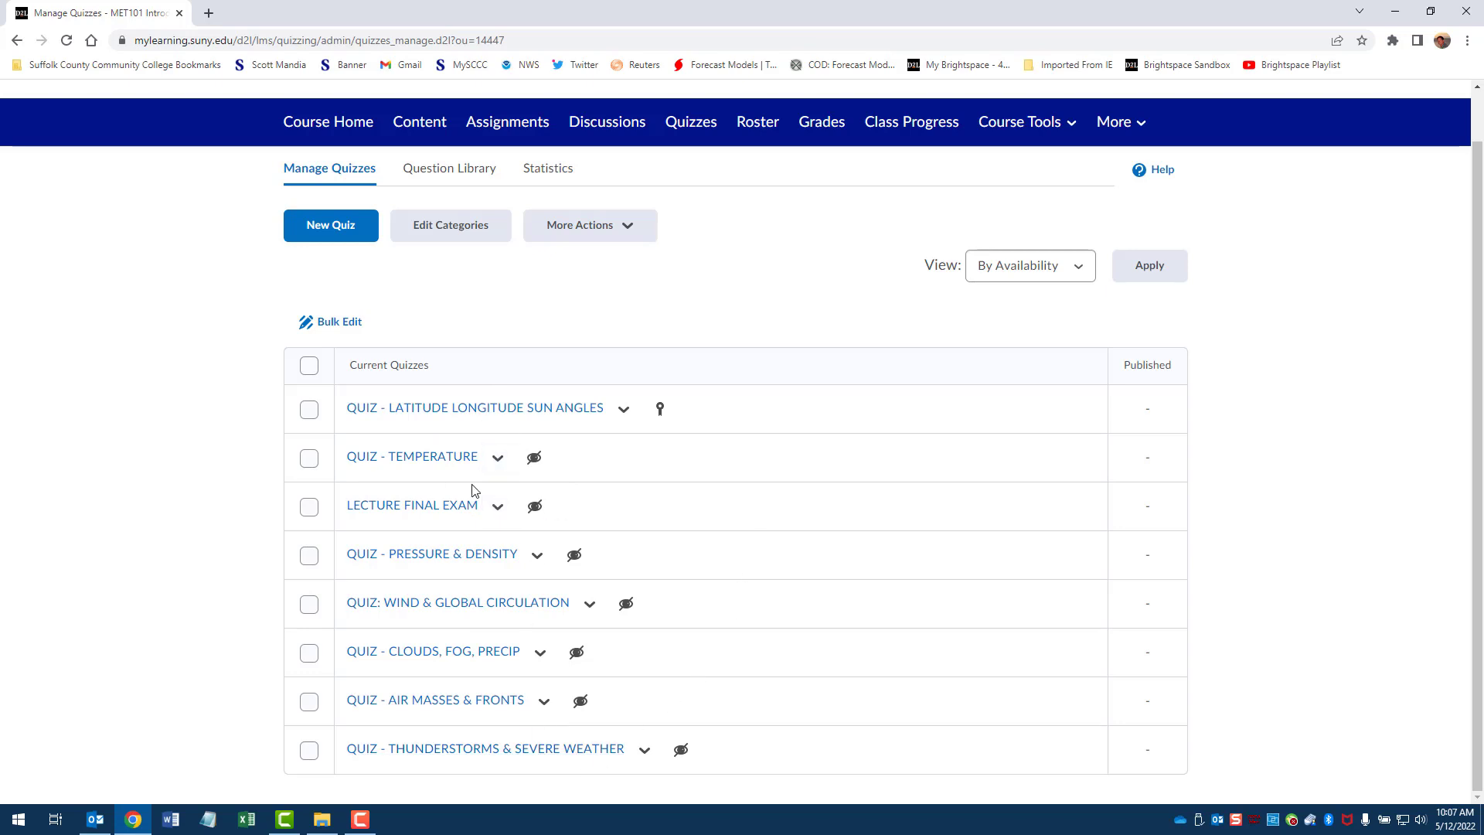
Step: Edit QUIZ - TEMPERATURE and set its category to Quiz
{"action": "left_click", "coordinate": [497, 457]}
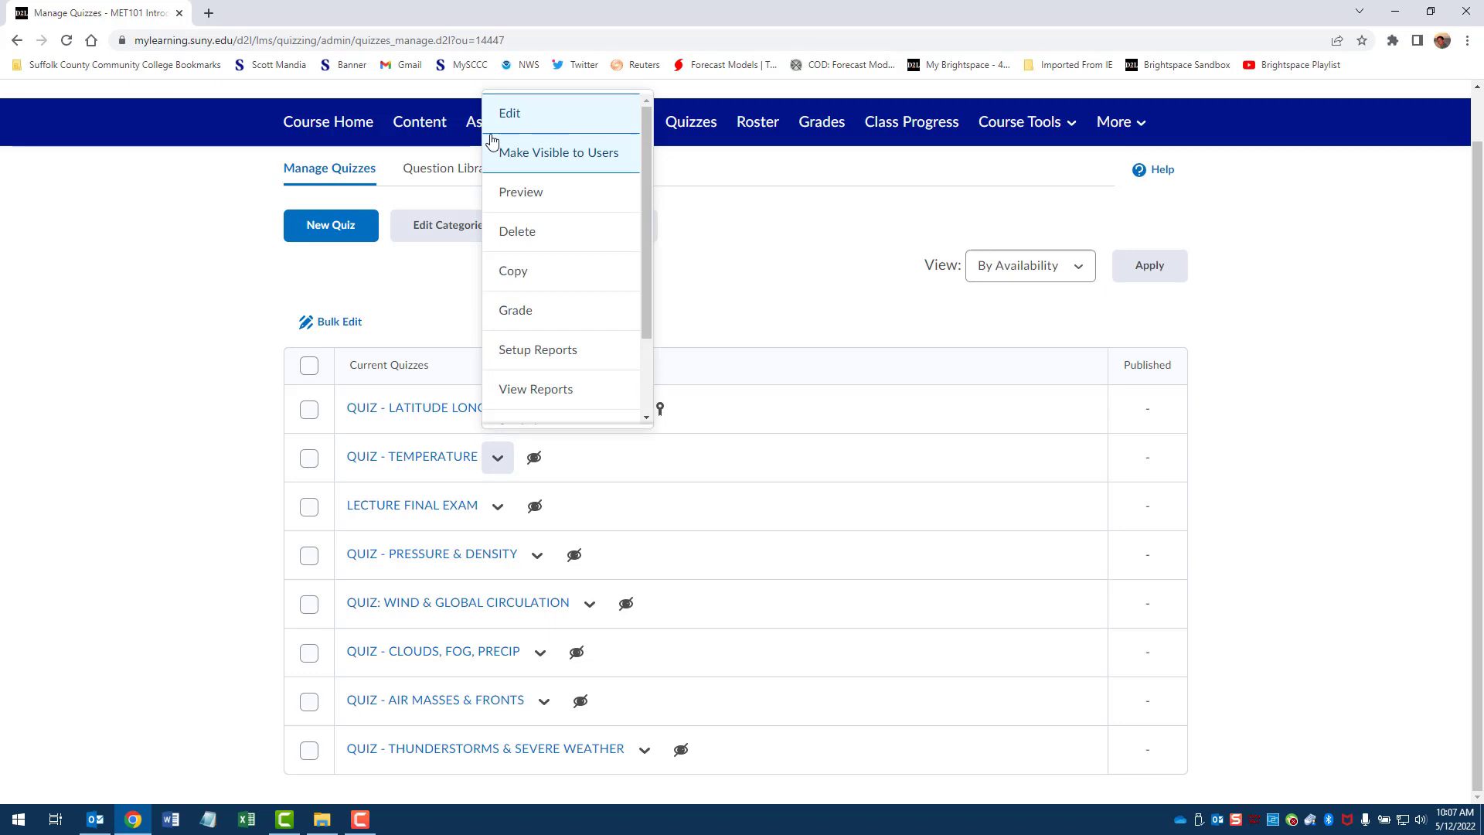
{"action": "left_click", "coordinate": [510, 113]}
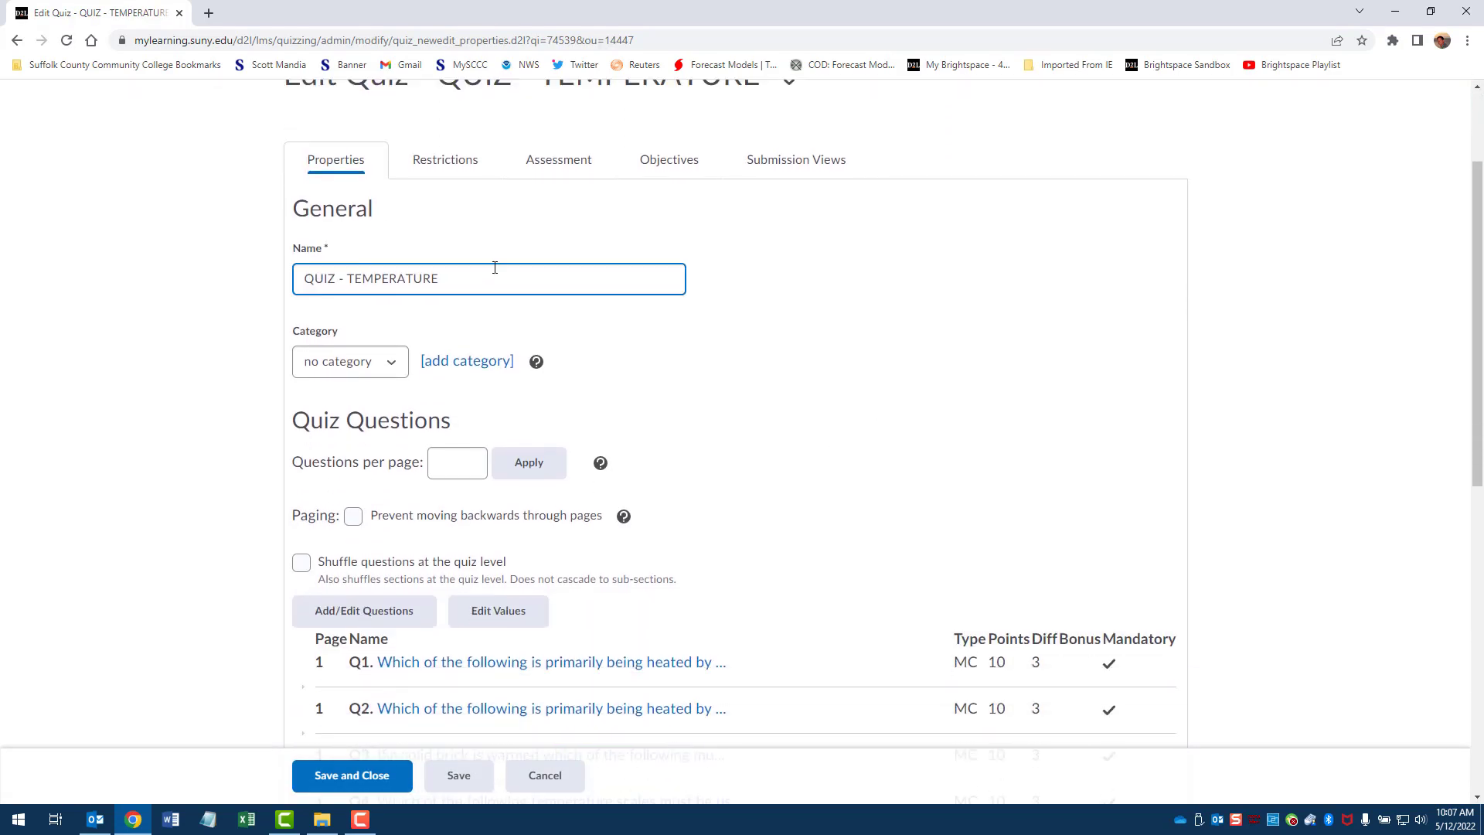
{"action": "left_click", "coordinate": [350, 360]}
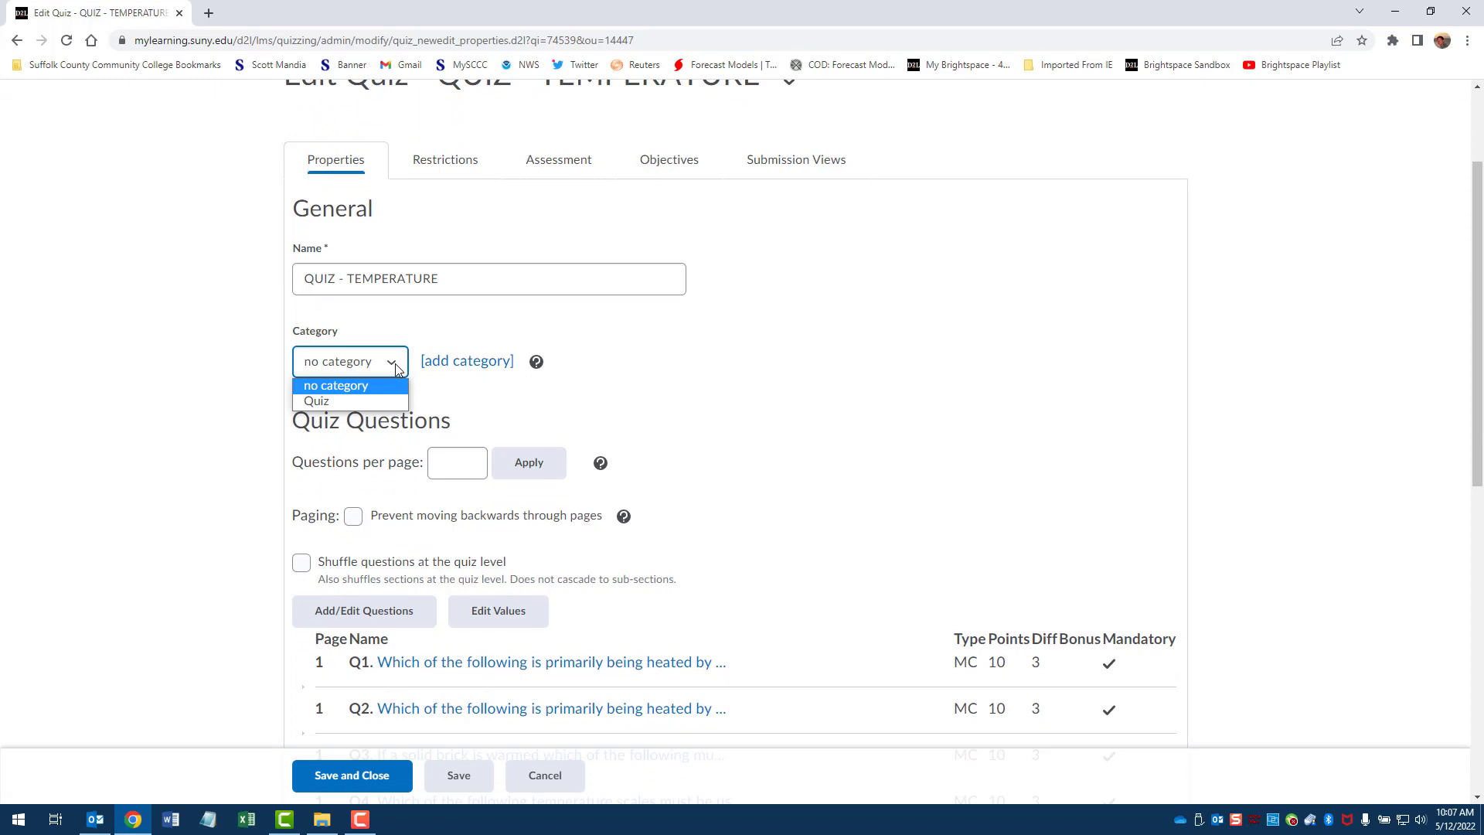
{"action": "mouse_move", "coordinate": [347, 400]}
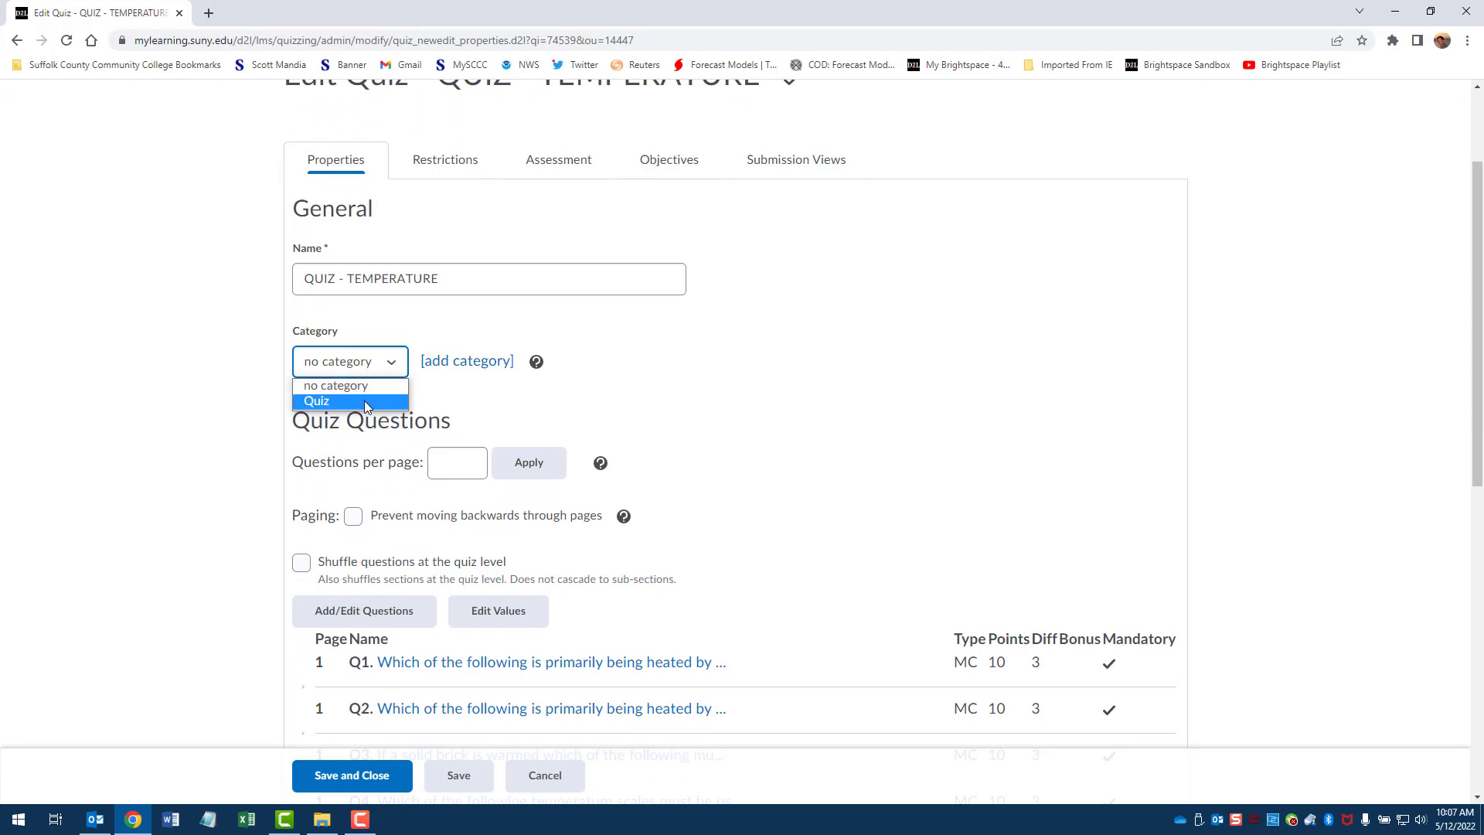
{"action": "left_click", "coordinate": [316, 401]}
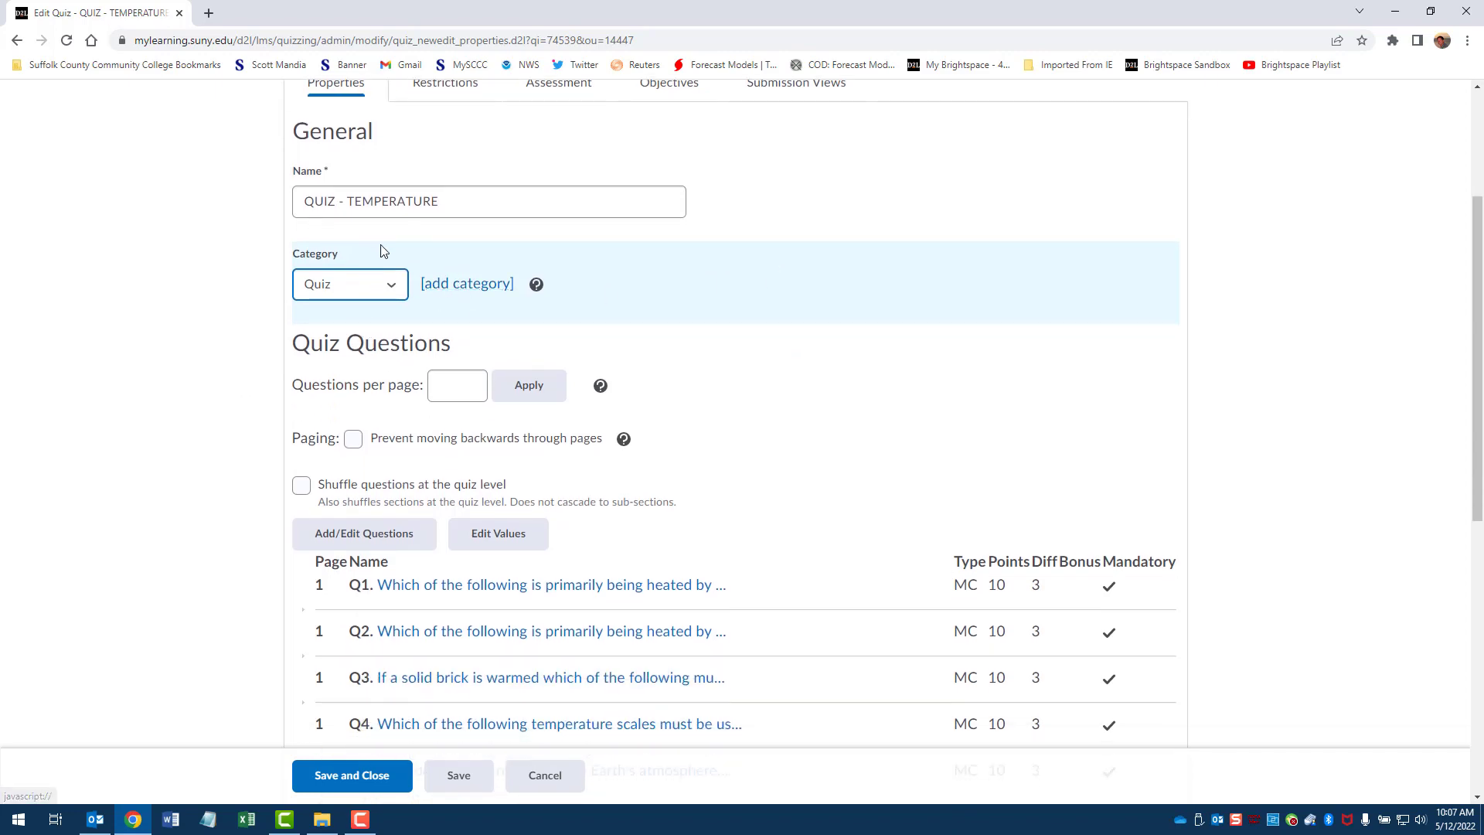
{"action": "scroll", "scroll_direction": "down", "scroll_amount": 3}
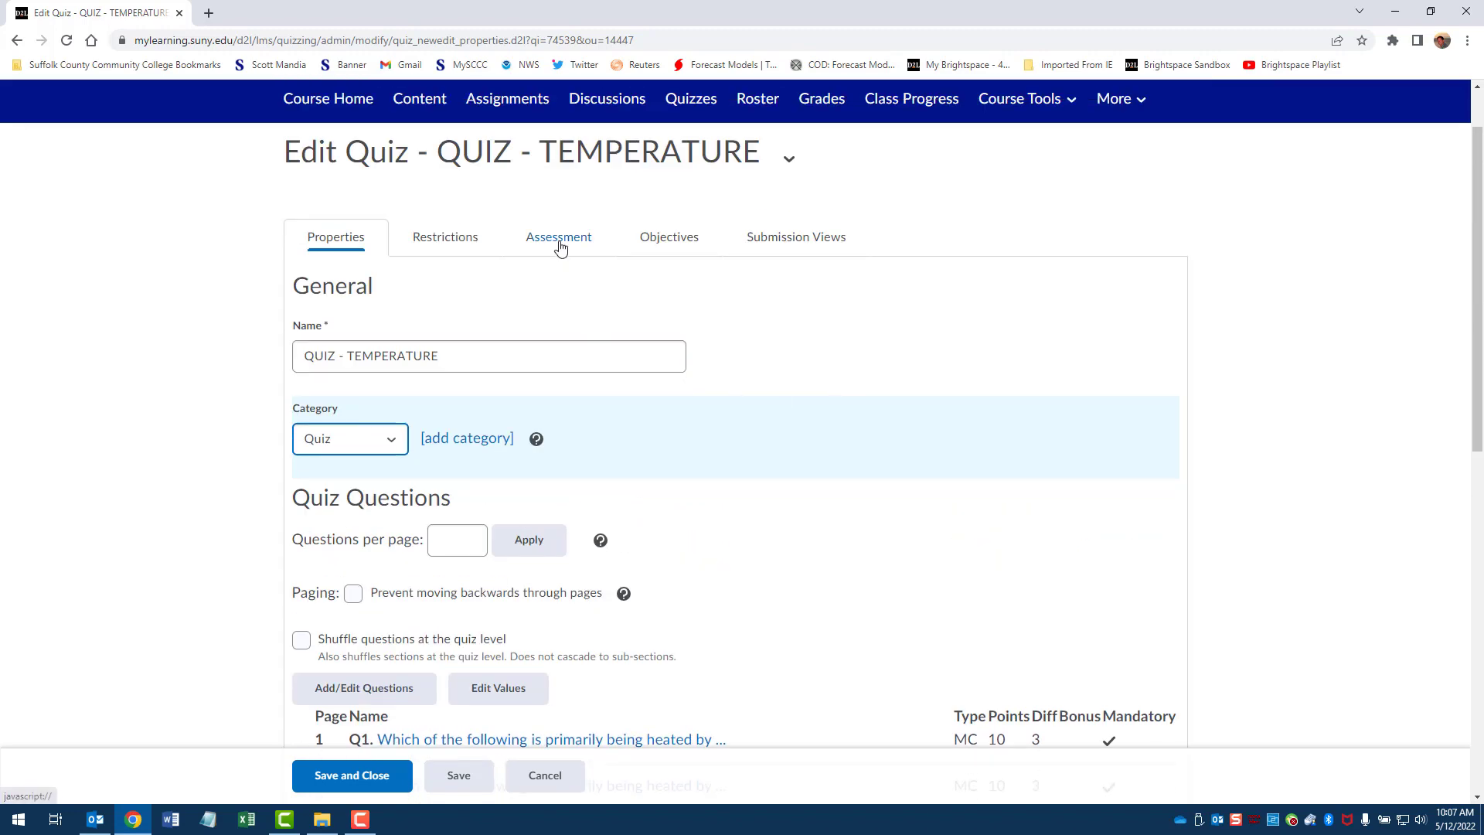
Step: Save the quiz's Quiz category and start a new grade item from the Assessment tab
{"action": "left_click", "coordinate": [557, 236]}
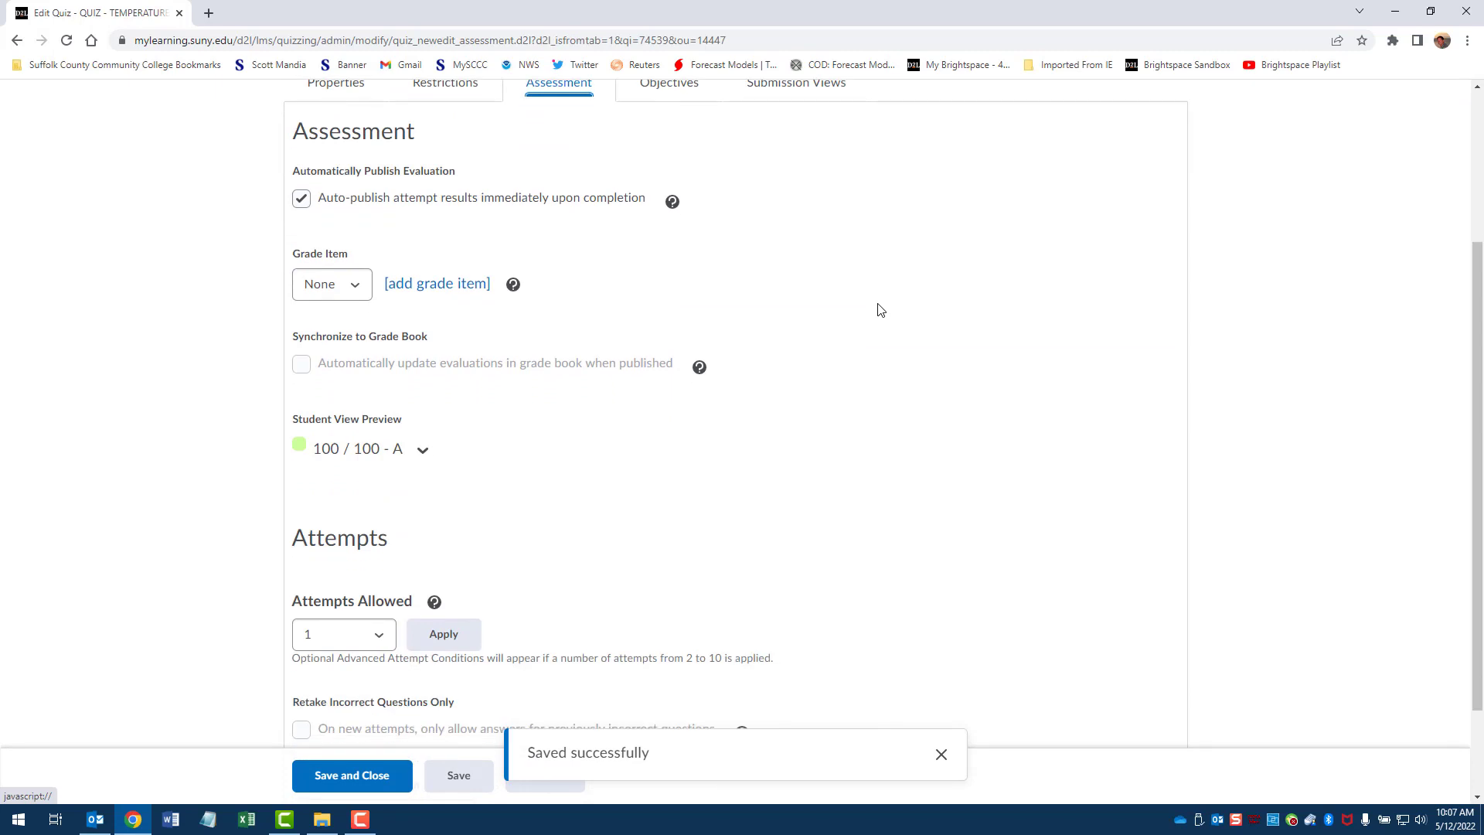
{"action": "left_click", "coordinate": [940, 754]}
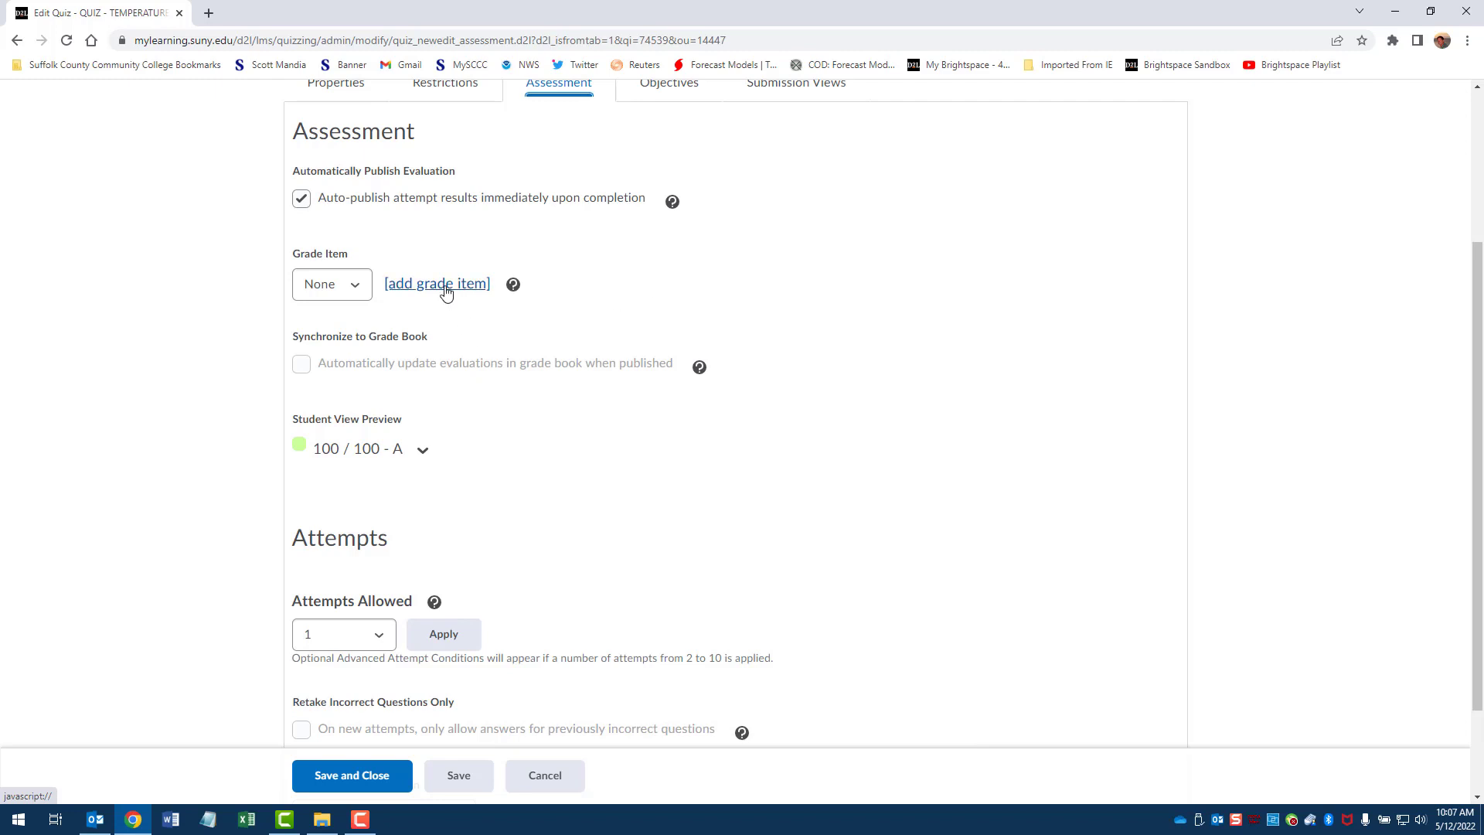
{"action": "left_click", "coordinate": [436, 282]}
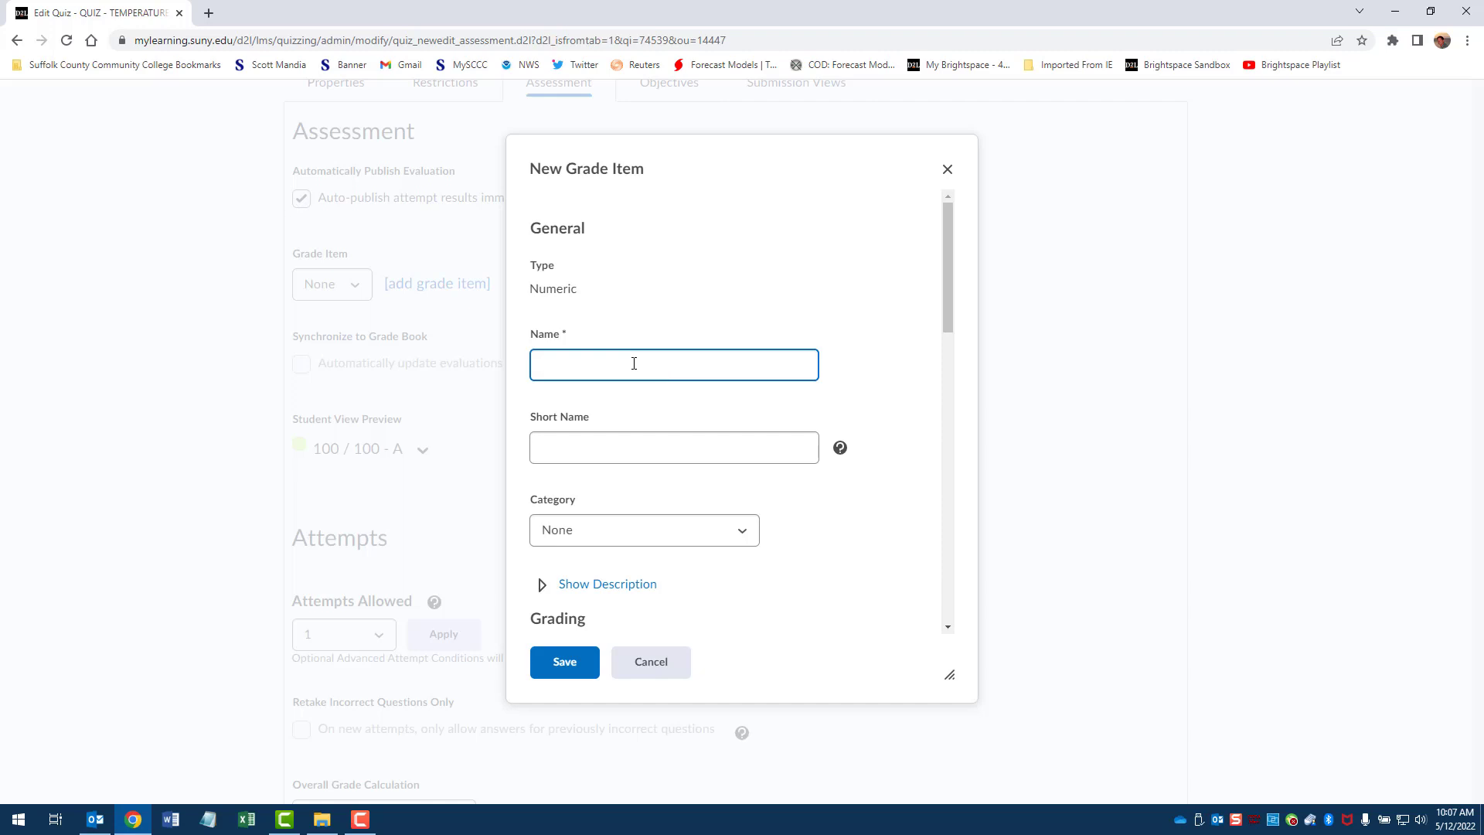
Step: Enter 'Quiz: Temperature' as both the grade item's Name and Short Name
{"action": "type", "text": "Quiz\" T"}
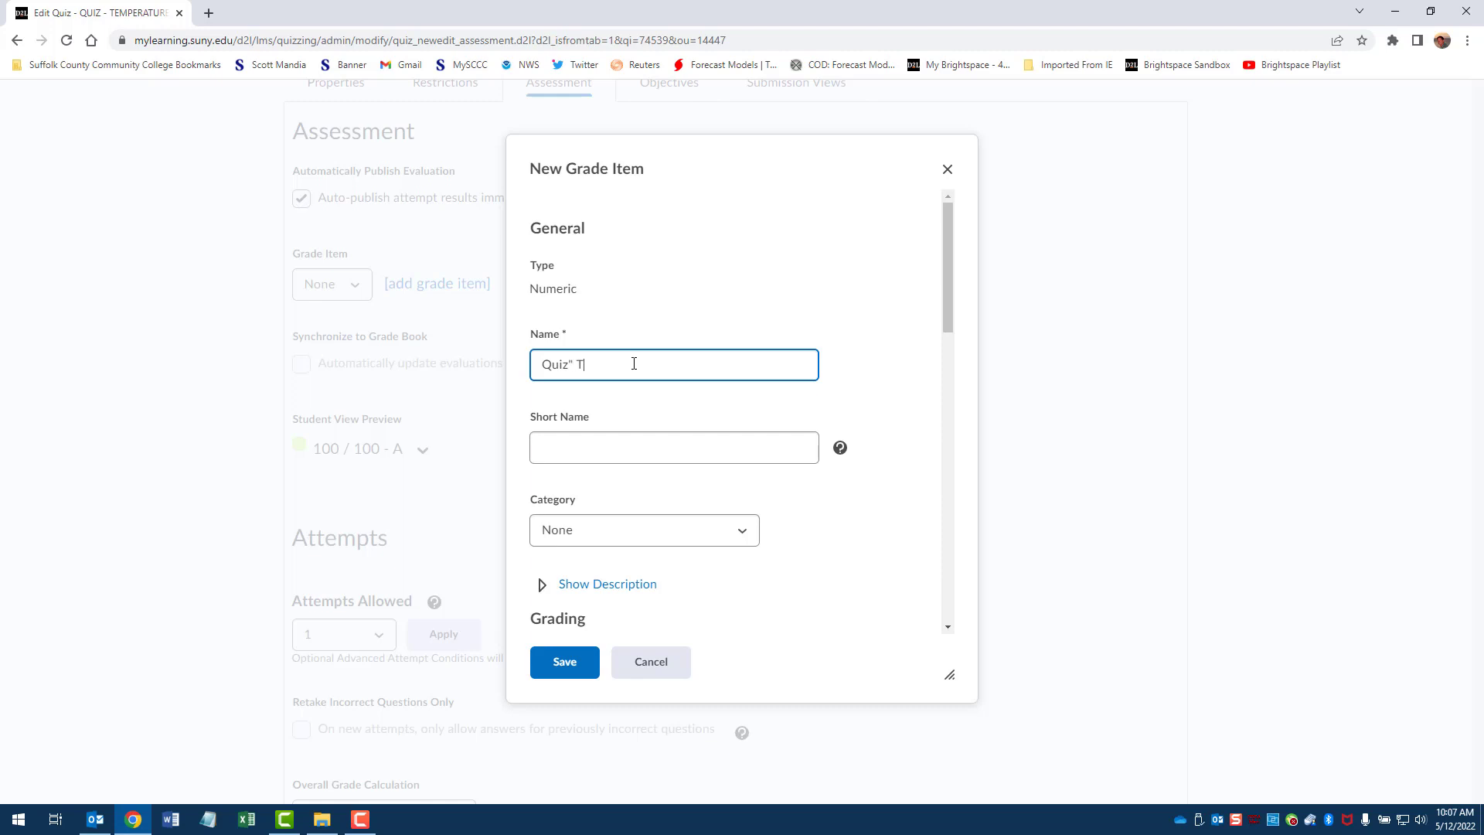
{"action": "key", "text": "Backspace"}
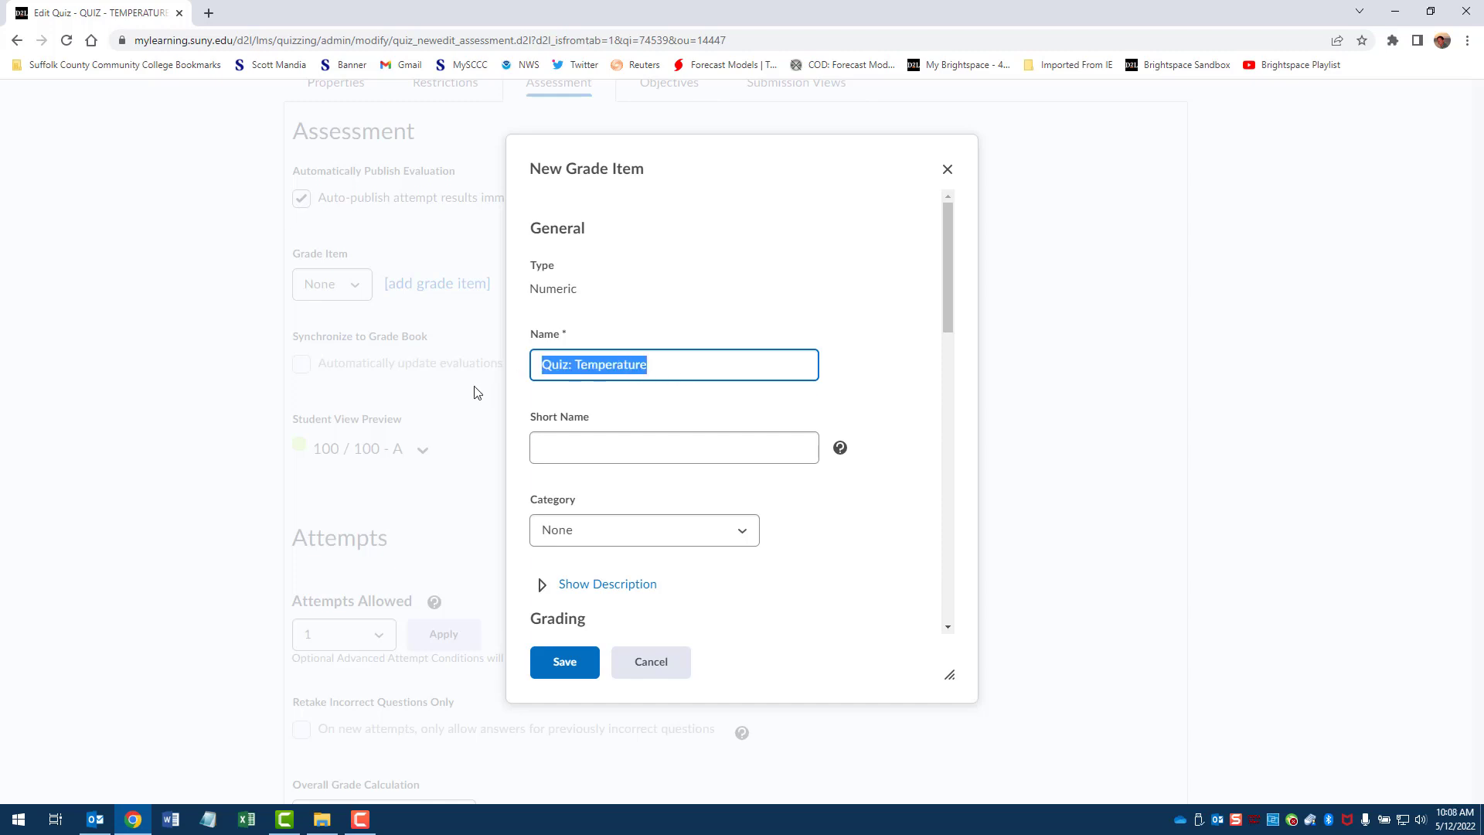
{"action": "left_click", "coordinate": [674, 447]}
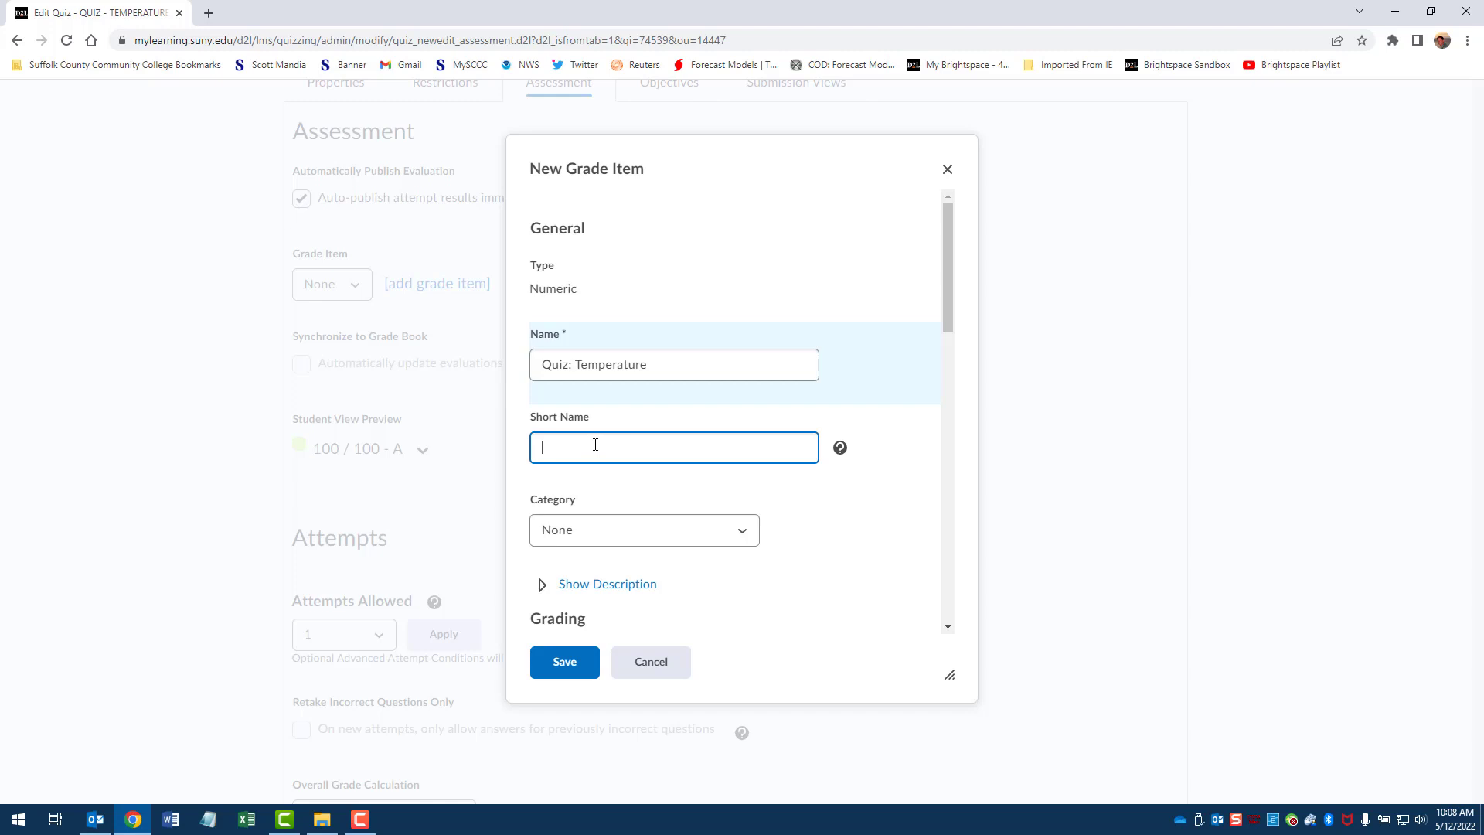
{"action": "type", "text": "Quiz: Temperature"}
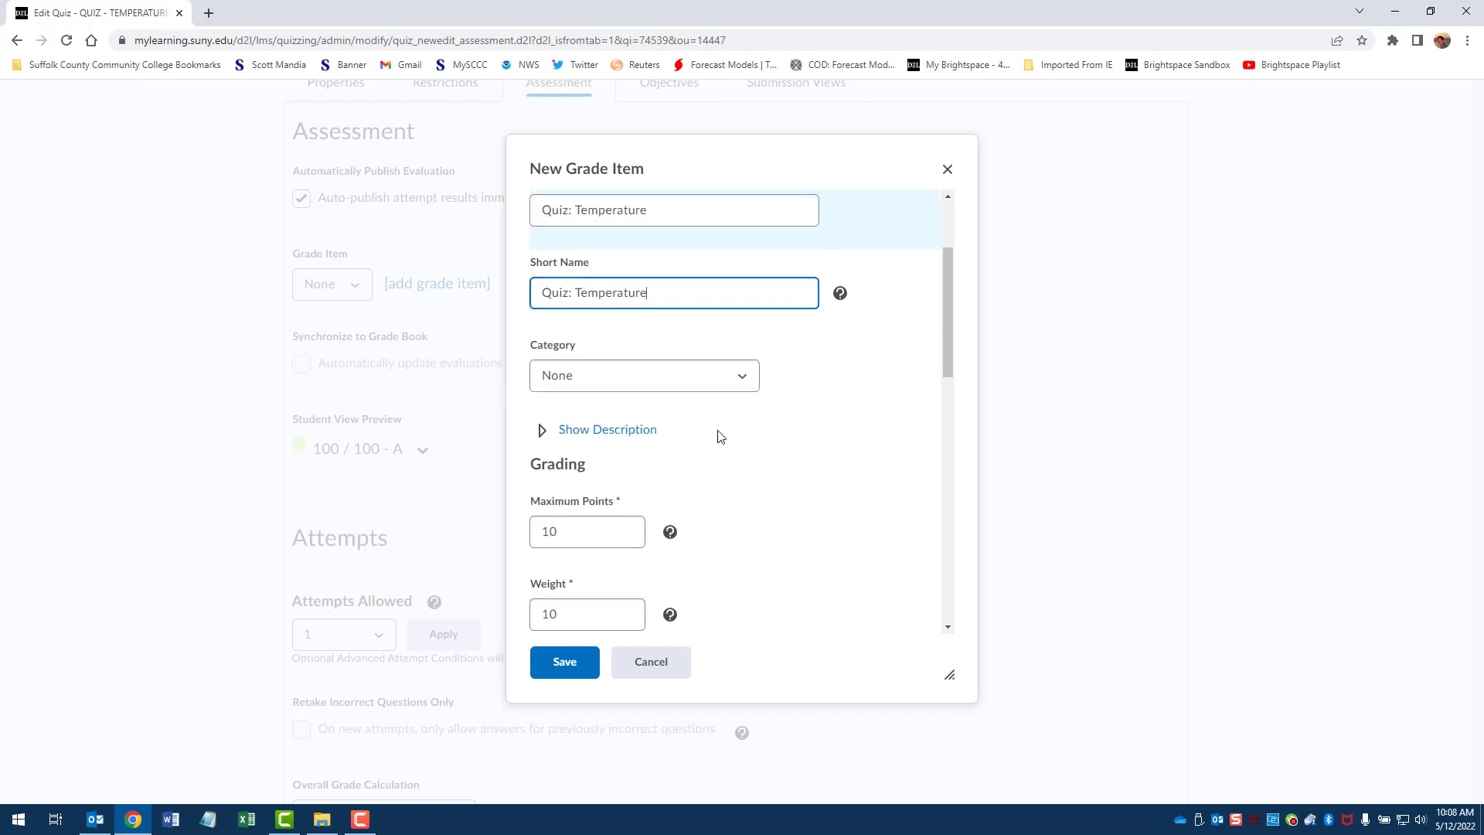
{"action": "left_click", "coordinate": [644, 375]}
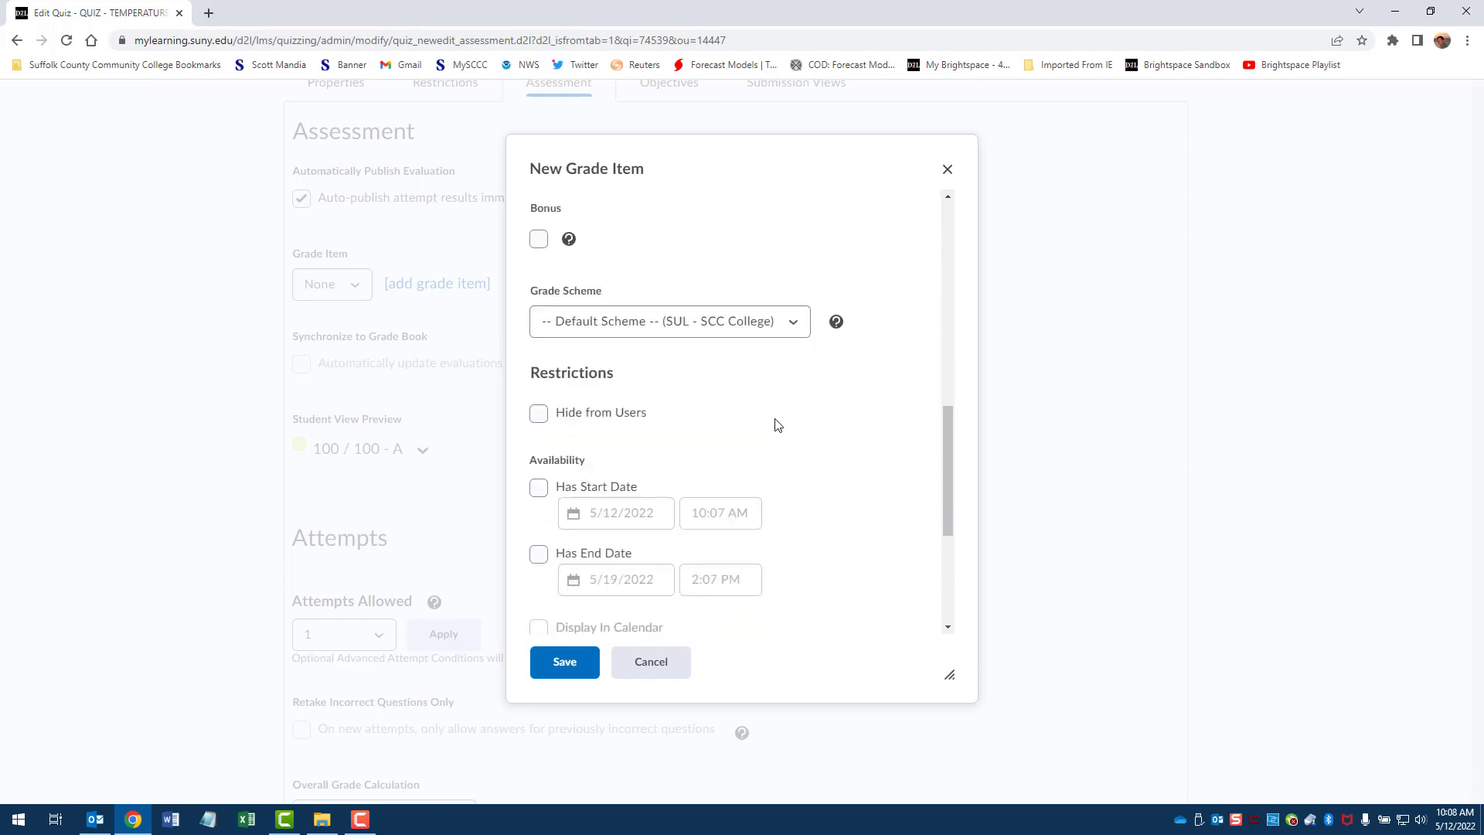
Step: Date the grade item 5/30/2022 to 6/5/2022 at 12:01 AM, then save it and the quiz
{"action": "scroll", "scroll_direction": "down", "scroll_amount": 3}
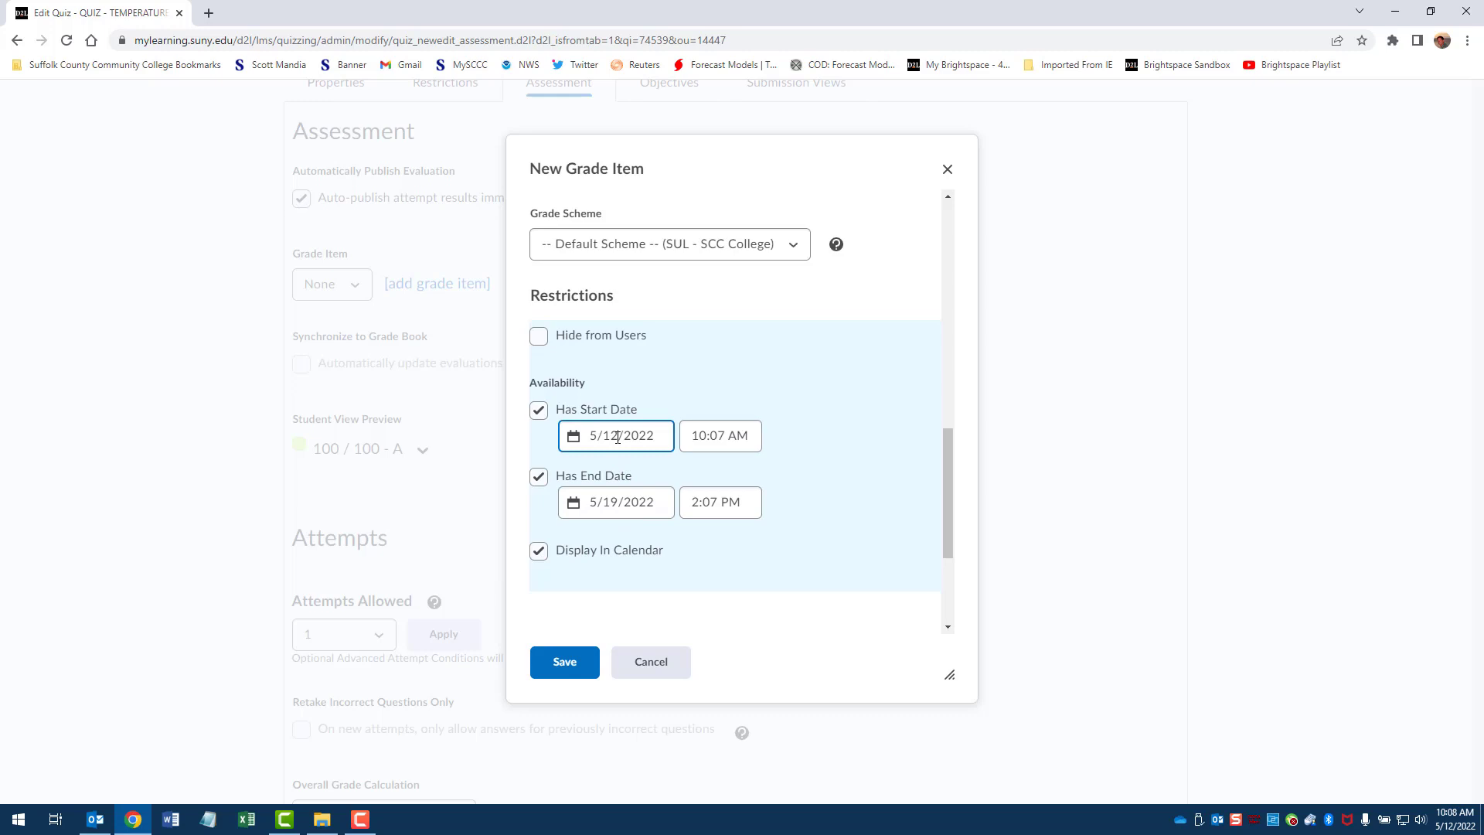
{"action": "left_click", "coordinate": [615, 435]}
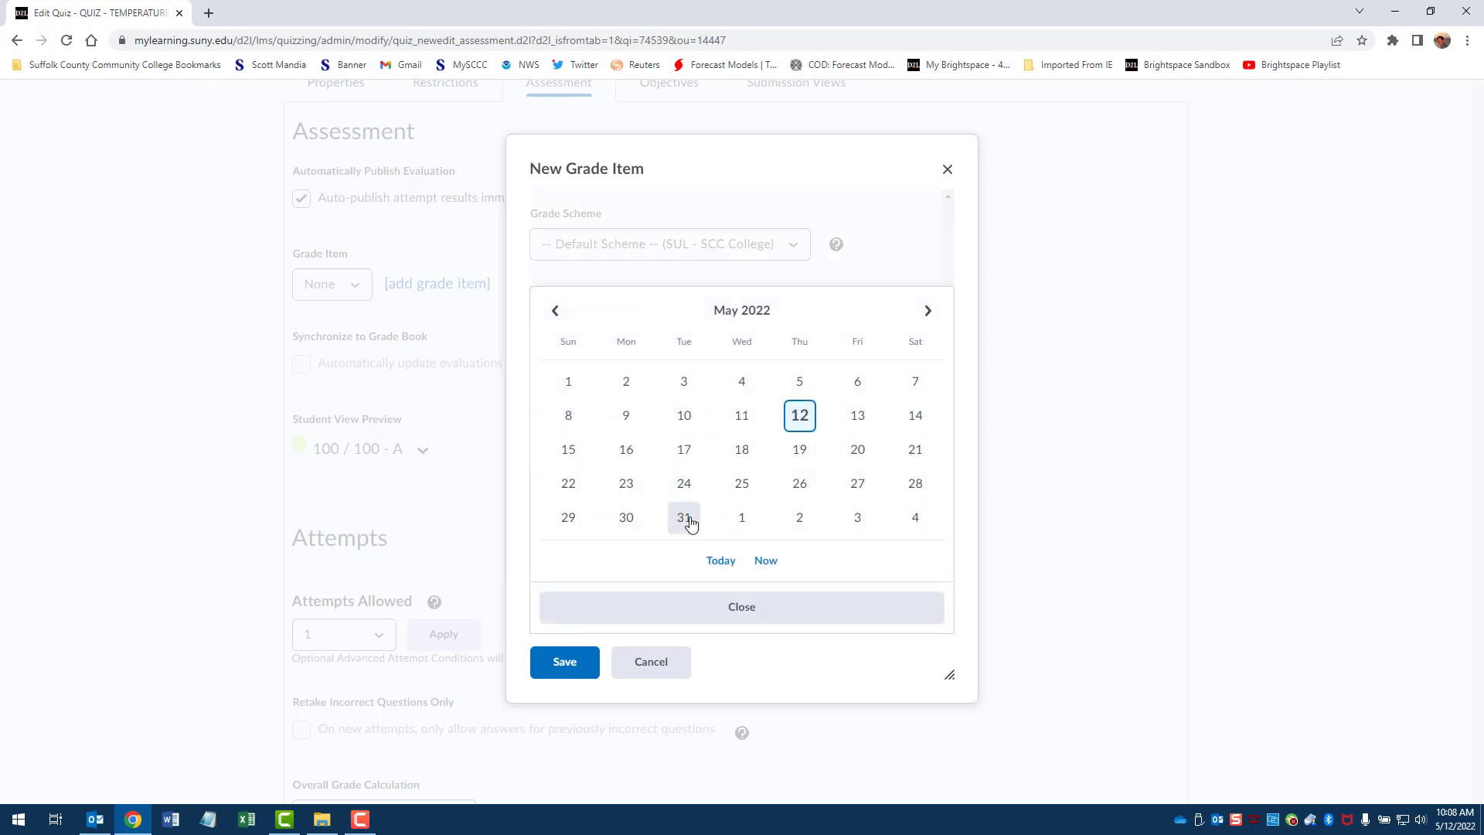
{"action": "mouse_move", "coordinate": [625, 517]}
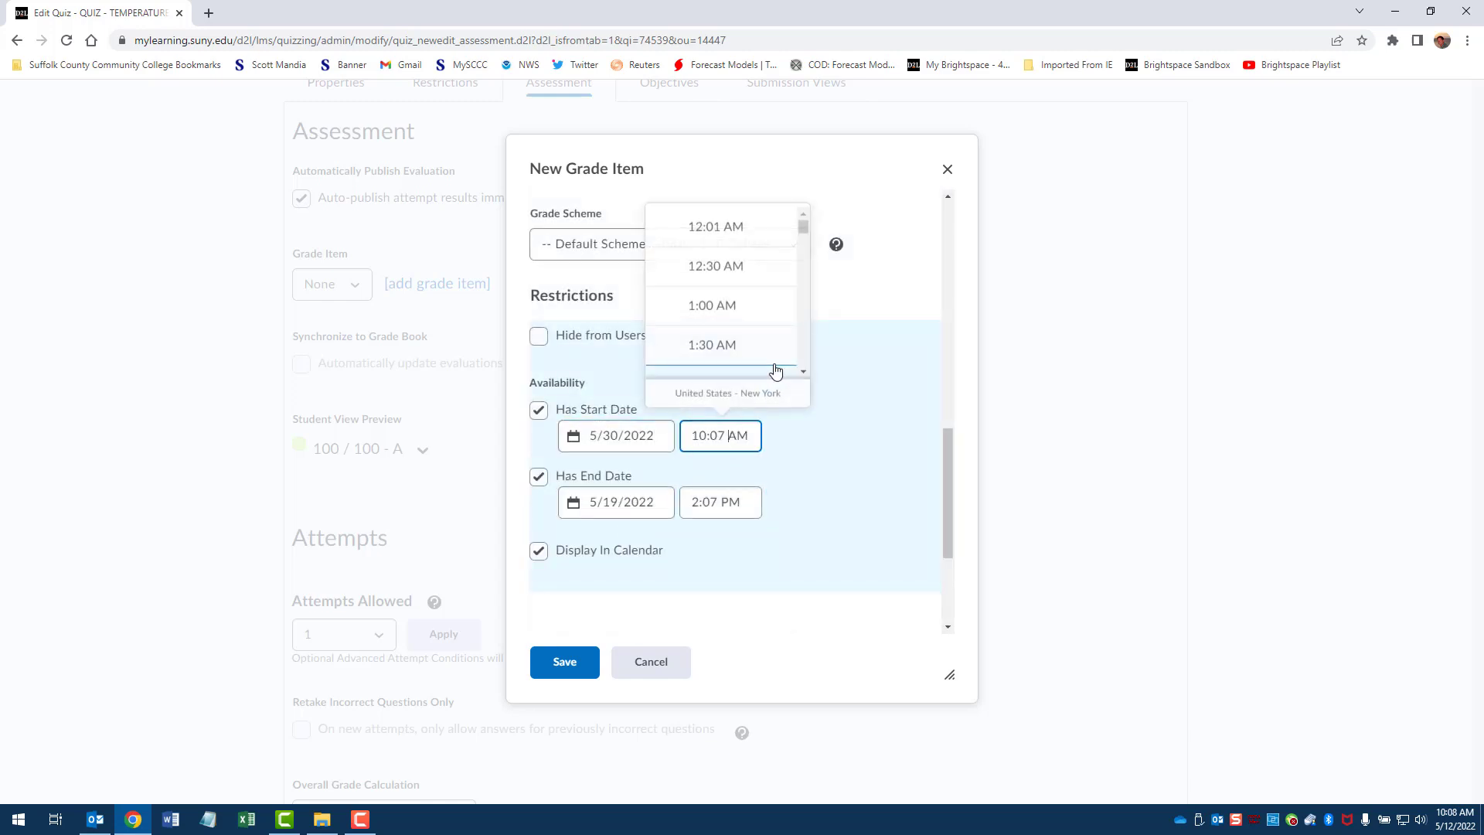
{"action": "left_click", "coordinate": [715, 227]}
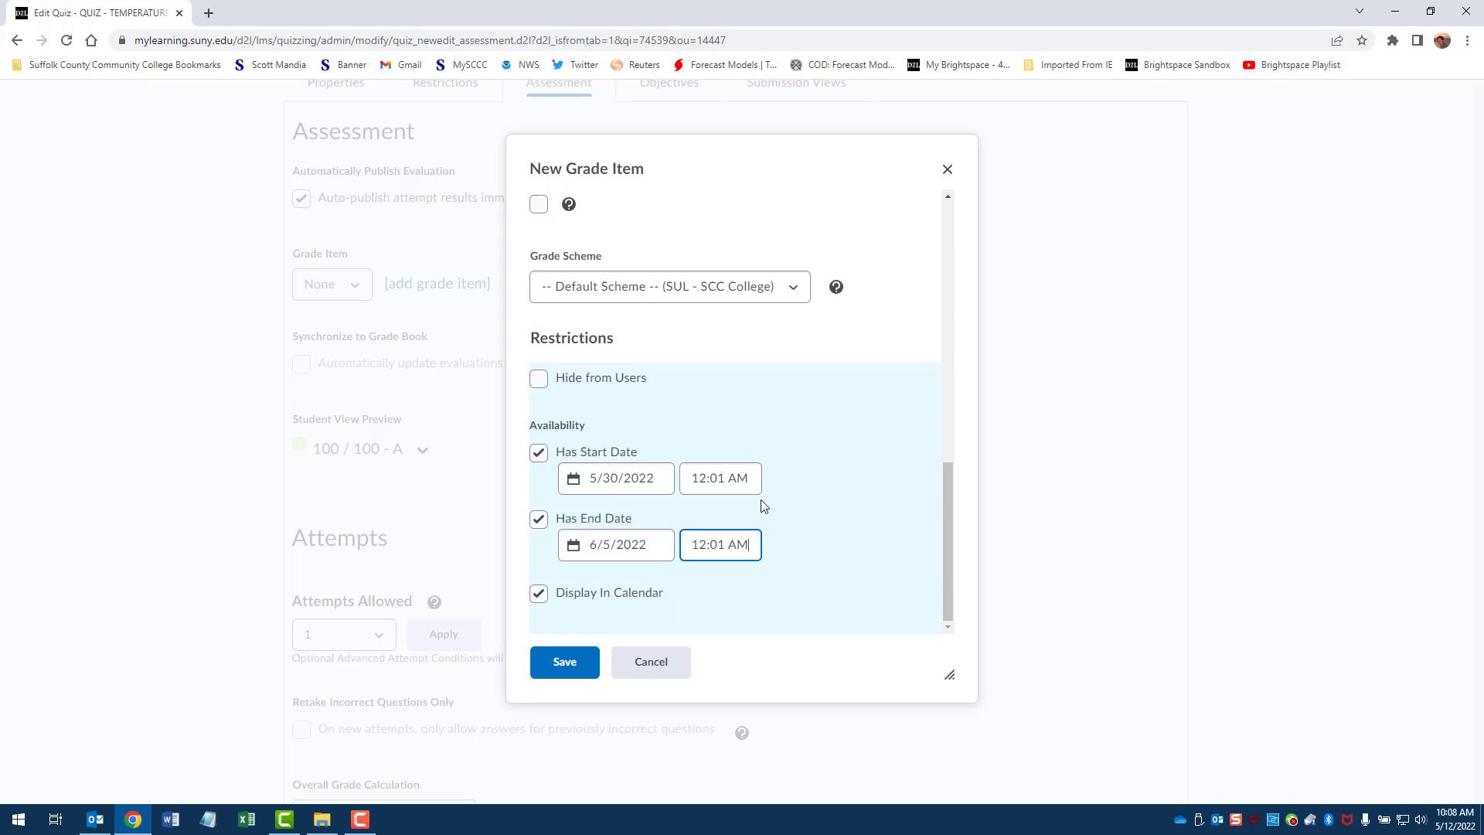
{"action": "left_click", "coordinate": [564, 661]}
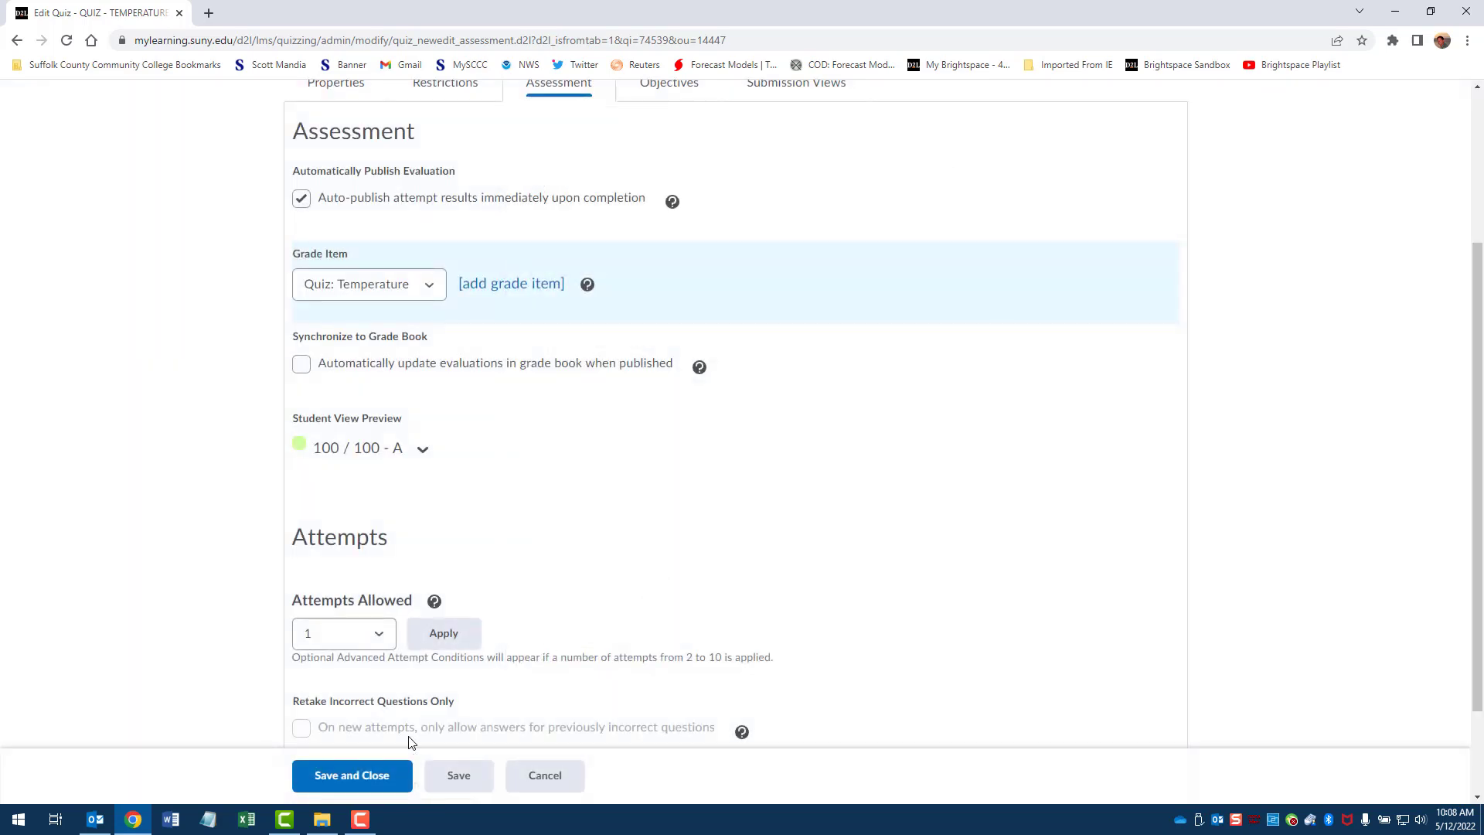
{"action": "left_click", "coordinate": [351, 775]}
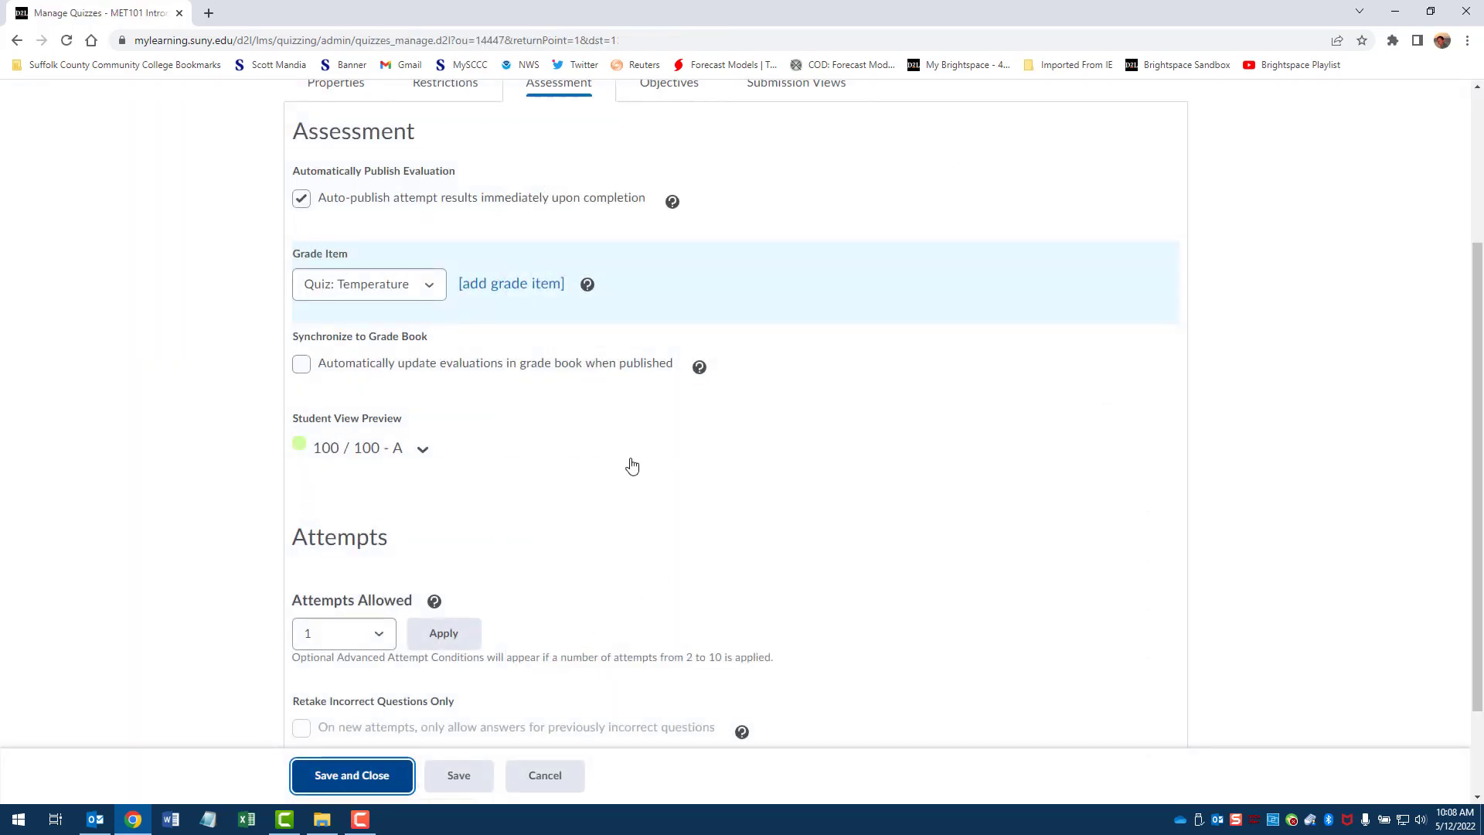
Step: Save and close the Temperature quiz to return to the quiz list
{"action": "left_click", "coordinate": [351, 775]}
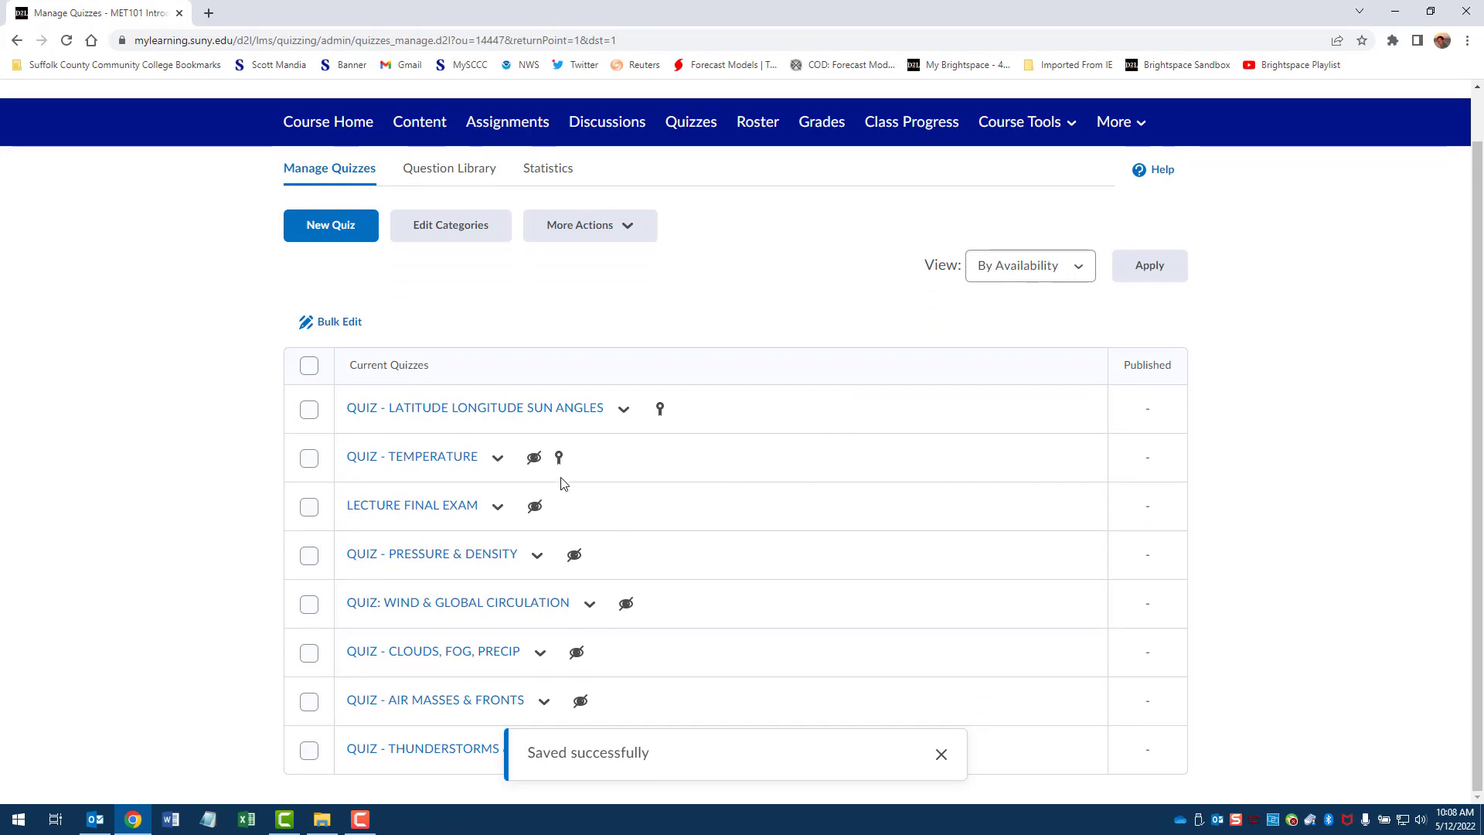
{"action": "mouse_move", "coordinate": [494, 465]}
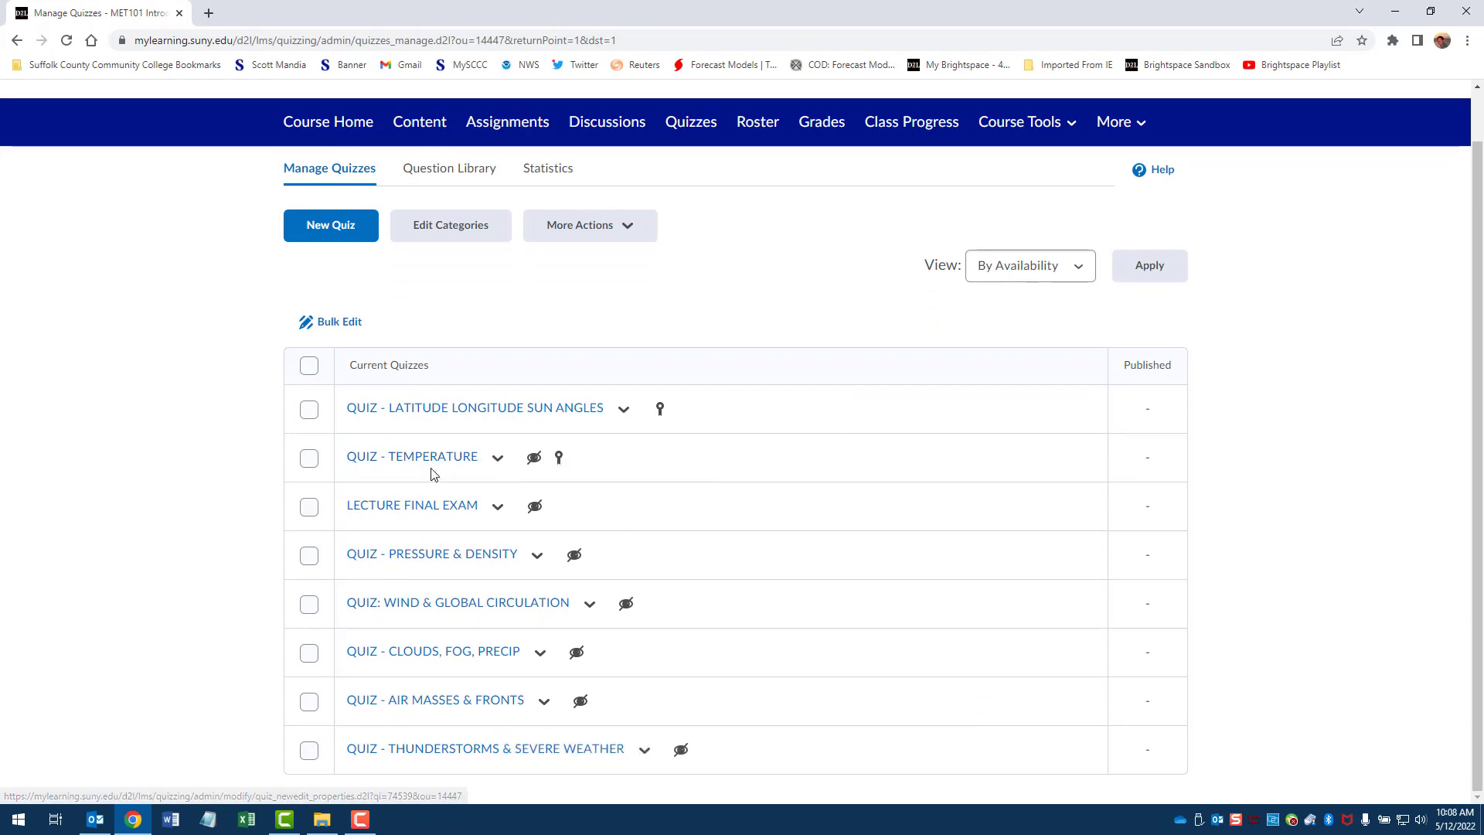
{"action": "mouse_move", "coordinate": [412, 456]}
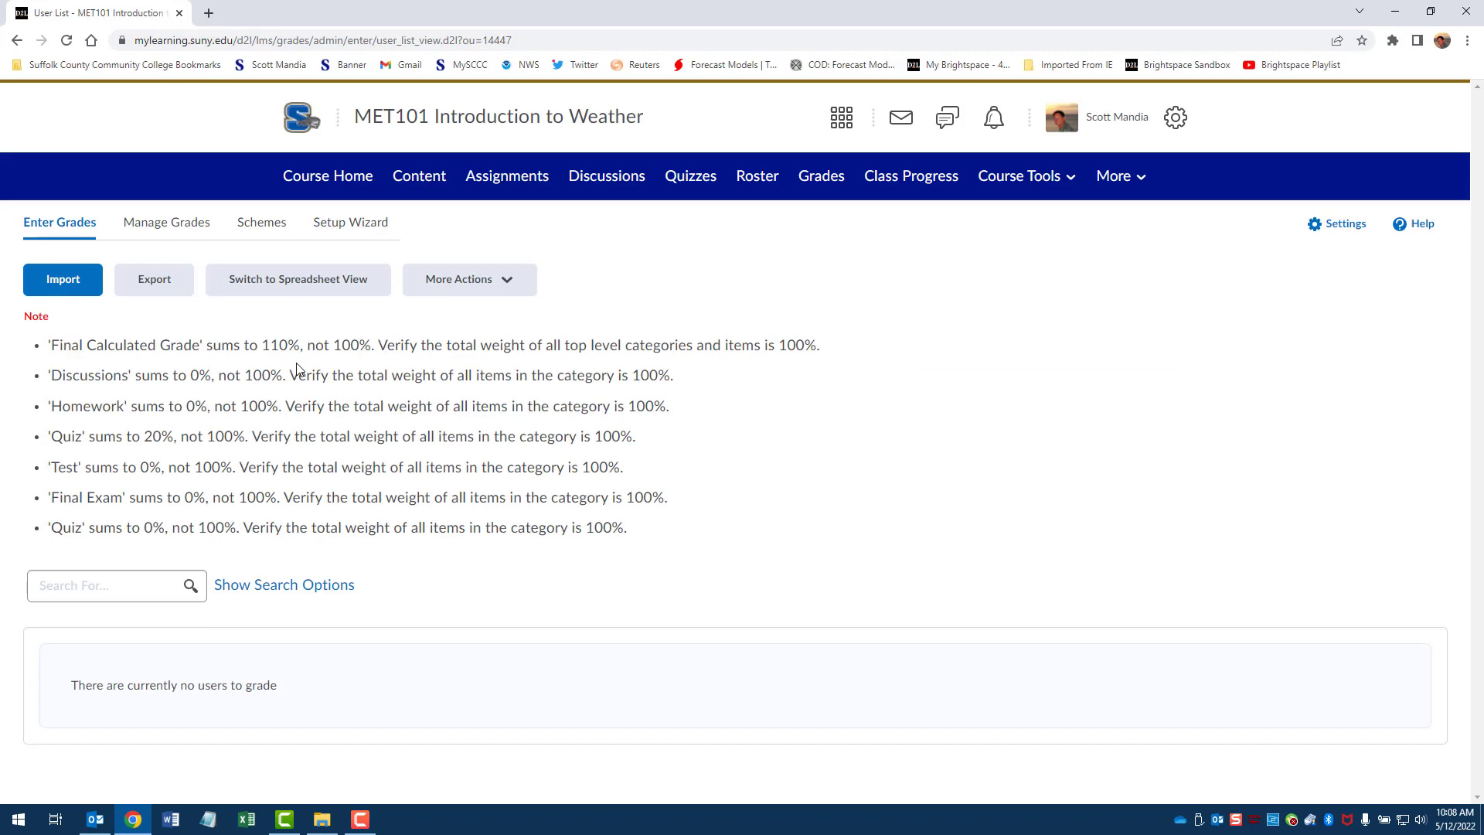
Step: Check Manage Grades for the quiz-linked 'Quiz: Temperature' item under the Quiz category
{"action": "left_click", "coordinate": [167, 222]}
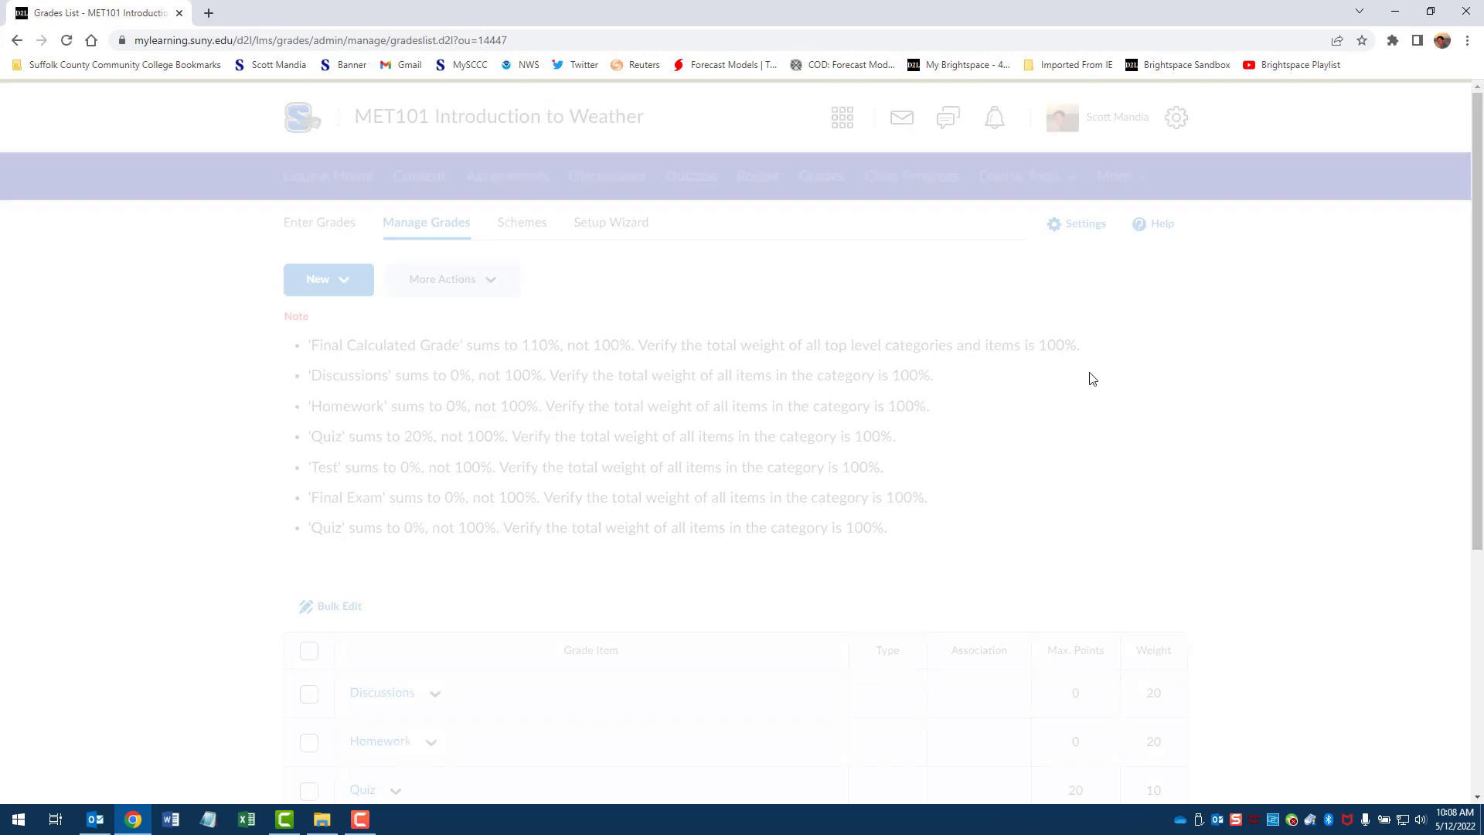
{"action": "scroll", "scroll_direction": "down", "scroll_amount": 3}
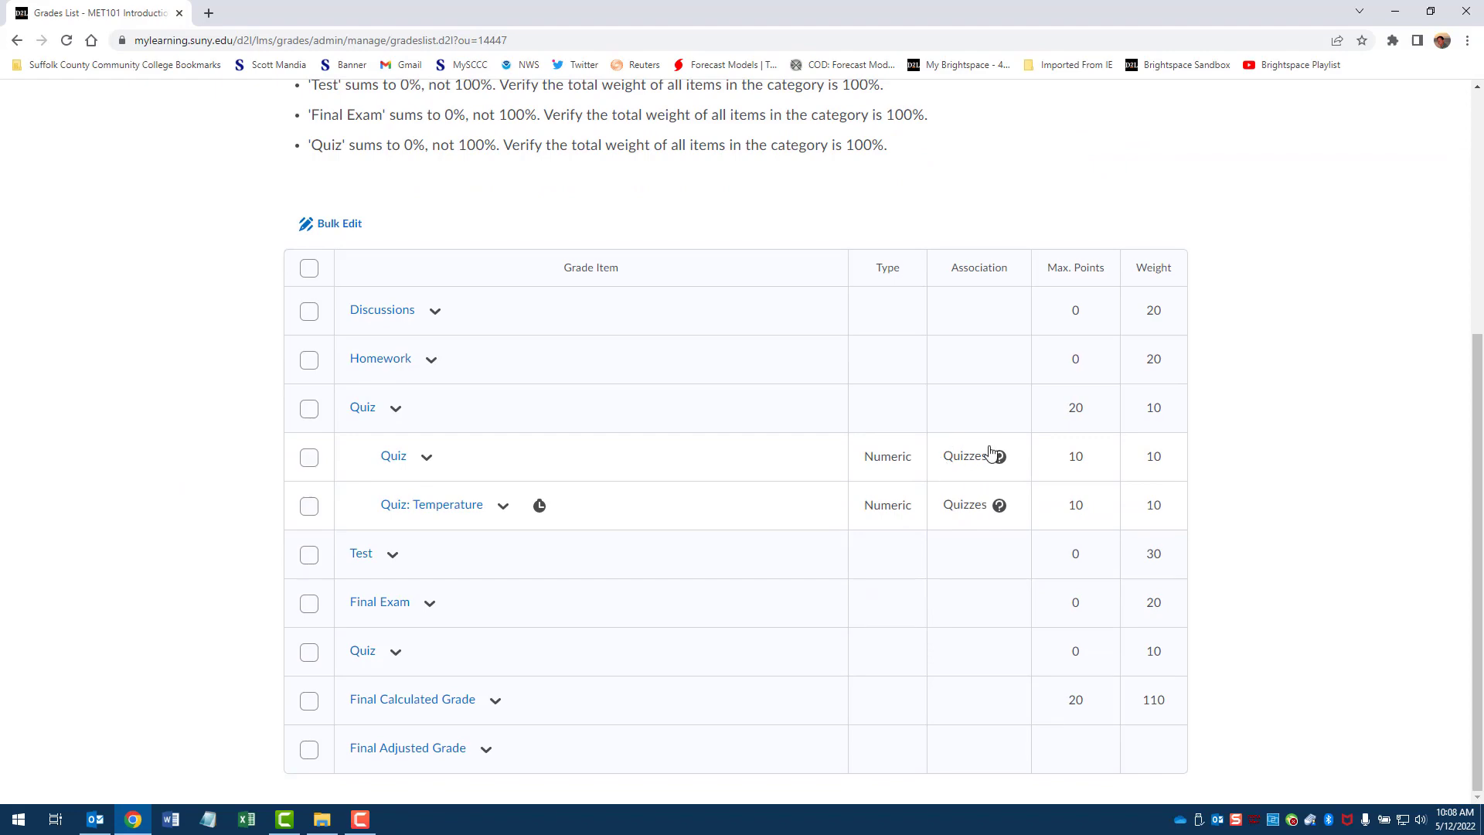
{"action": "mouse_move", "coordinate": [975, 546]}
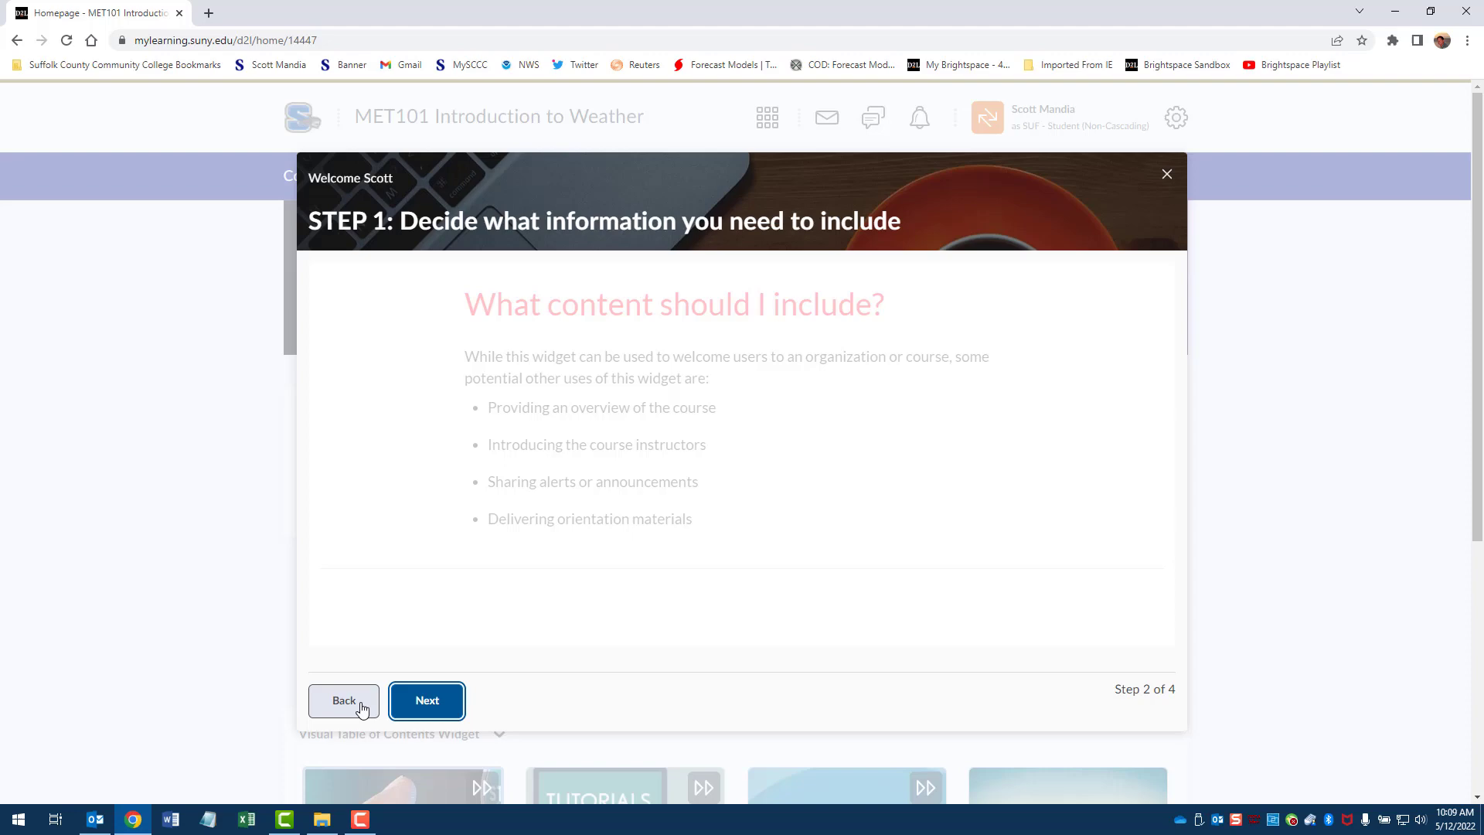
Step: As a student, view the Latitude Longitude Sun Angles quiz summary, then exit student view
{"action": "left_click", "coordinate": [1167, 174]}
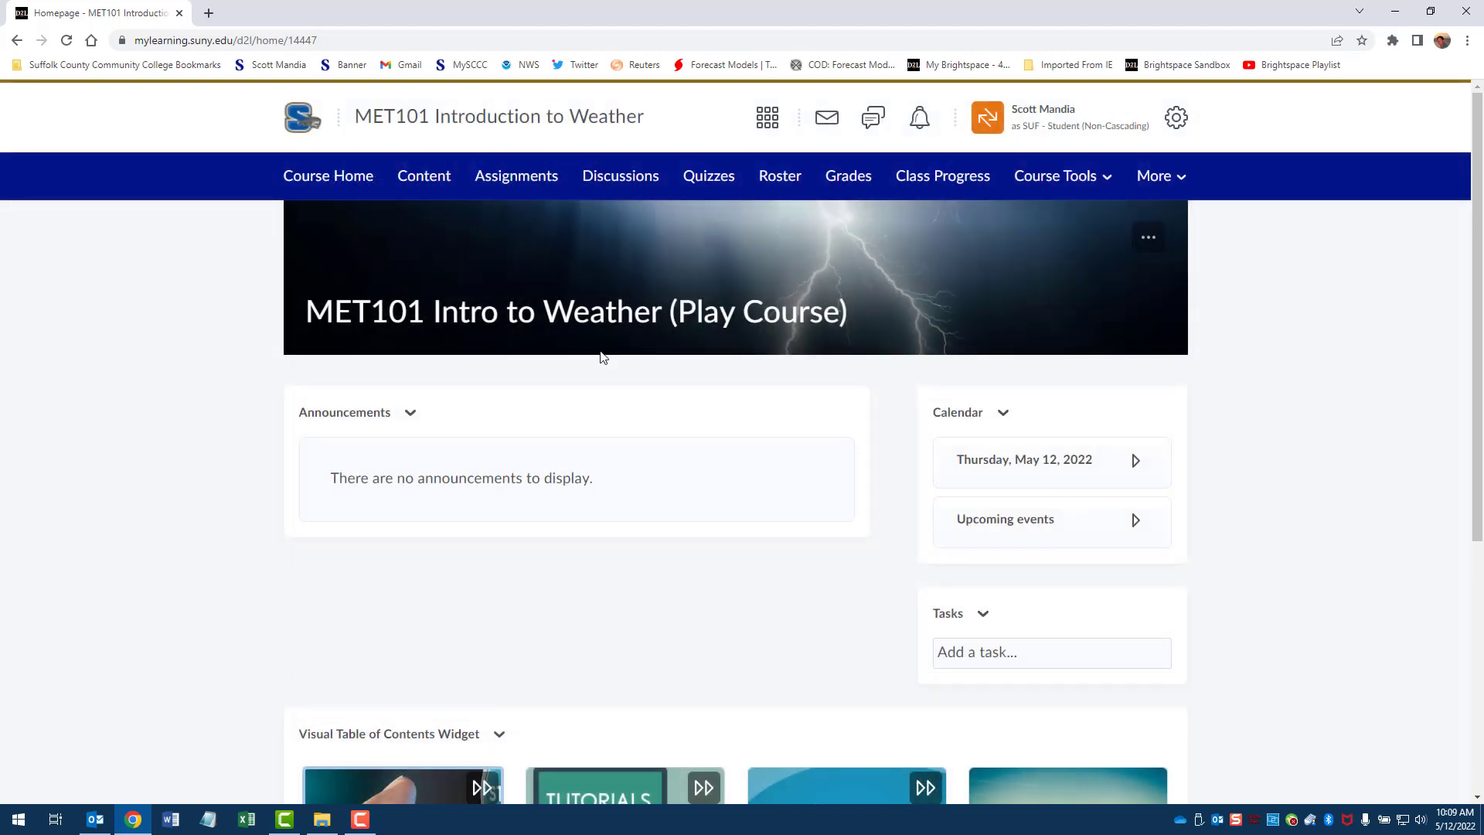
{"action": "left_click", "coordinate": [708, 175]}
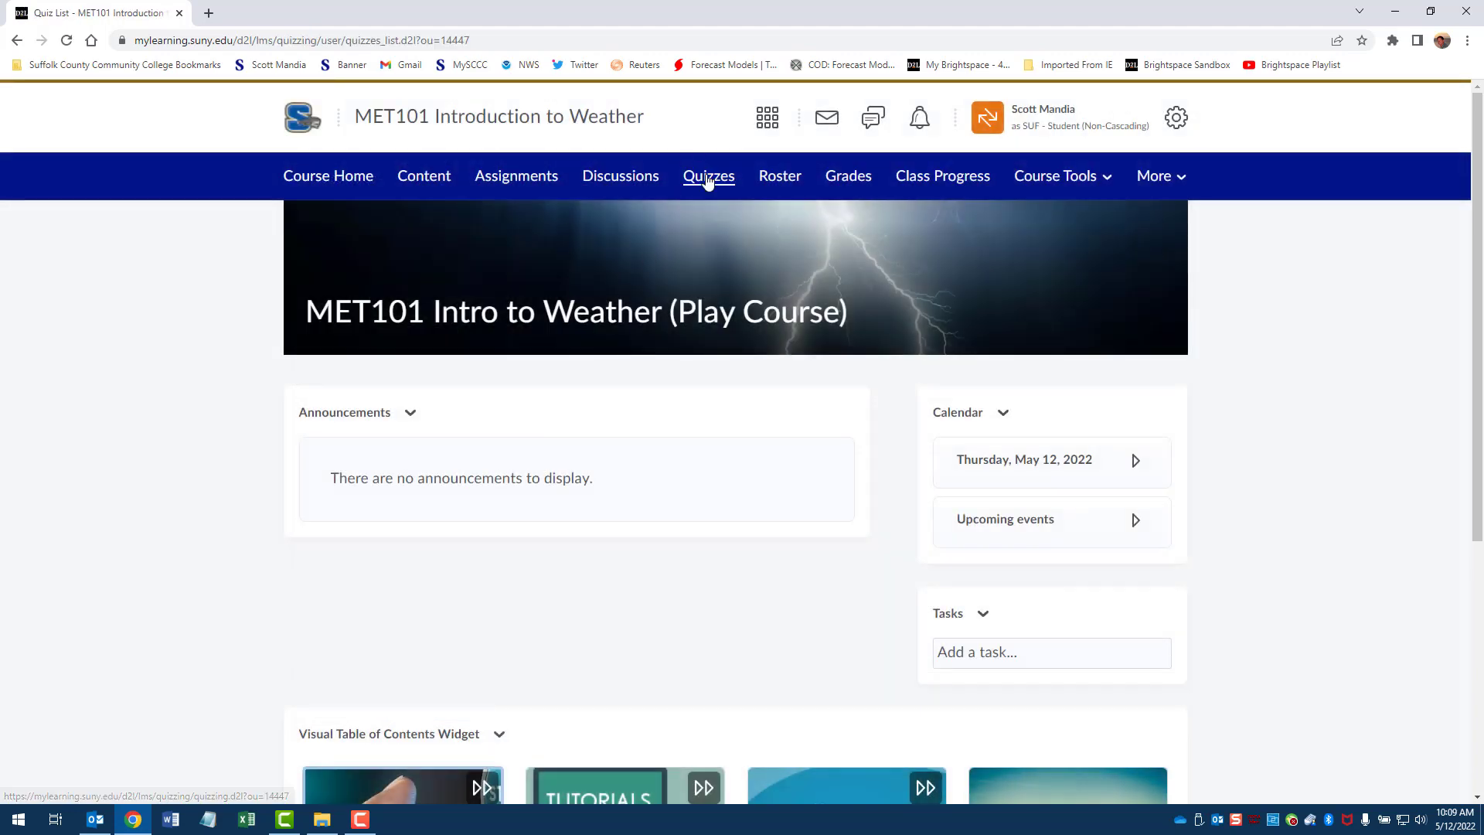
{"action": "left_click", "coordinate": [708, 176]}
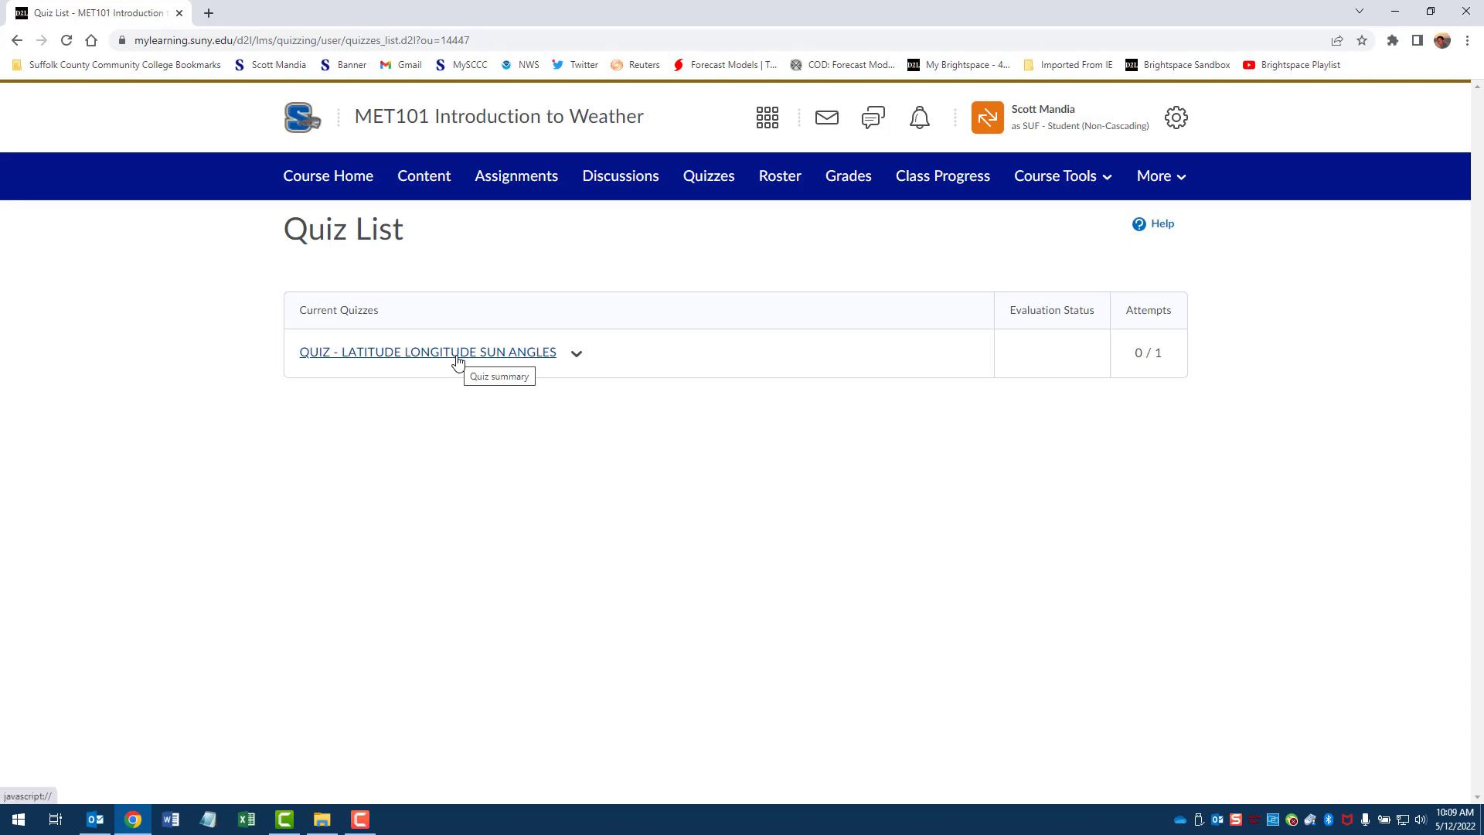
{"action": "left_click", "coordinate": [427, 351]}
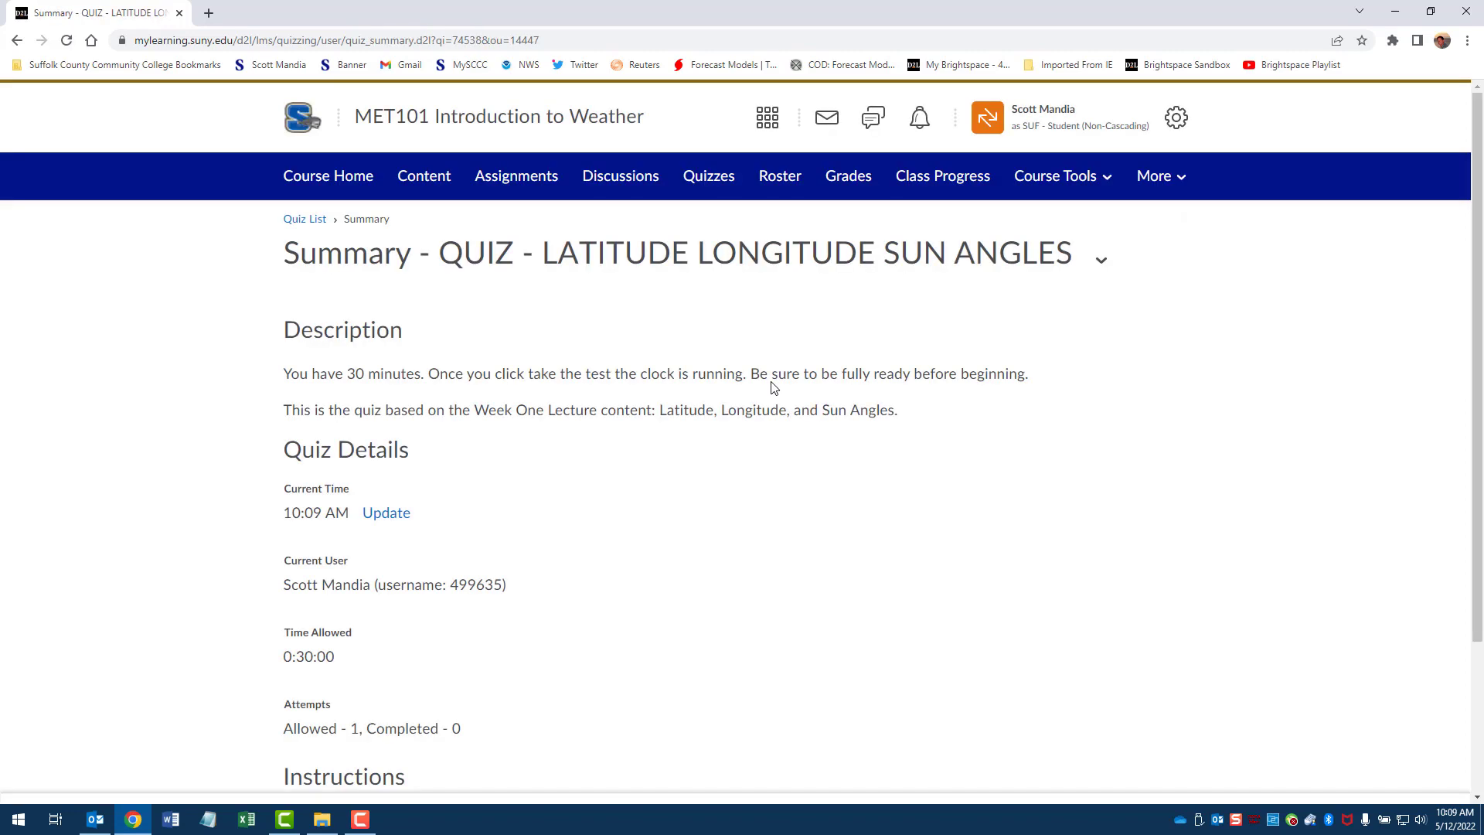
{"action": "scroll", "scroll_direction": "down", "scroll_amount": 3}
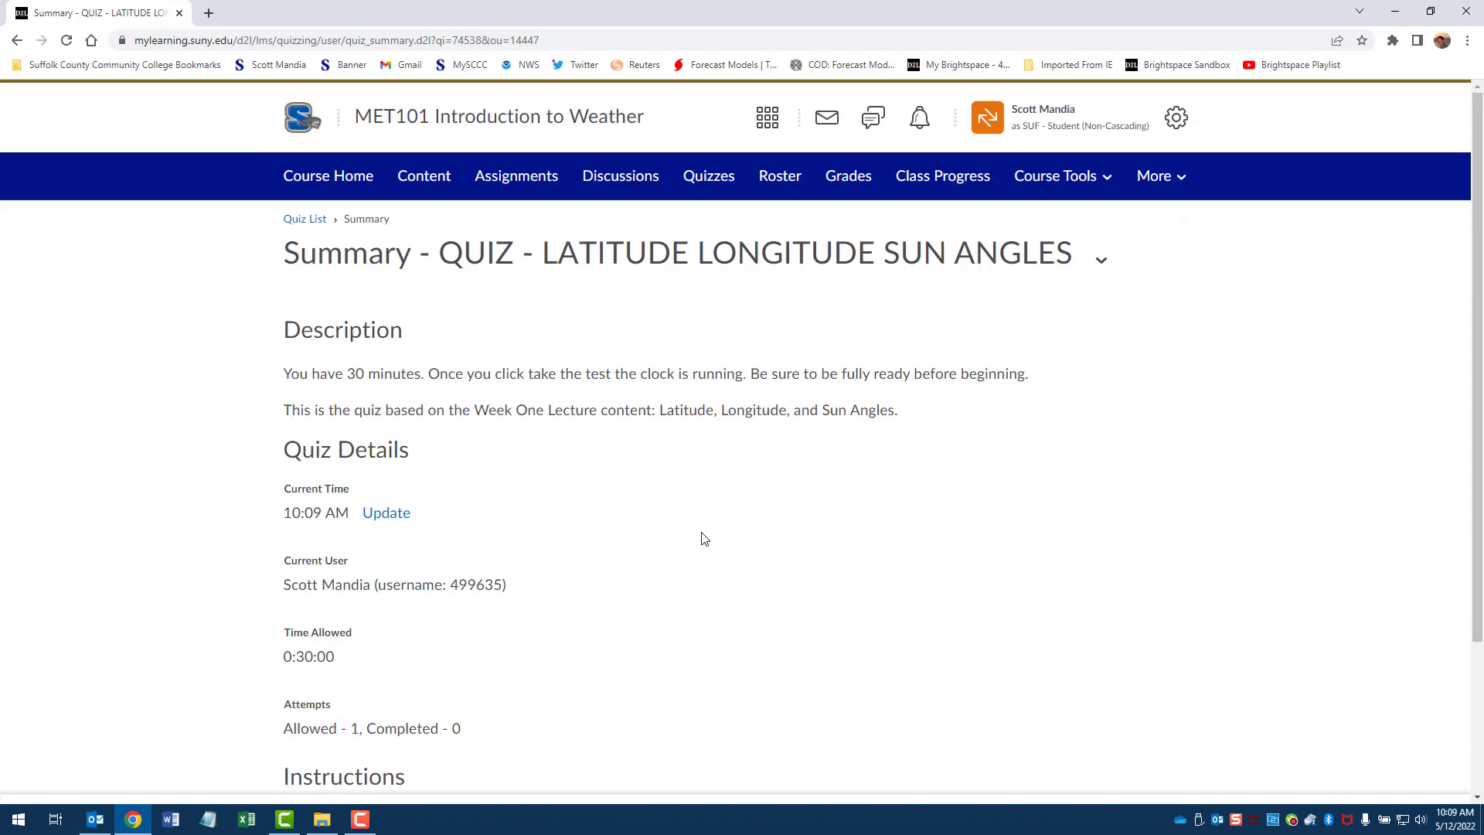
{"action": "mouse_move", "coordinate": [678, 367]}
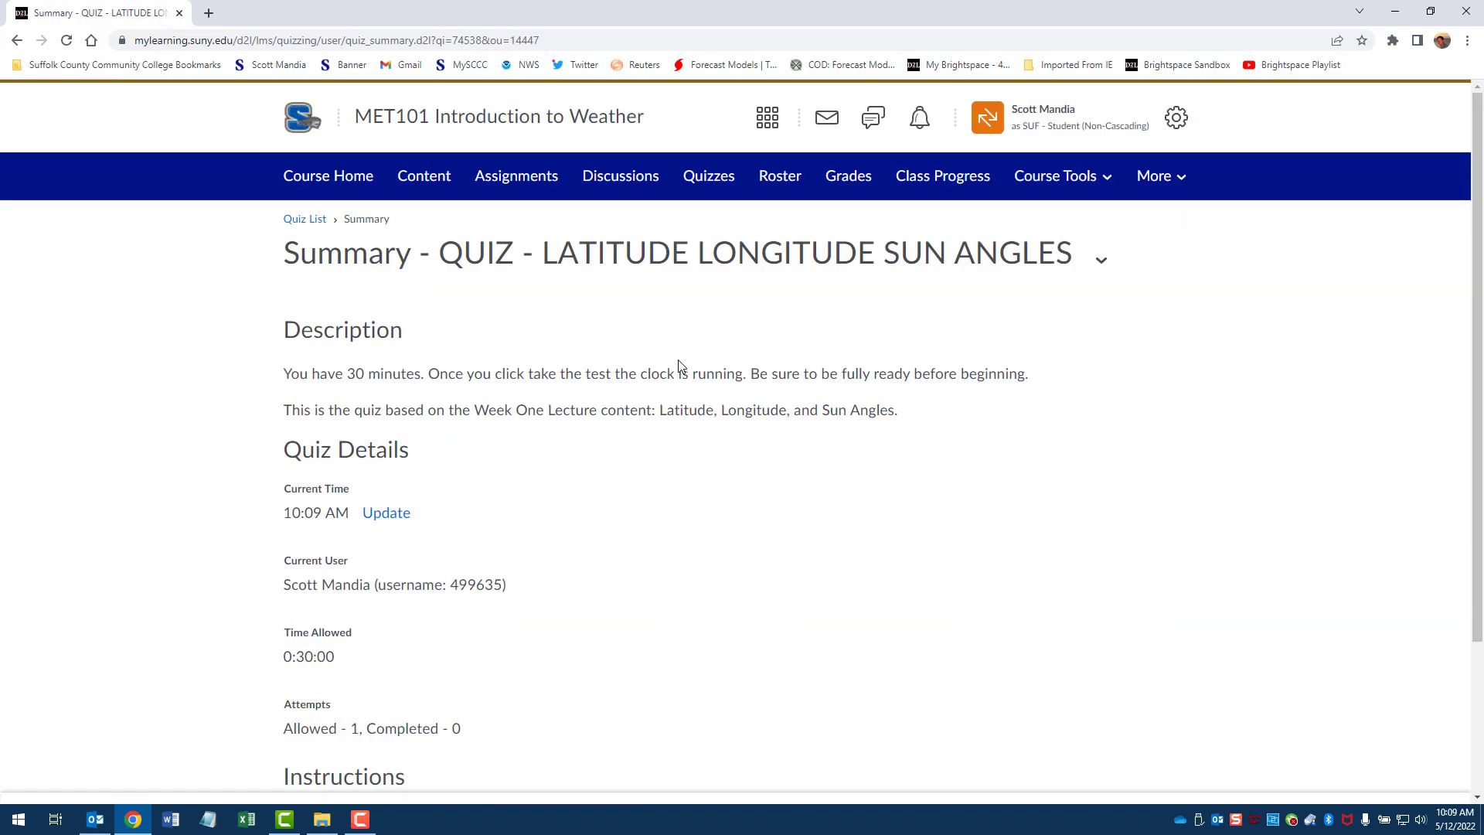
{"action": "left_click", "coordinate": [1042, 117]}
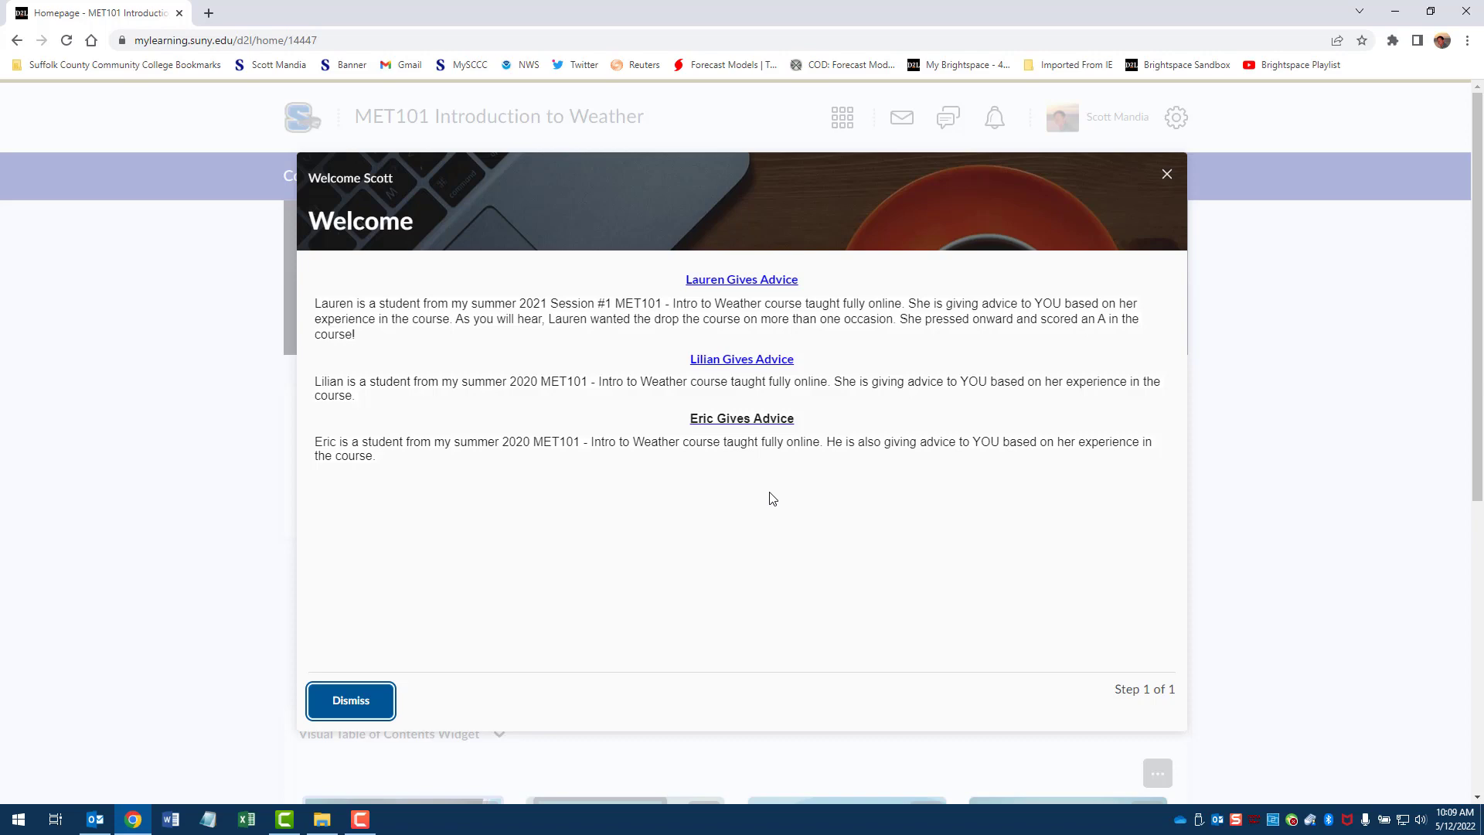
Step: Dismiss the welcome window and edit QUIZ - LATITUDE LONGITUDE SUN ANGLES, scrolling to its assessment settings
{"action": "left_click", "coordinate": [350, 700]}
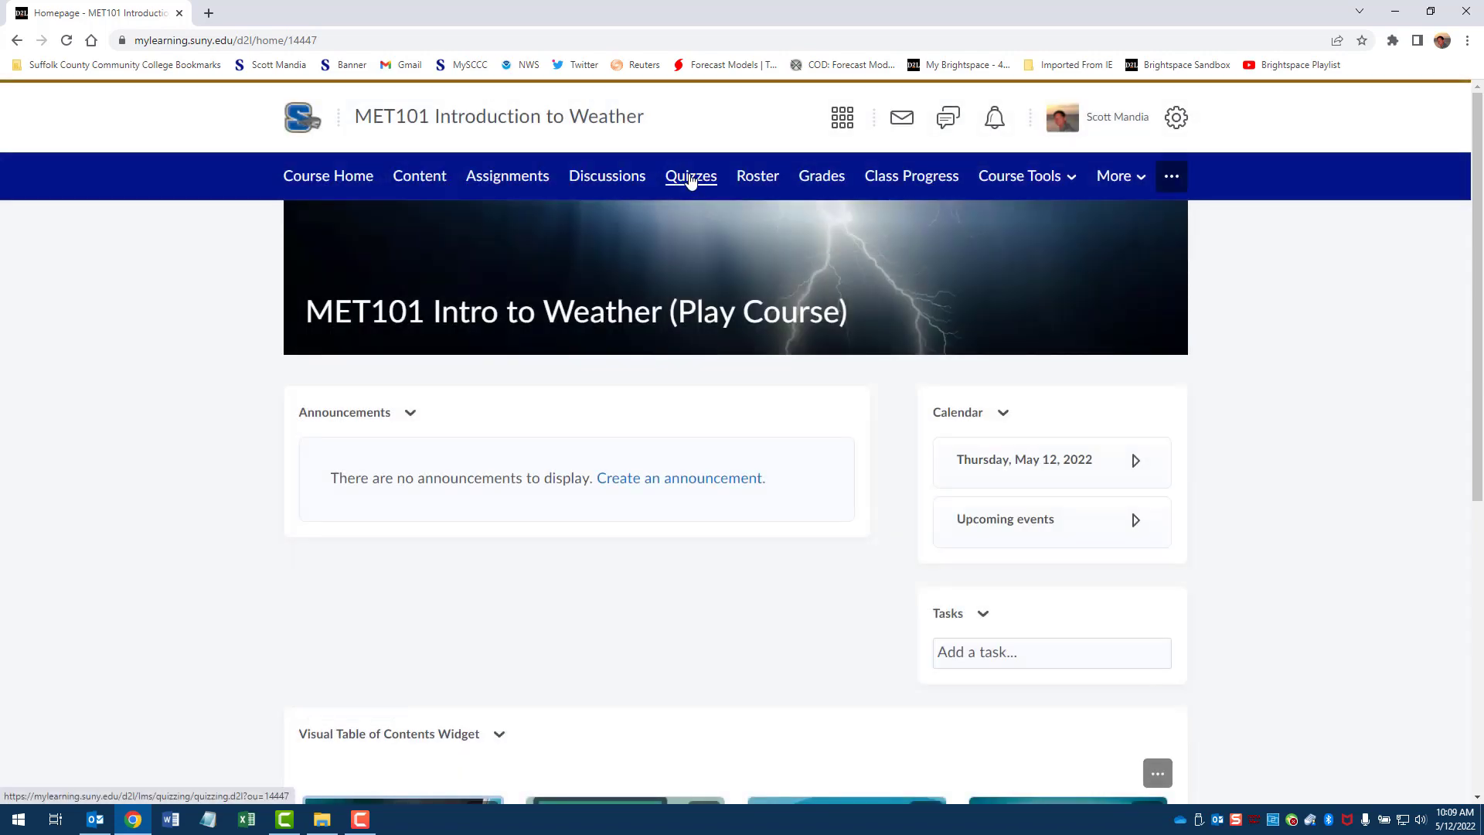
{"action": "left_click", "coordinate": [690, 175]}
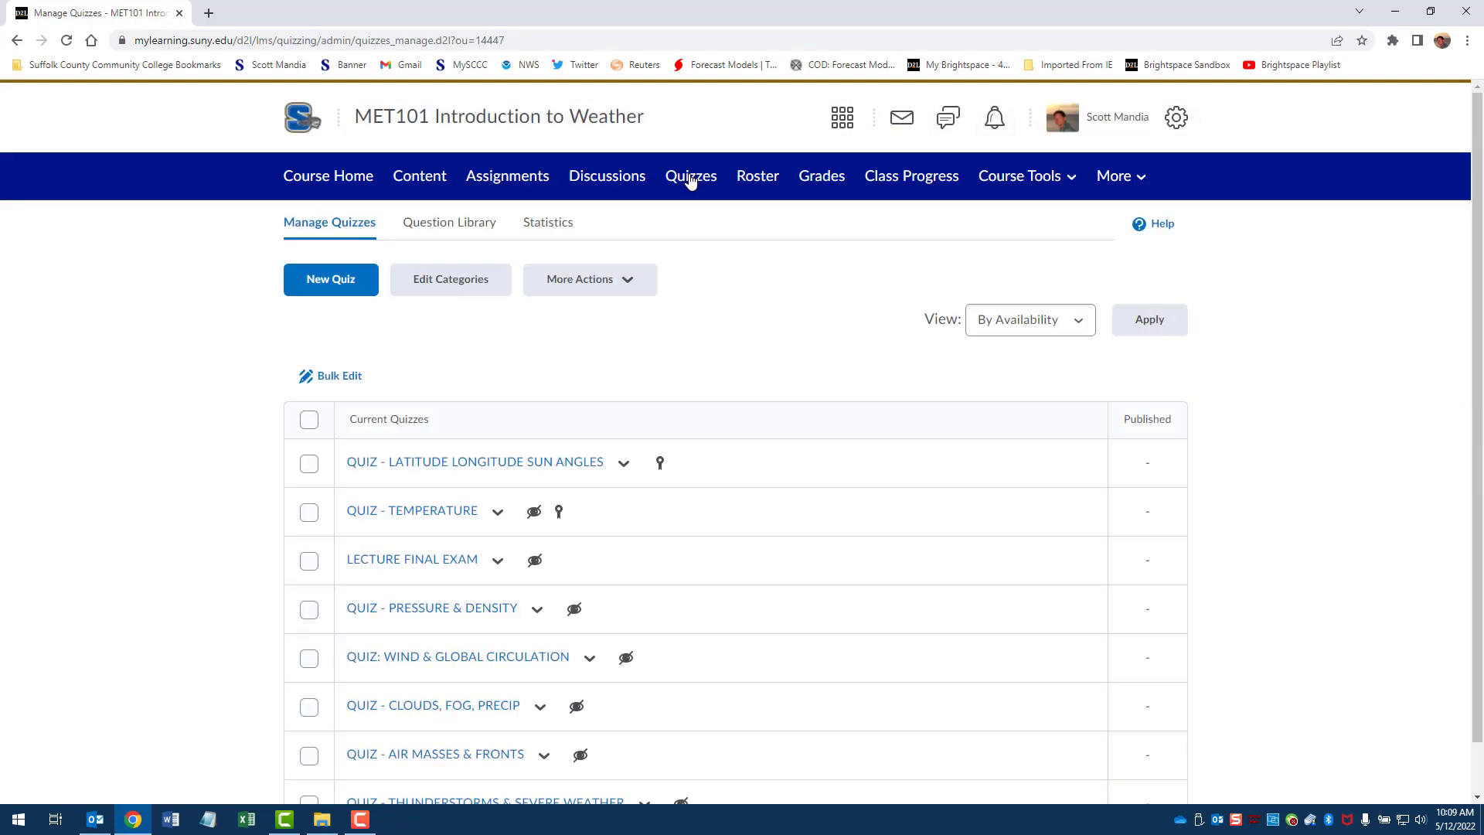
{"action": "left_click", "coordinate": [624, 462]}
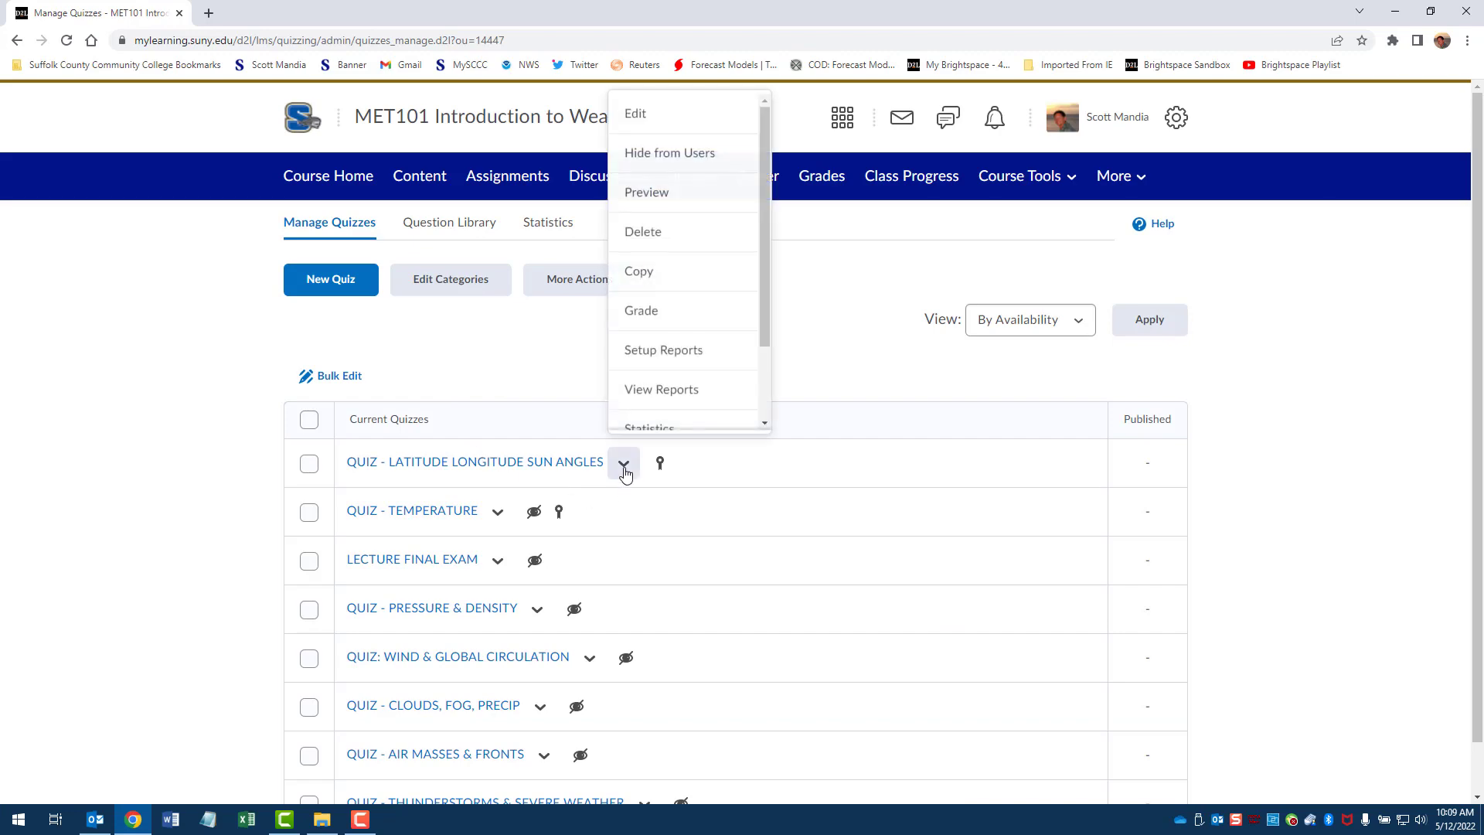
{"action": "left_click", "coordinate": [635, 114]}
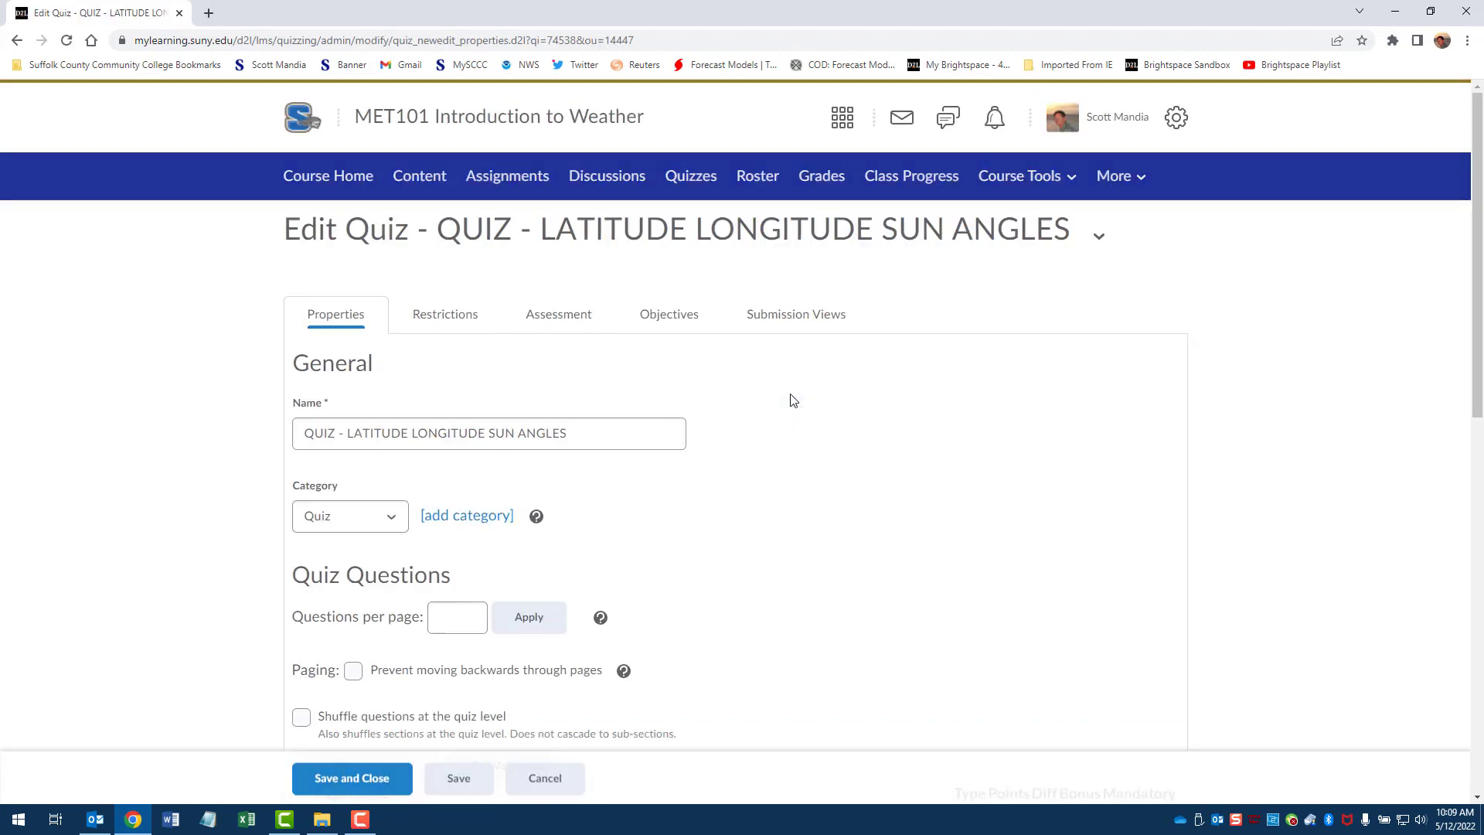
{"action": "scroll", "scroll_direction": "down", "scroll_amount": 3}
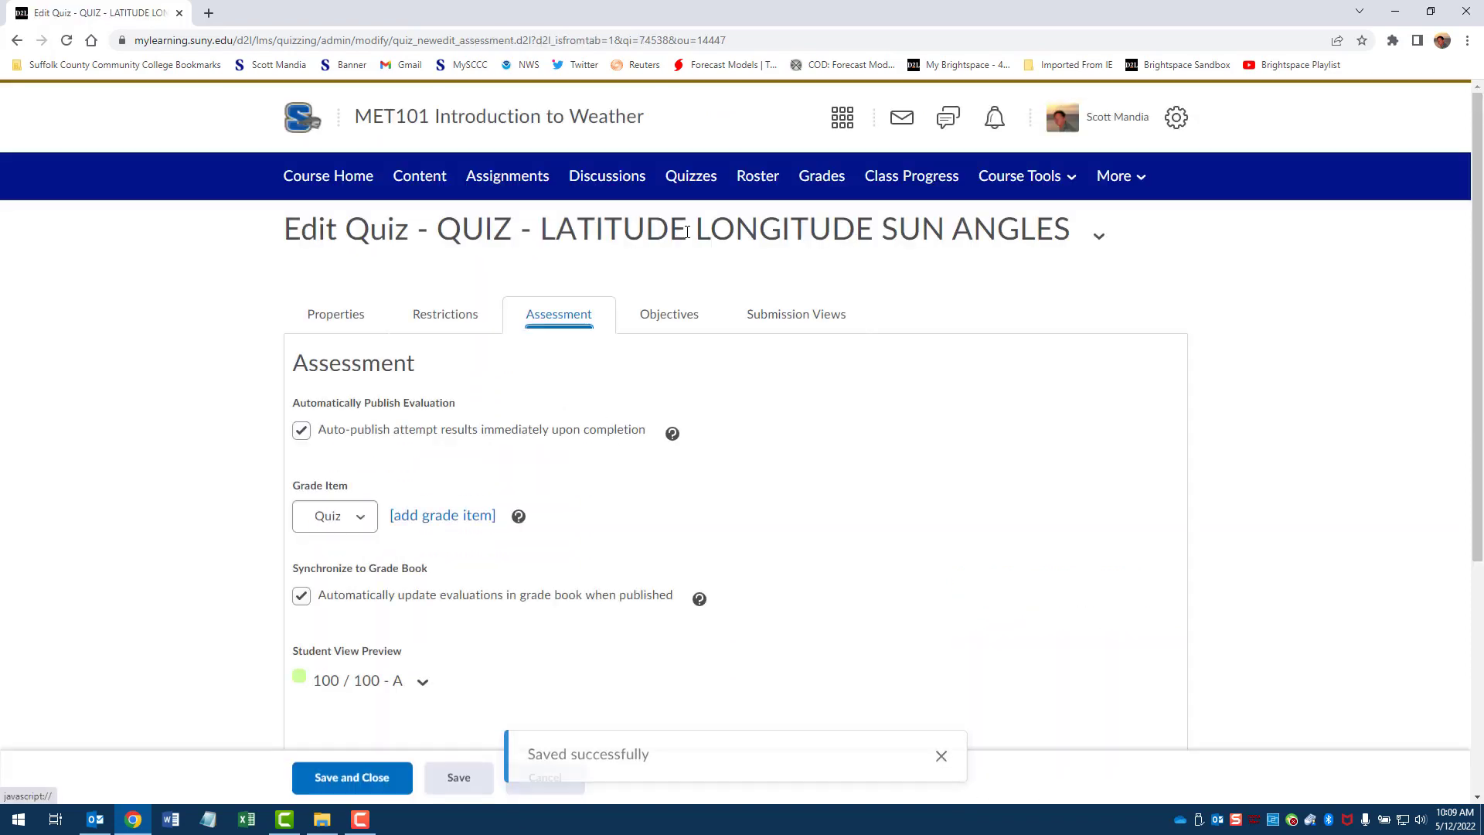
{"action": "scroll", "scroll_direction": "down", "scroll_amount": 3}
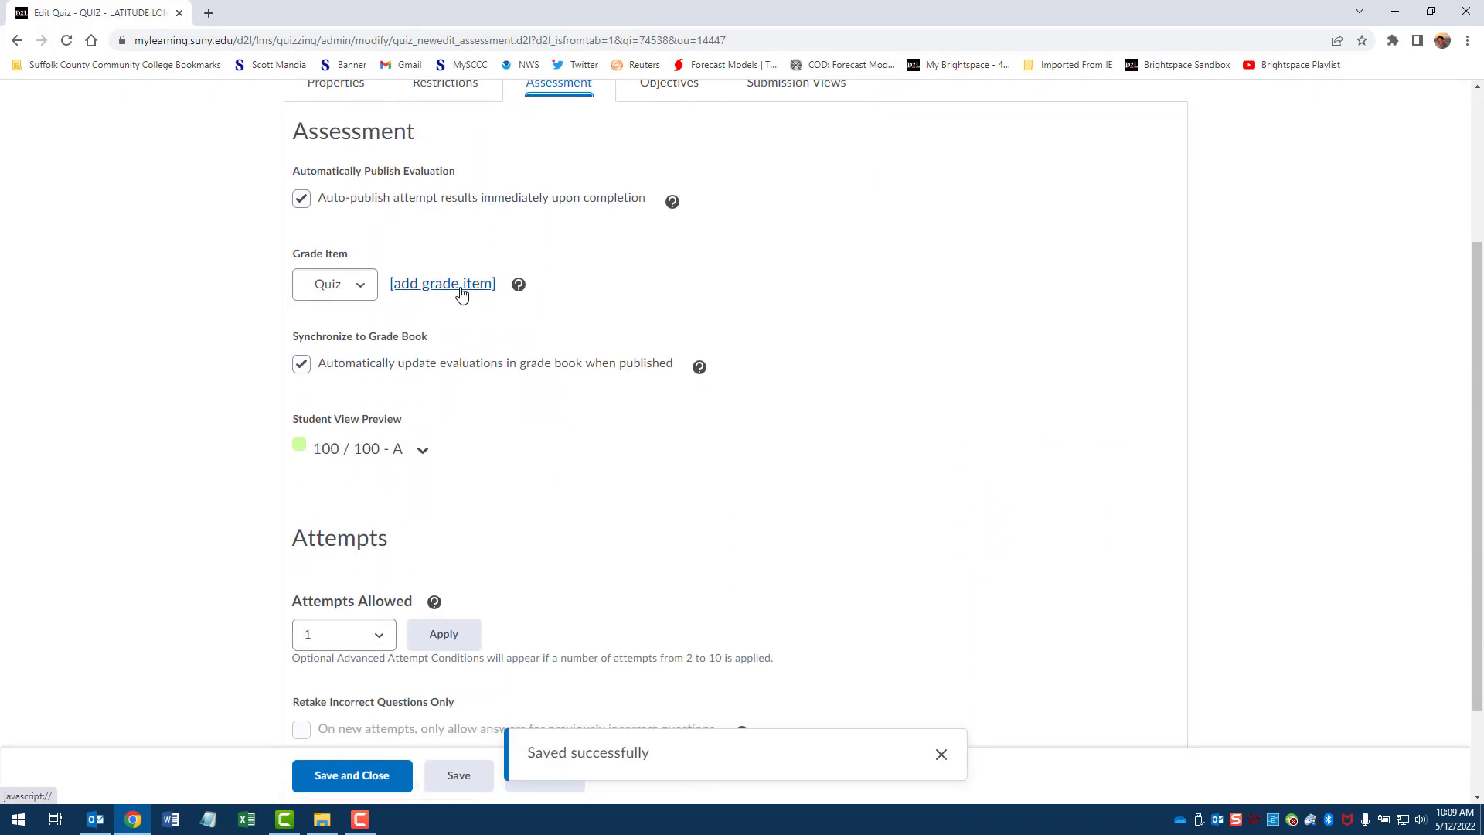
Step: Create a new grade item named 'Lat-Lon Quiz' with the same short name
{"action": "left_click", "coordinate": [442, 283]}
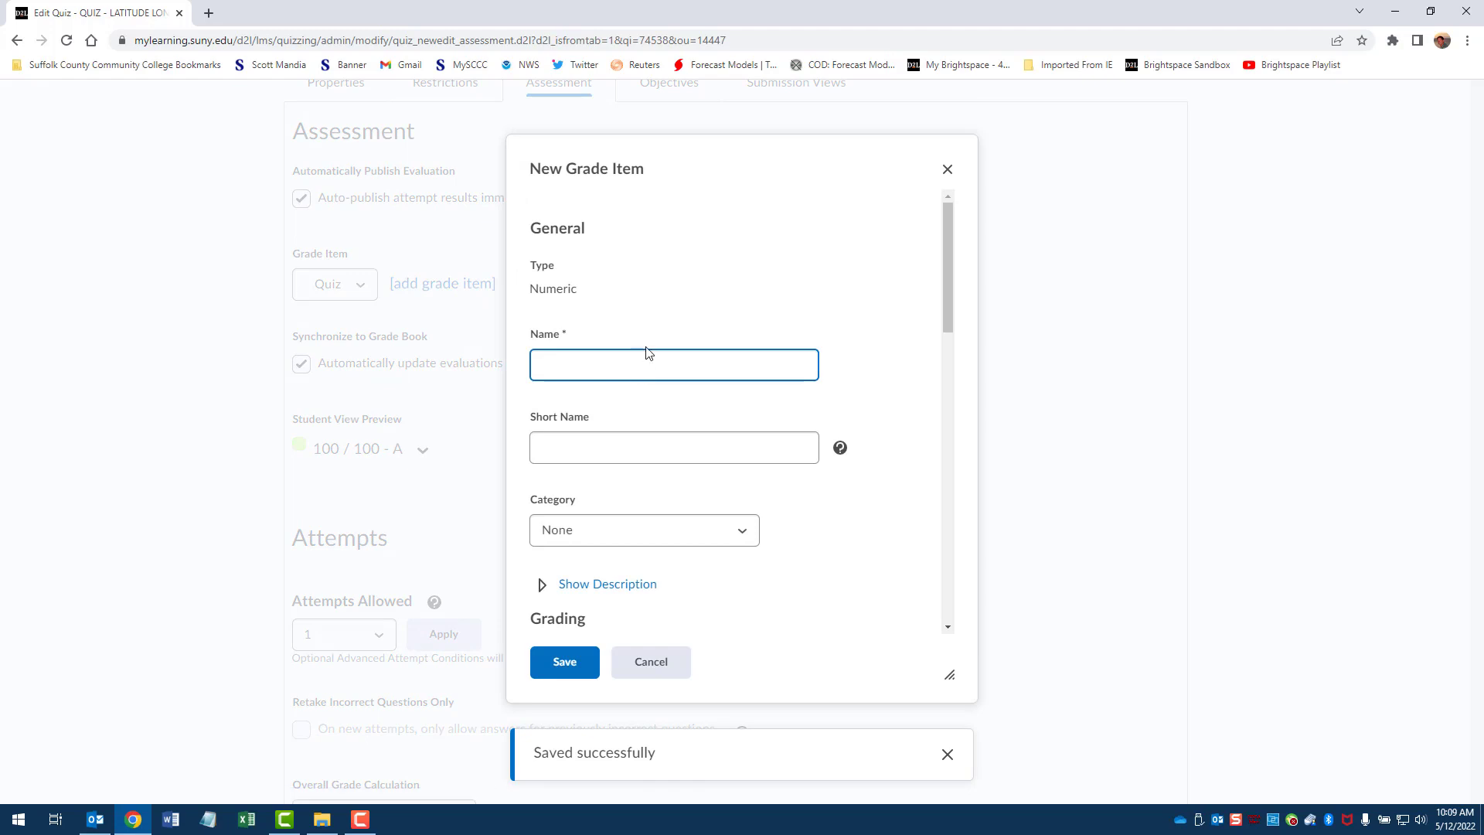
{"action": "type", "text": "Lat-Lon Quiz"}
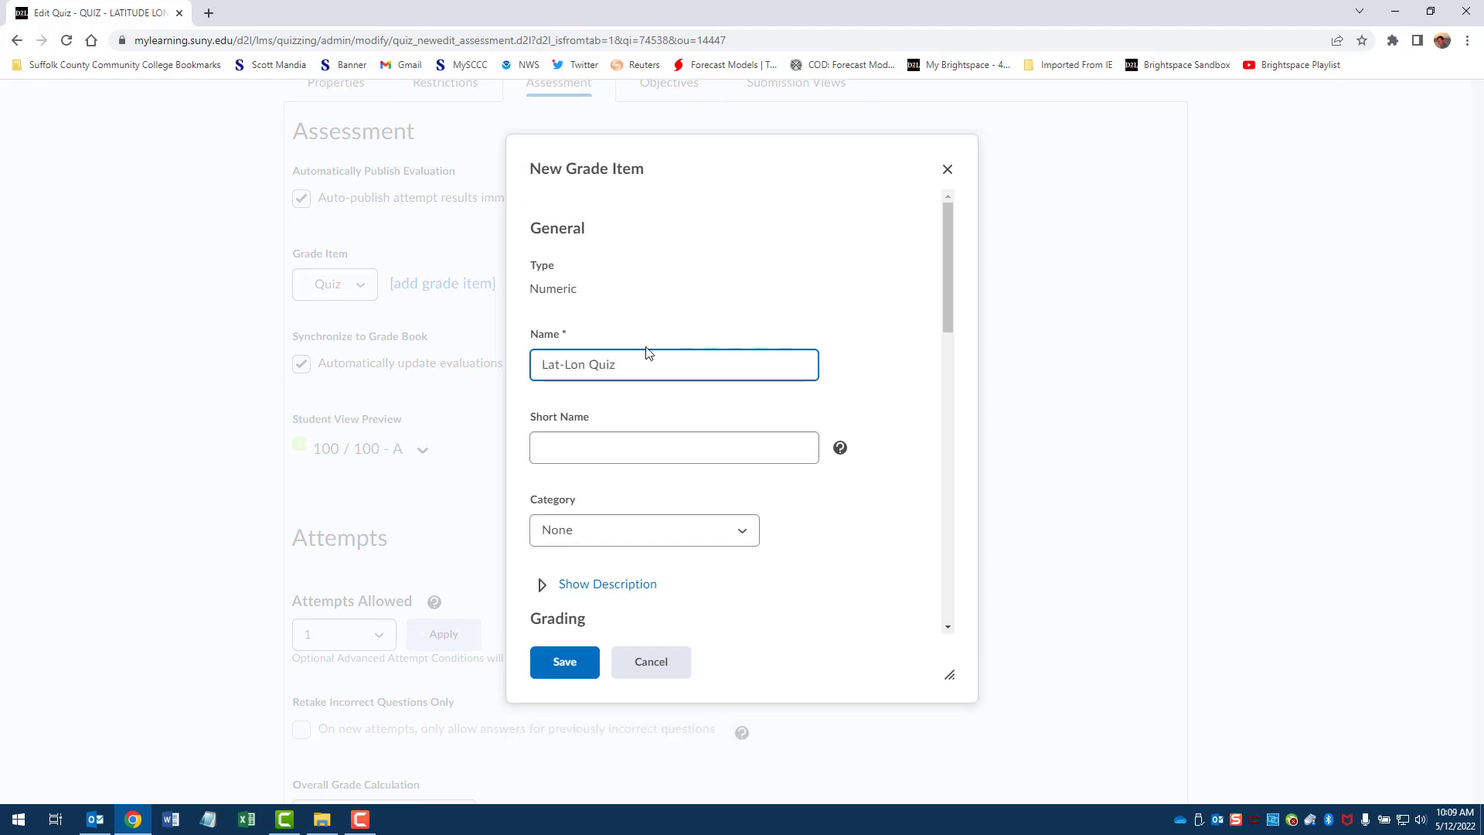
{"action": "scroll", "scroll_direction": "down", "scroll_amount": 3}
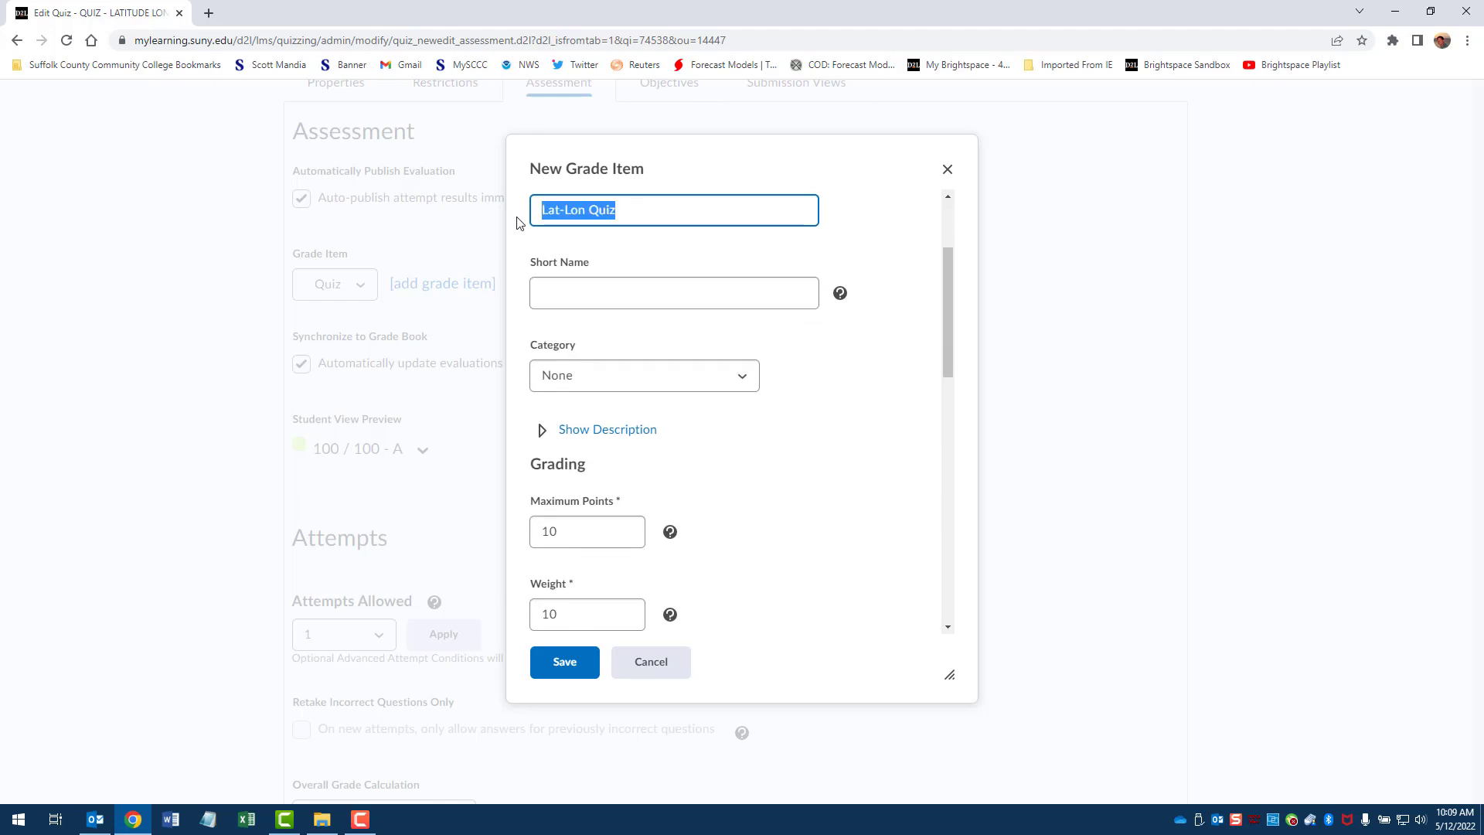
{"action": "left_click", "coordinate": [674, 292]}
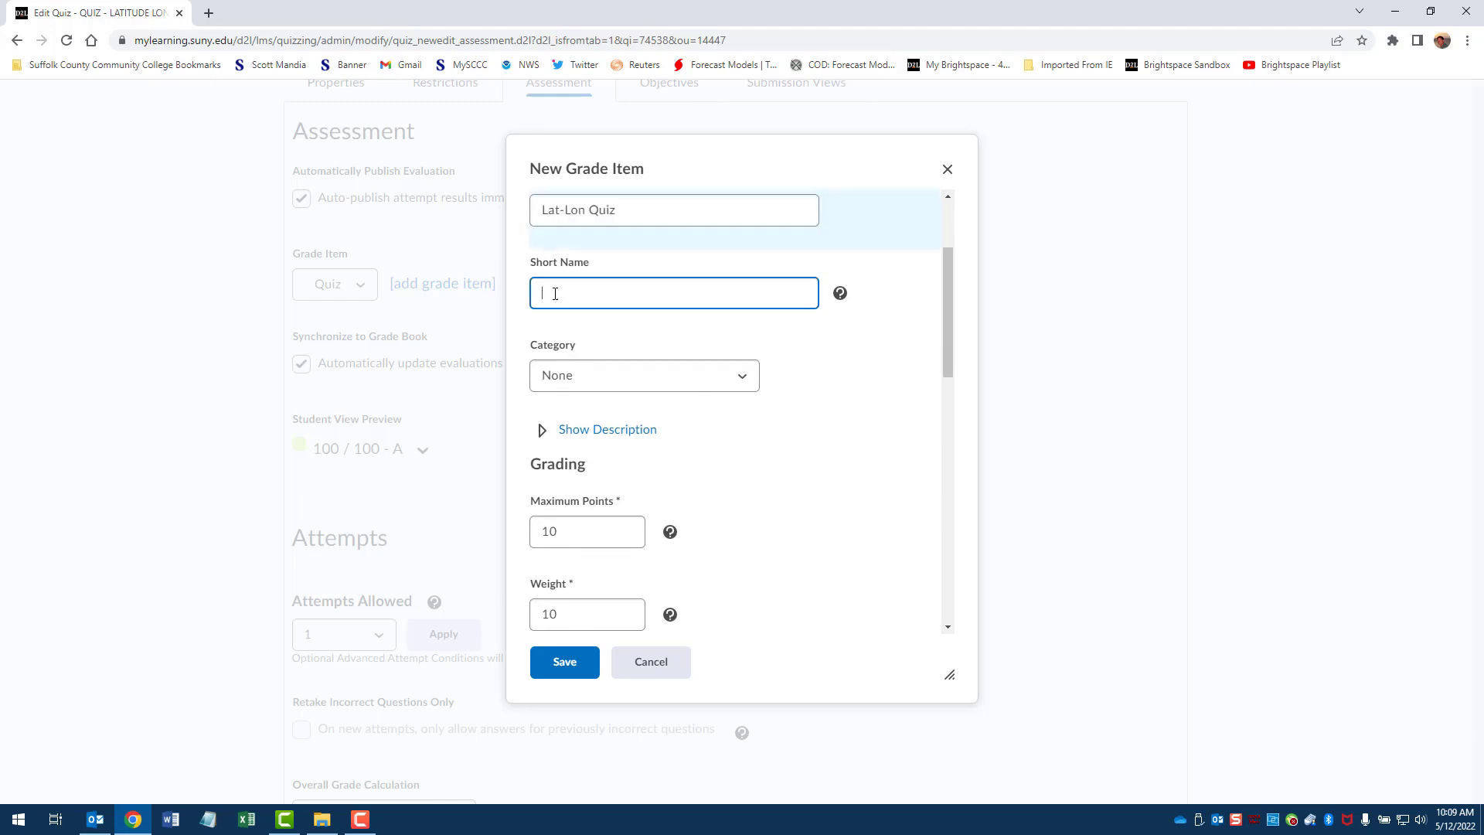
{"action": "type", "text": "Lat-Lon Quiz"}
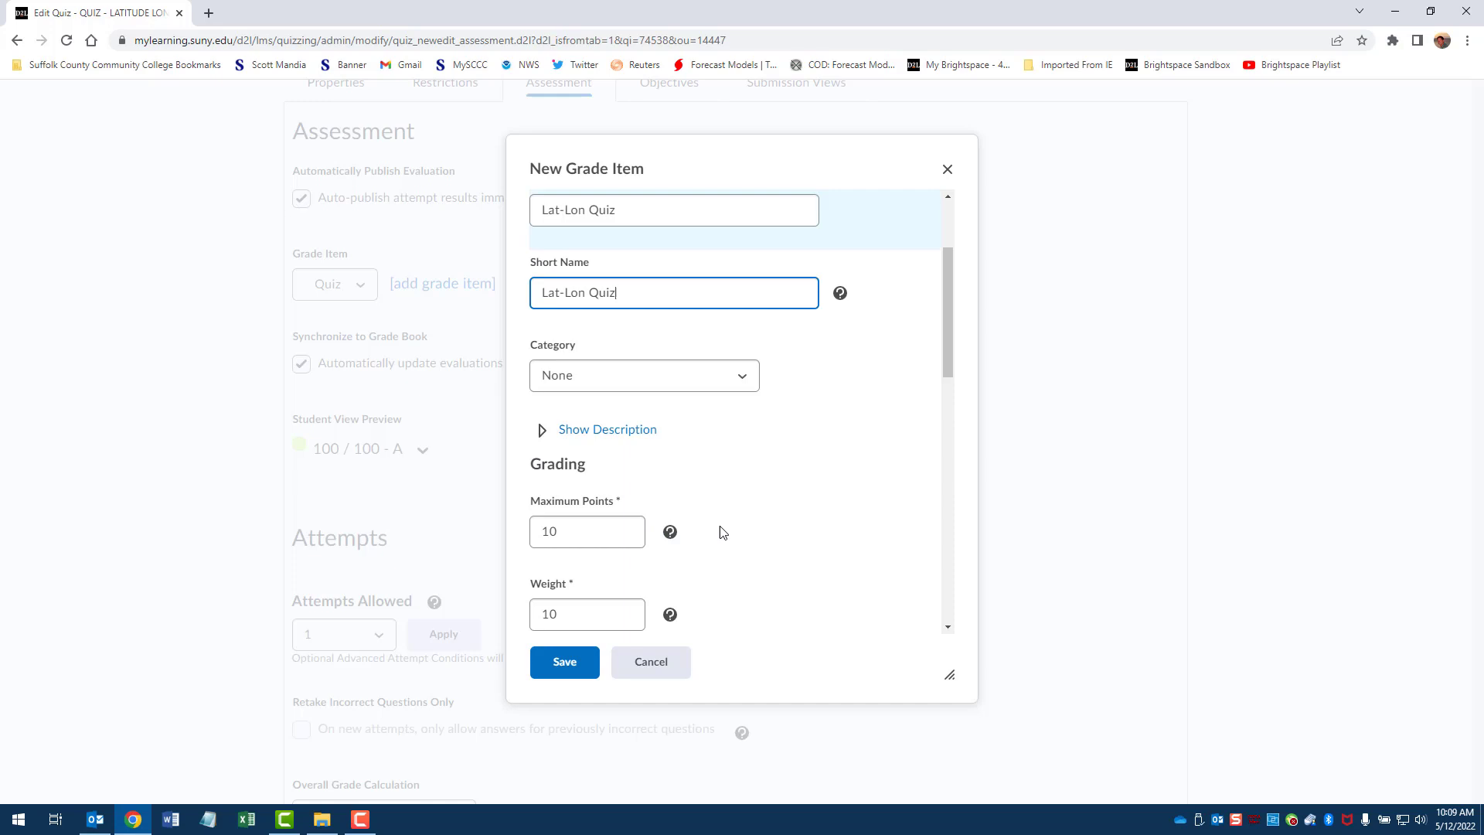
{"action": "left_click", "coordinate": [644, 375]}
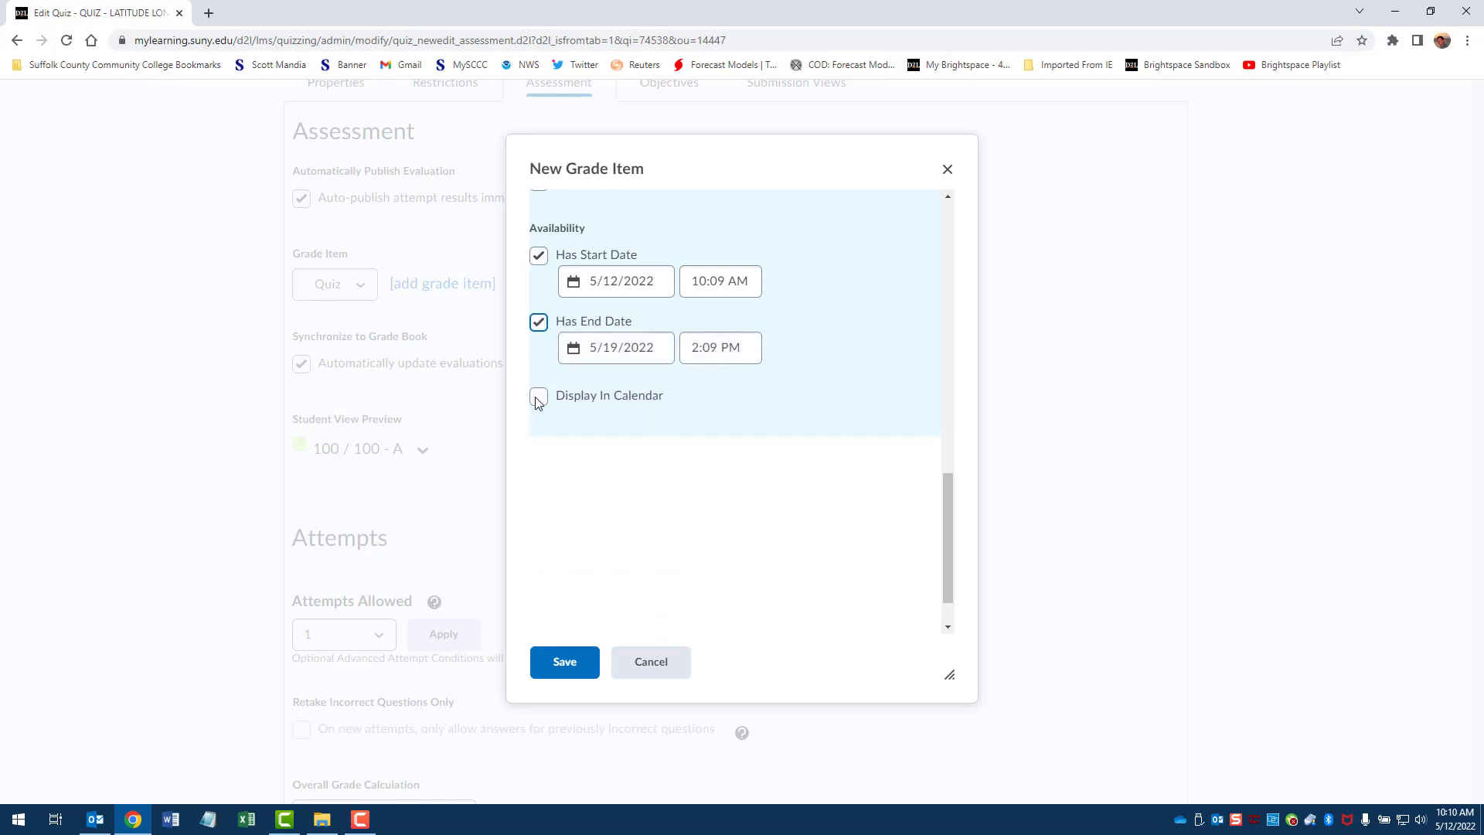
Step: Show the grade item in the calendar, save it and the quiz, then view as student
{"action": "left_click", "coordinate": [537, 396]}
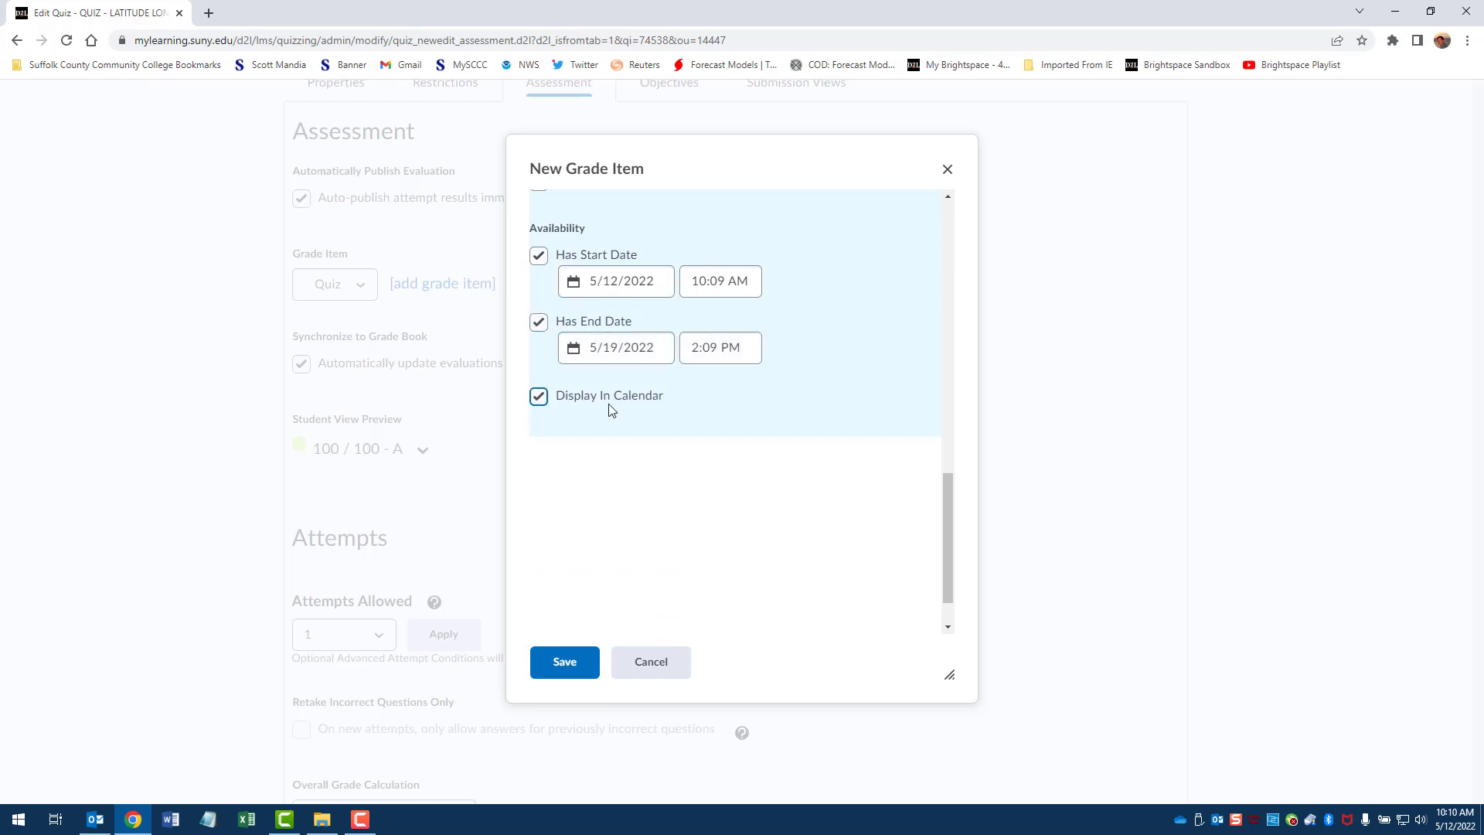
{"action": "left_click", "coordinate": [564, 661]}
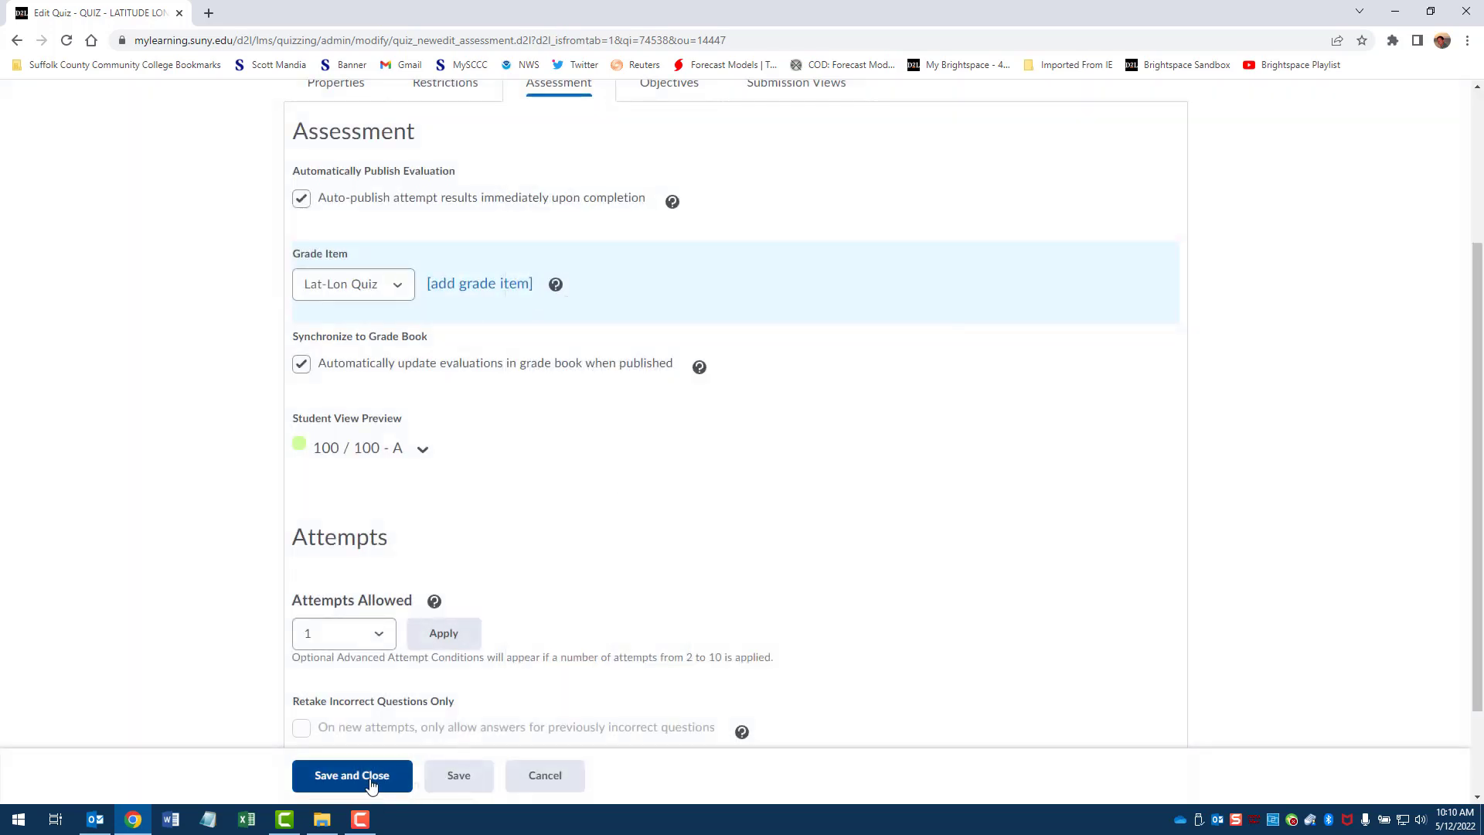
{"action": "left_click", "coordinate": [351, 775]}
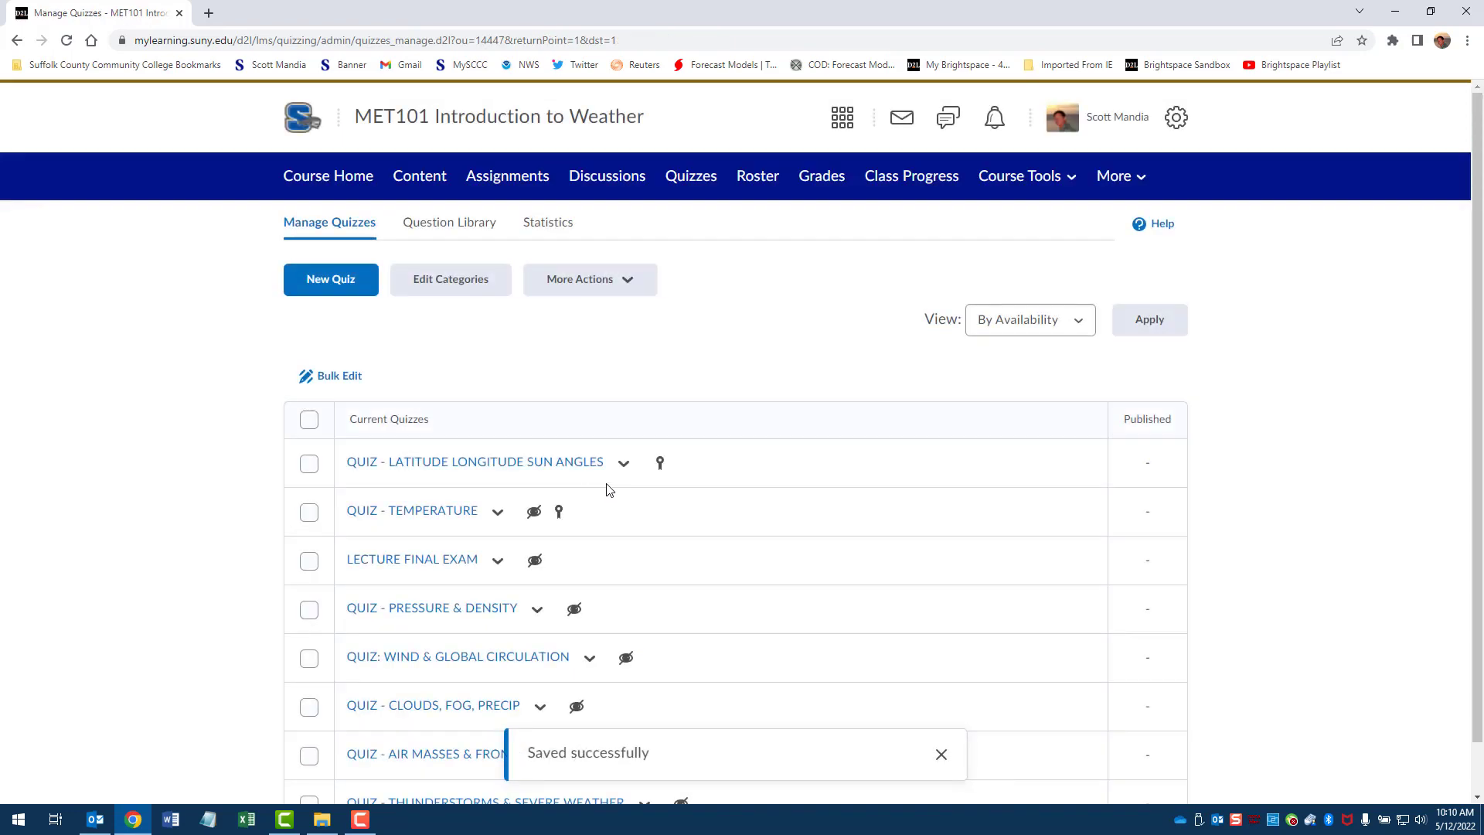
{"action": "left_click", "coordinate": [1117, 117]}
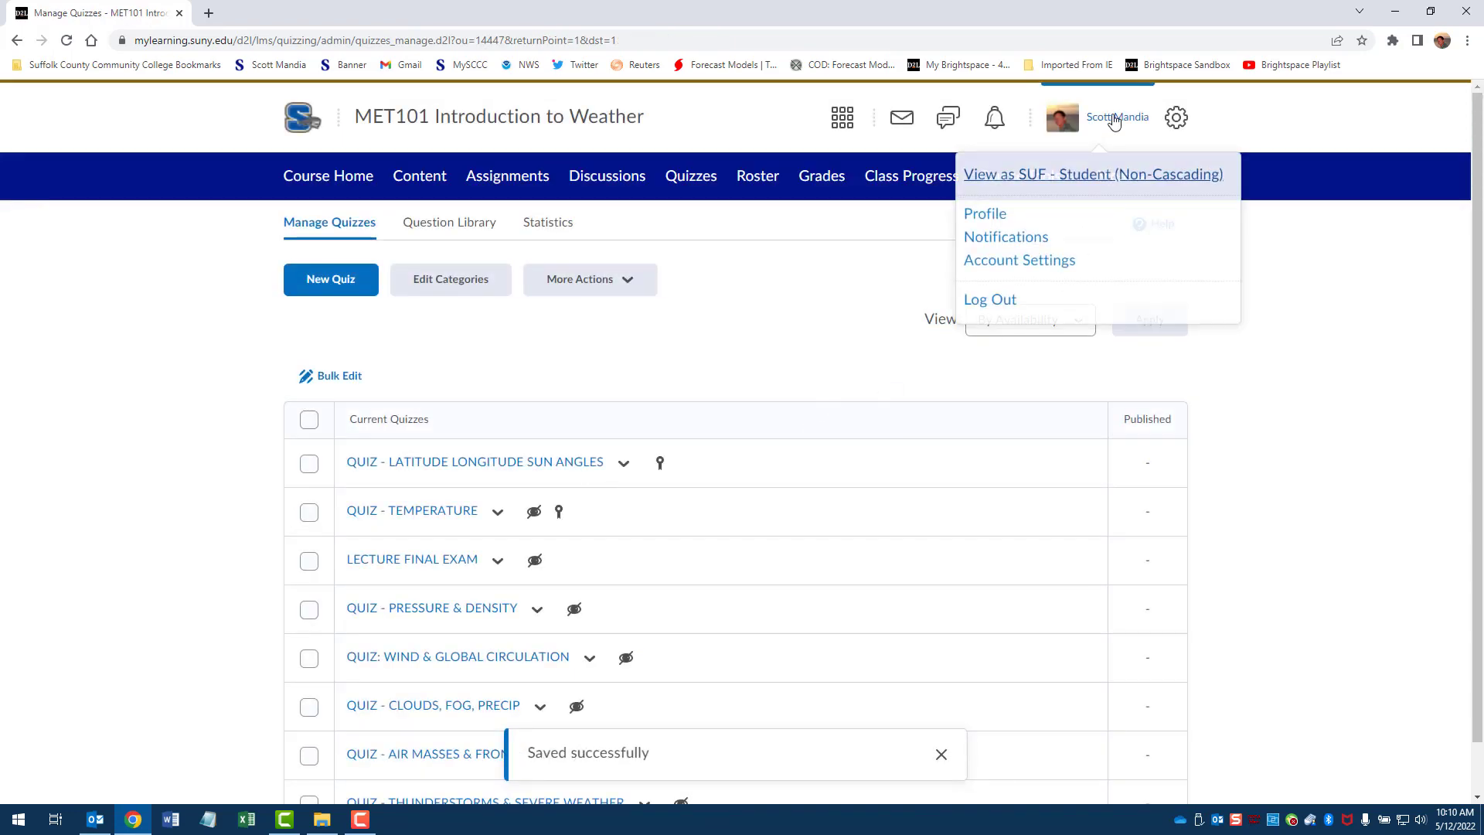
{"action": "left_click", "coordinate": [1092, 173]}
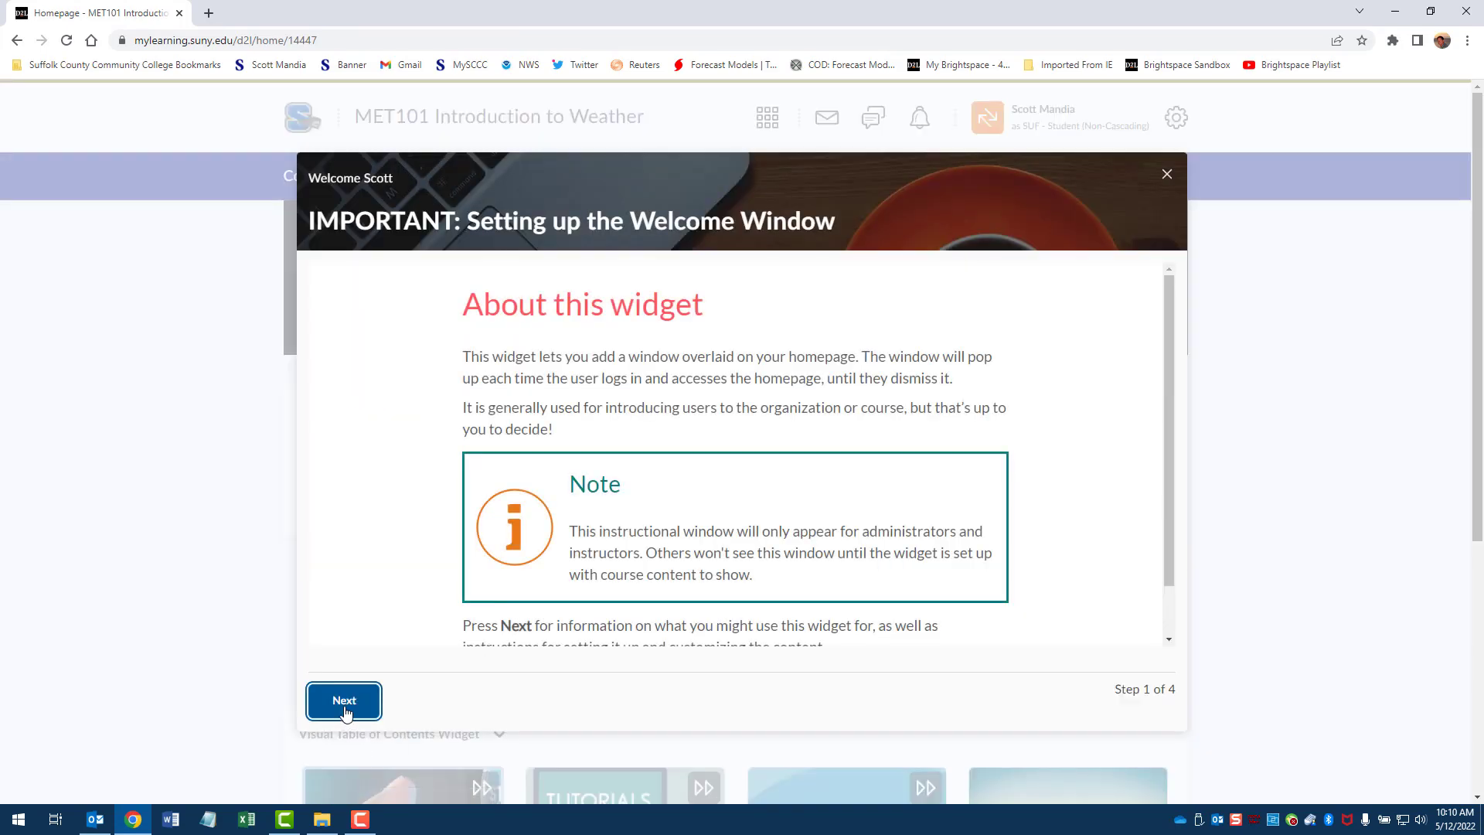
Step: View the Latitude Longitude Sun Angles quiz summary: 30 minutes, one attempt, none completed
{"action": "left_click", "coordinate": [1167, 174]}
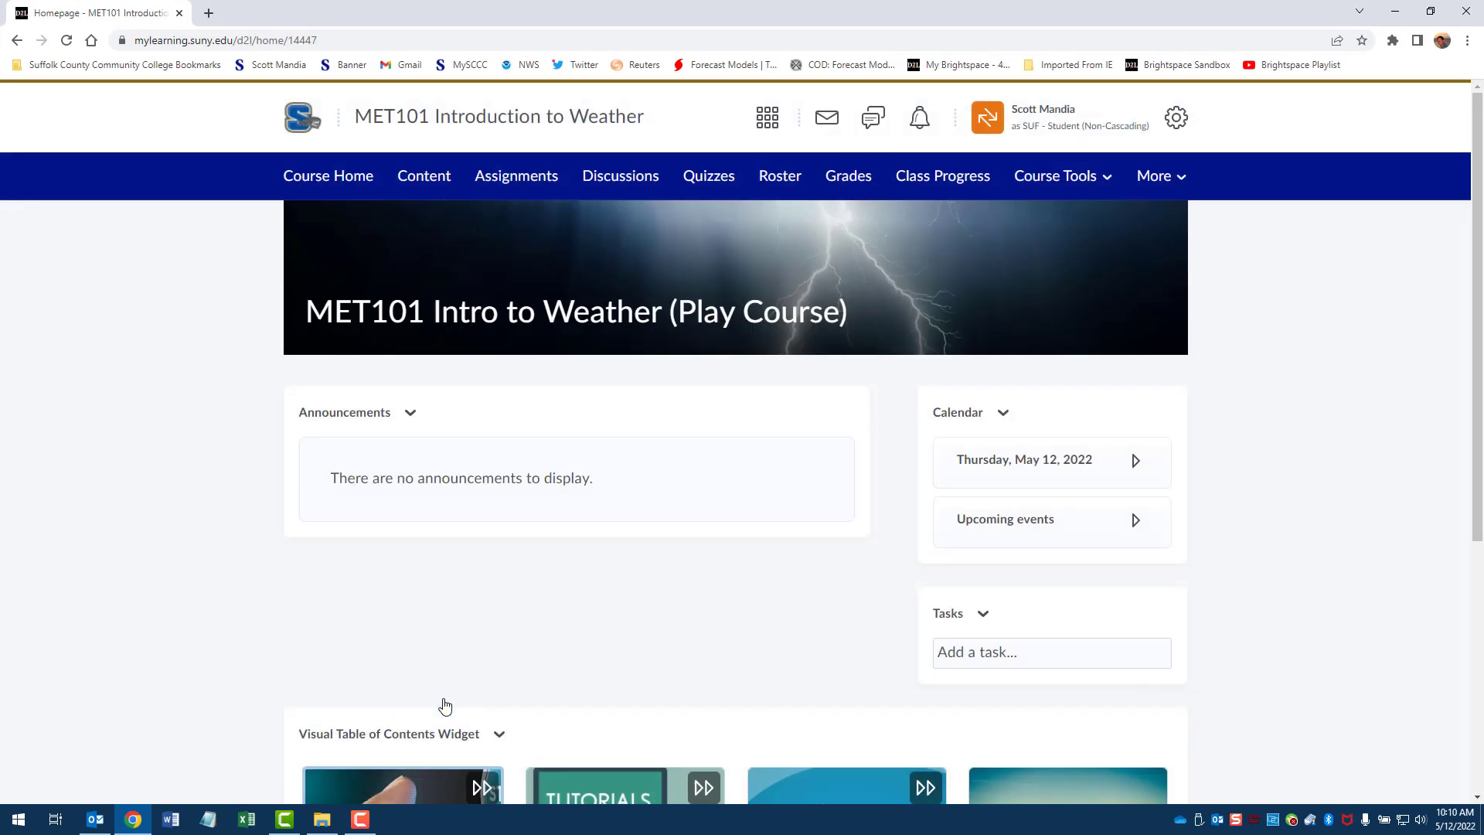
{"action": "left_click", "coordinate": [708, 175]}
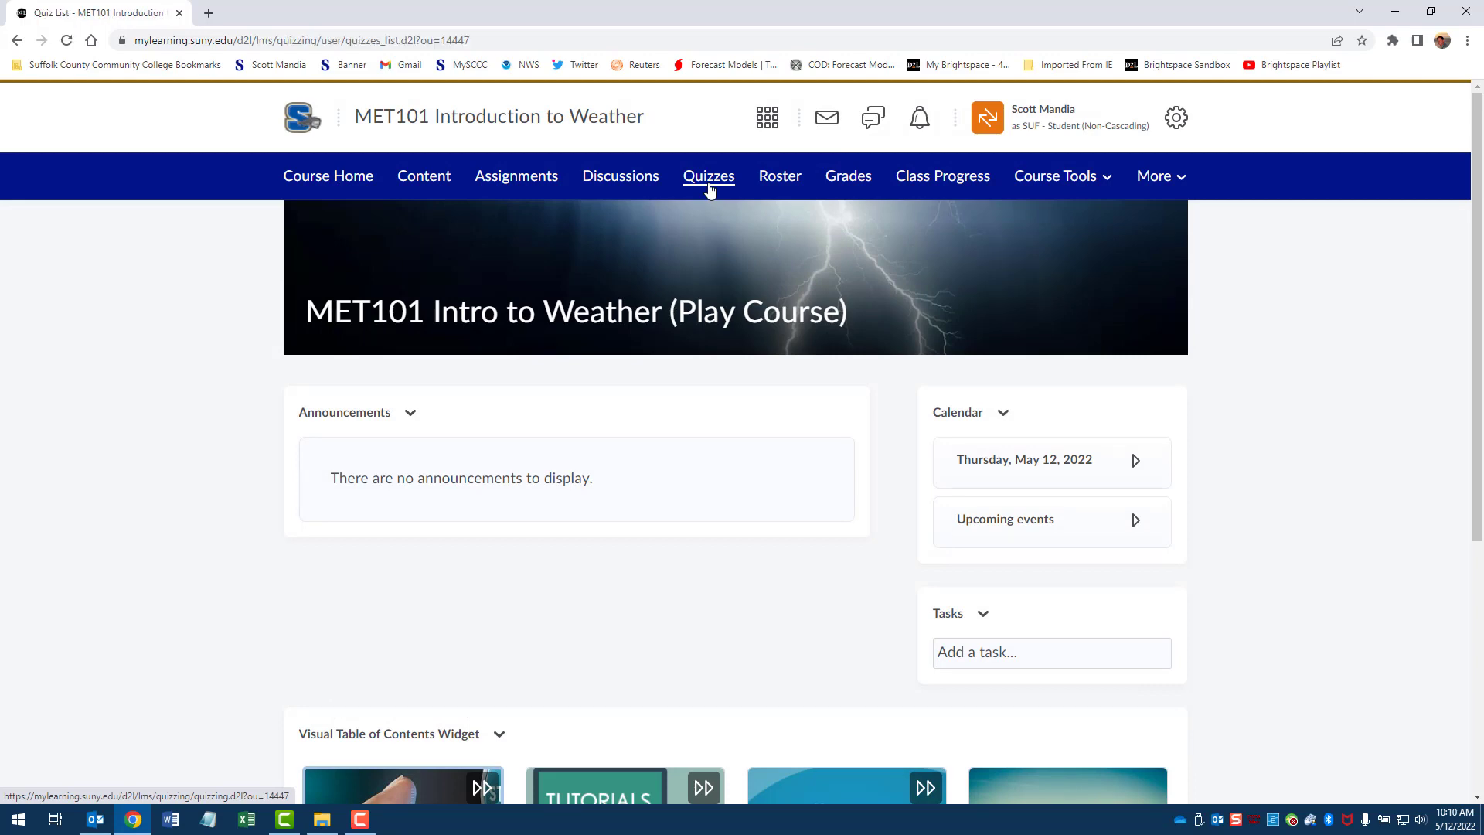
{"action": "left_click", "coordinate": [708, 176]}
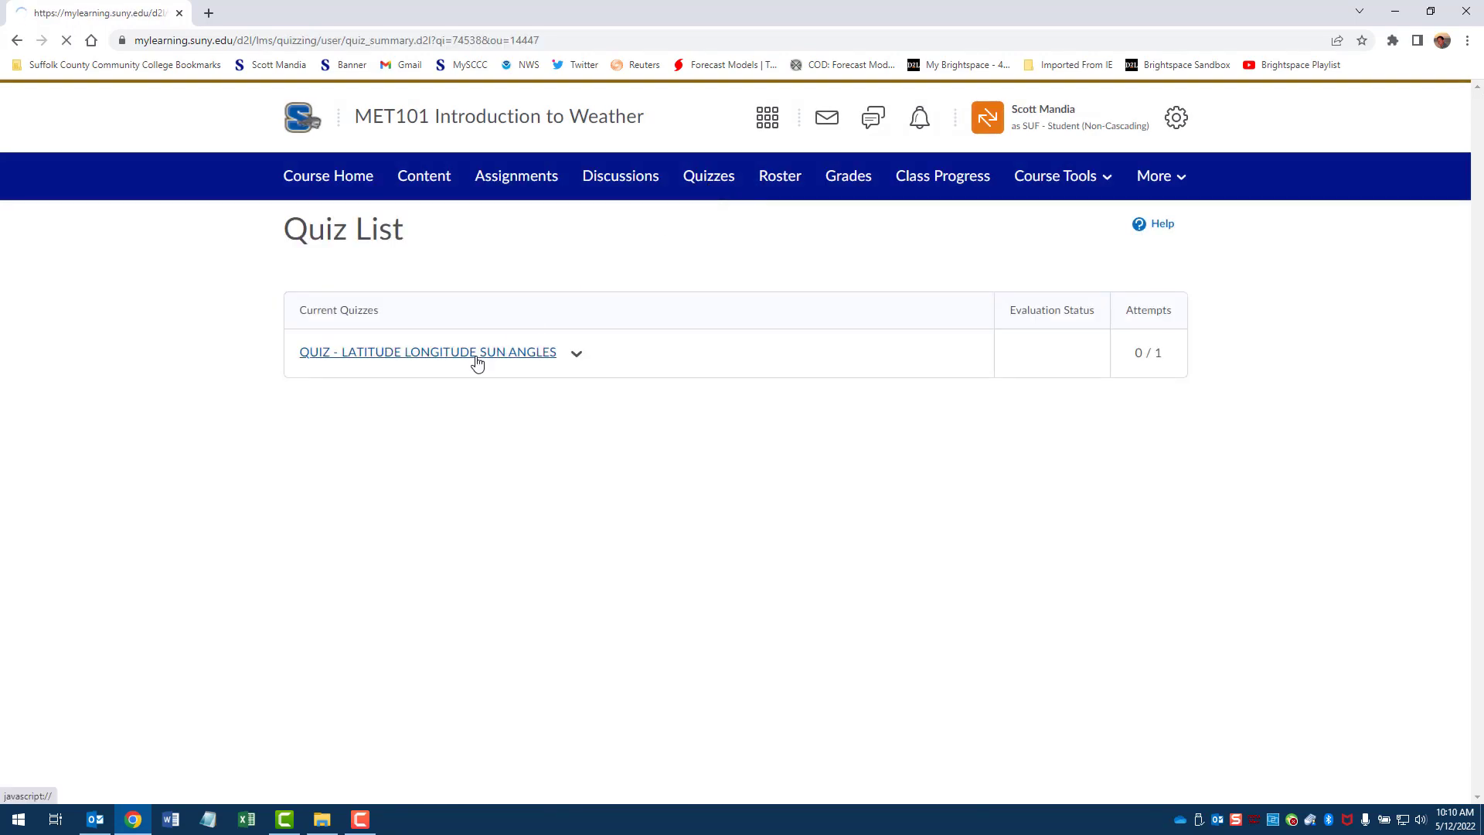
{"action": "left_click", "coordinate": [427, 351]}
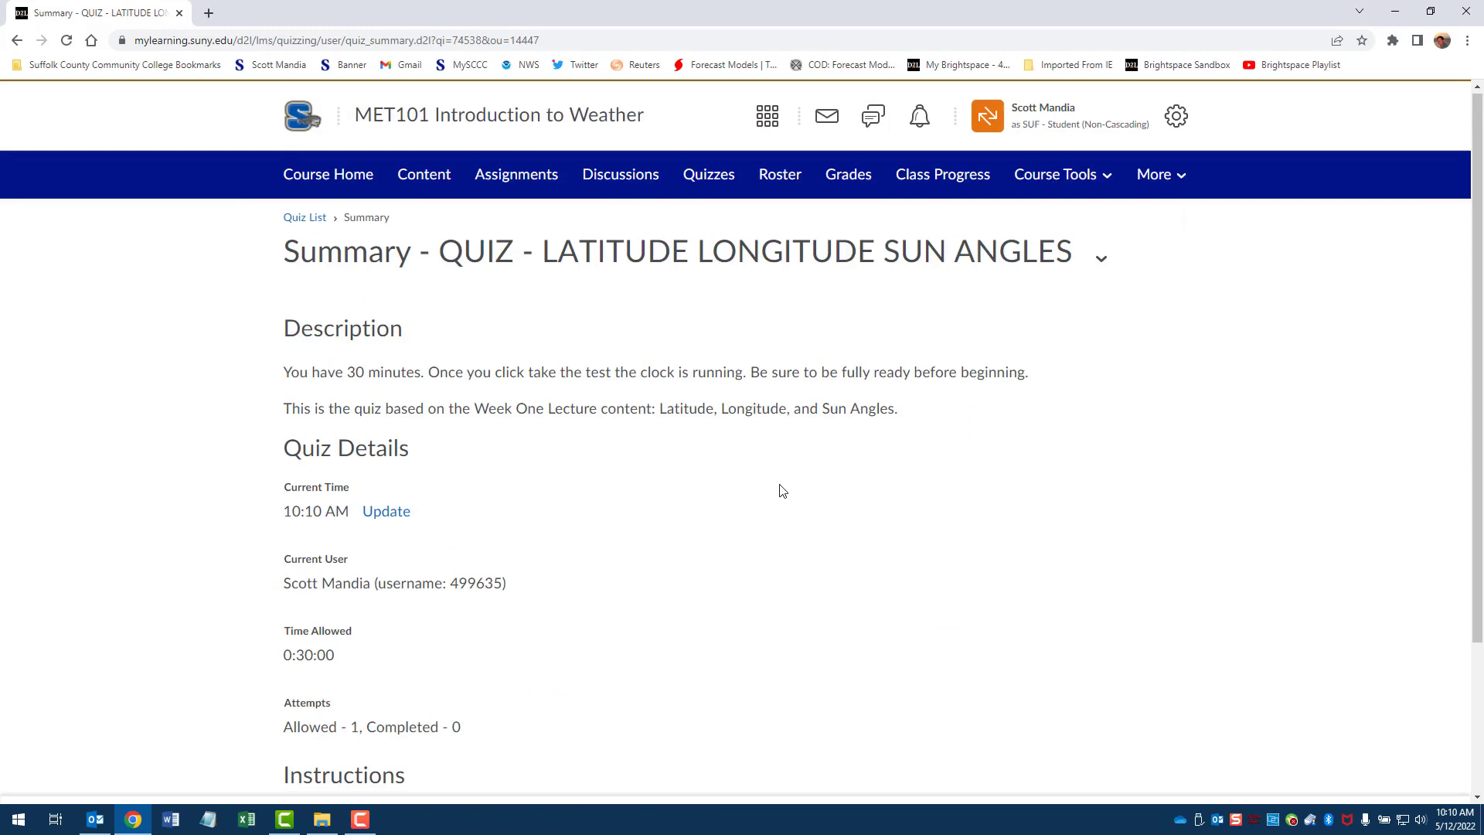
{"action": "scroll", "scroll_direction": "down", "scroll_amount": 3}
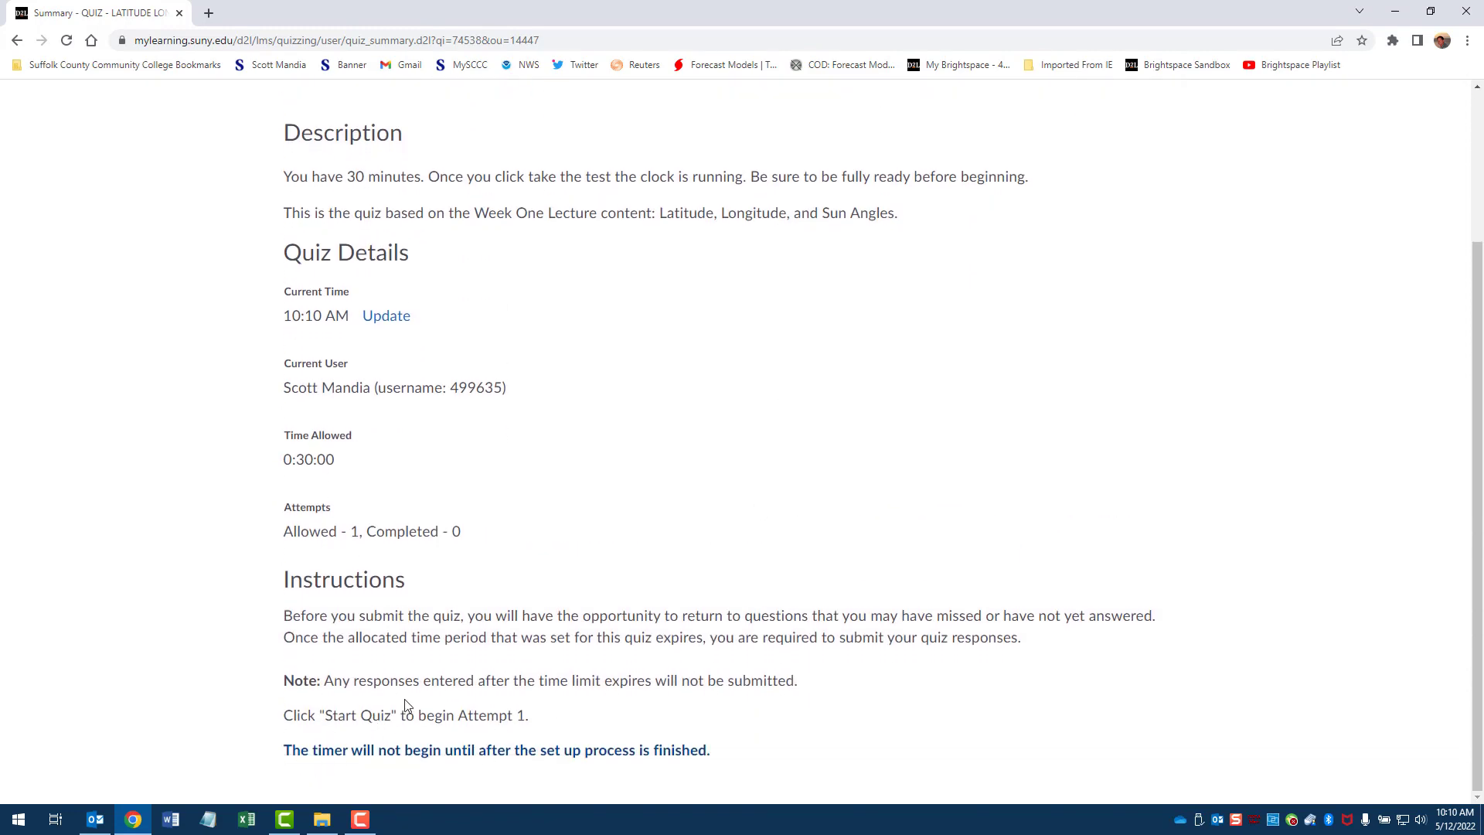